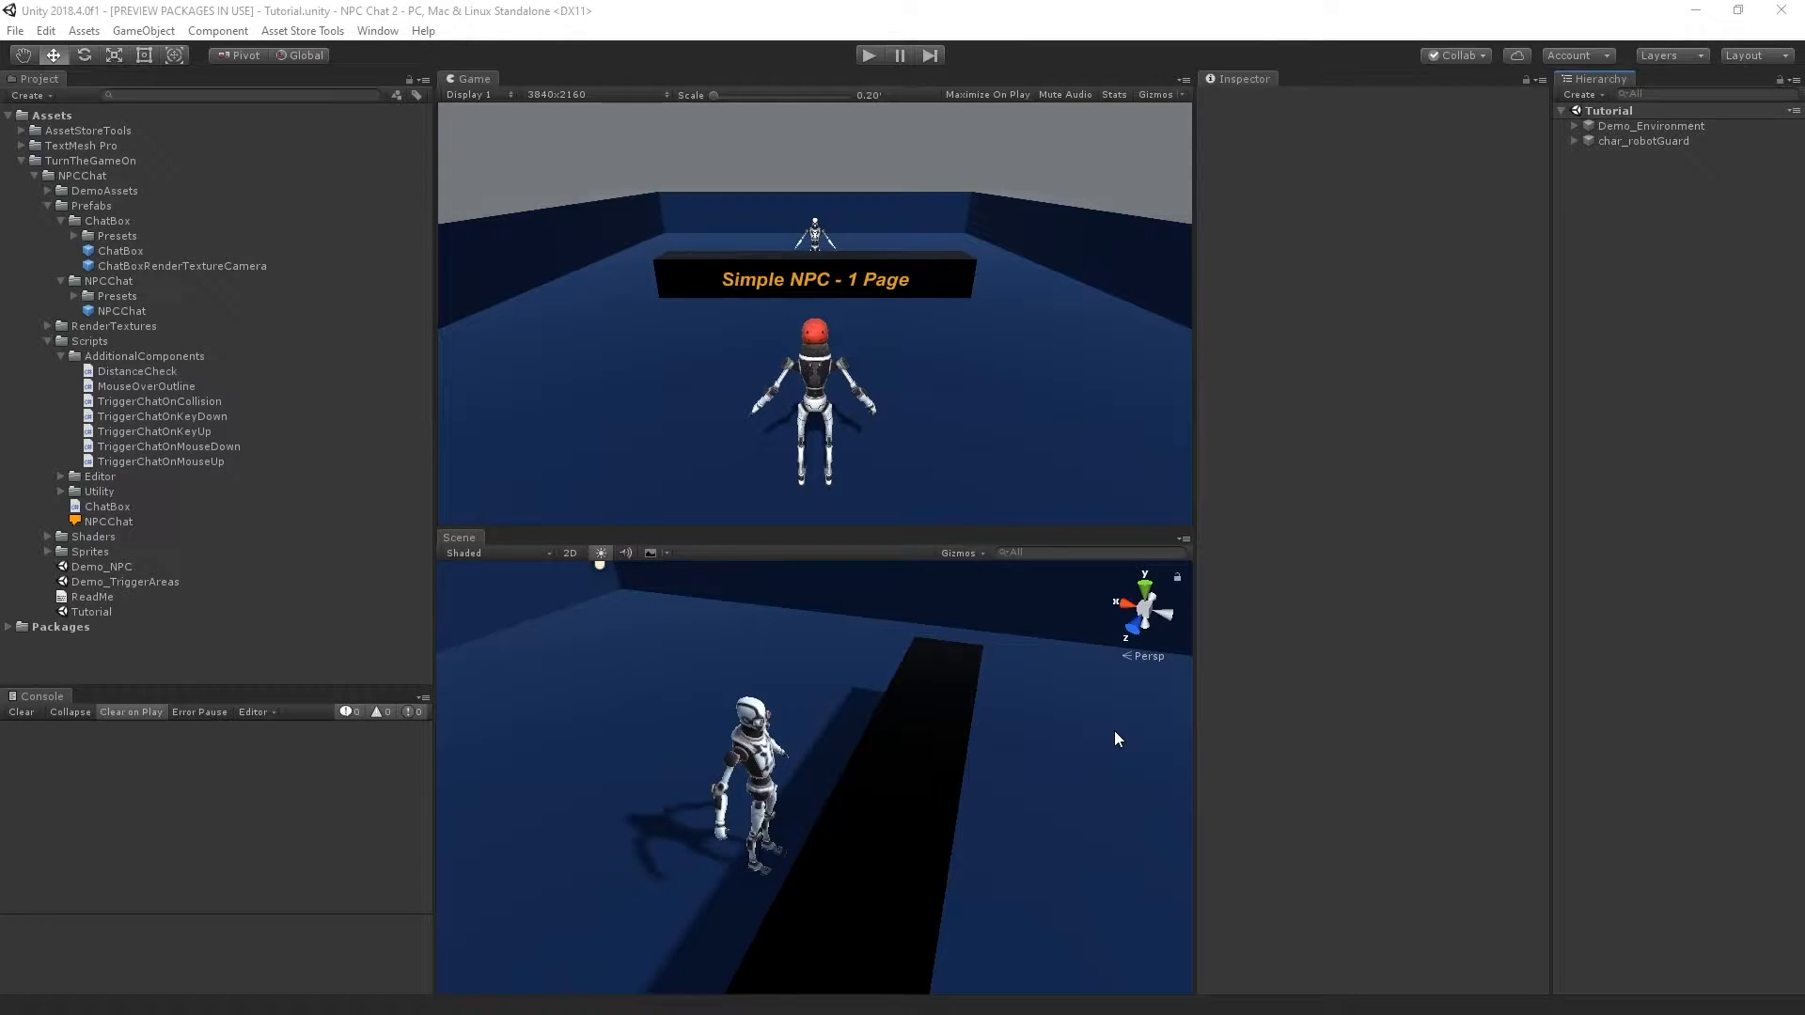
mouse_move(1241, 645)
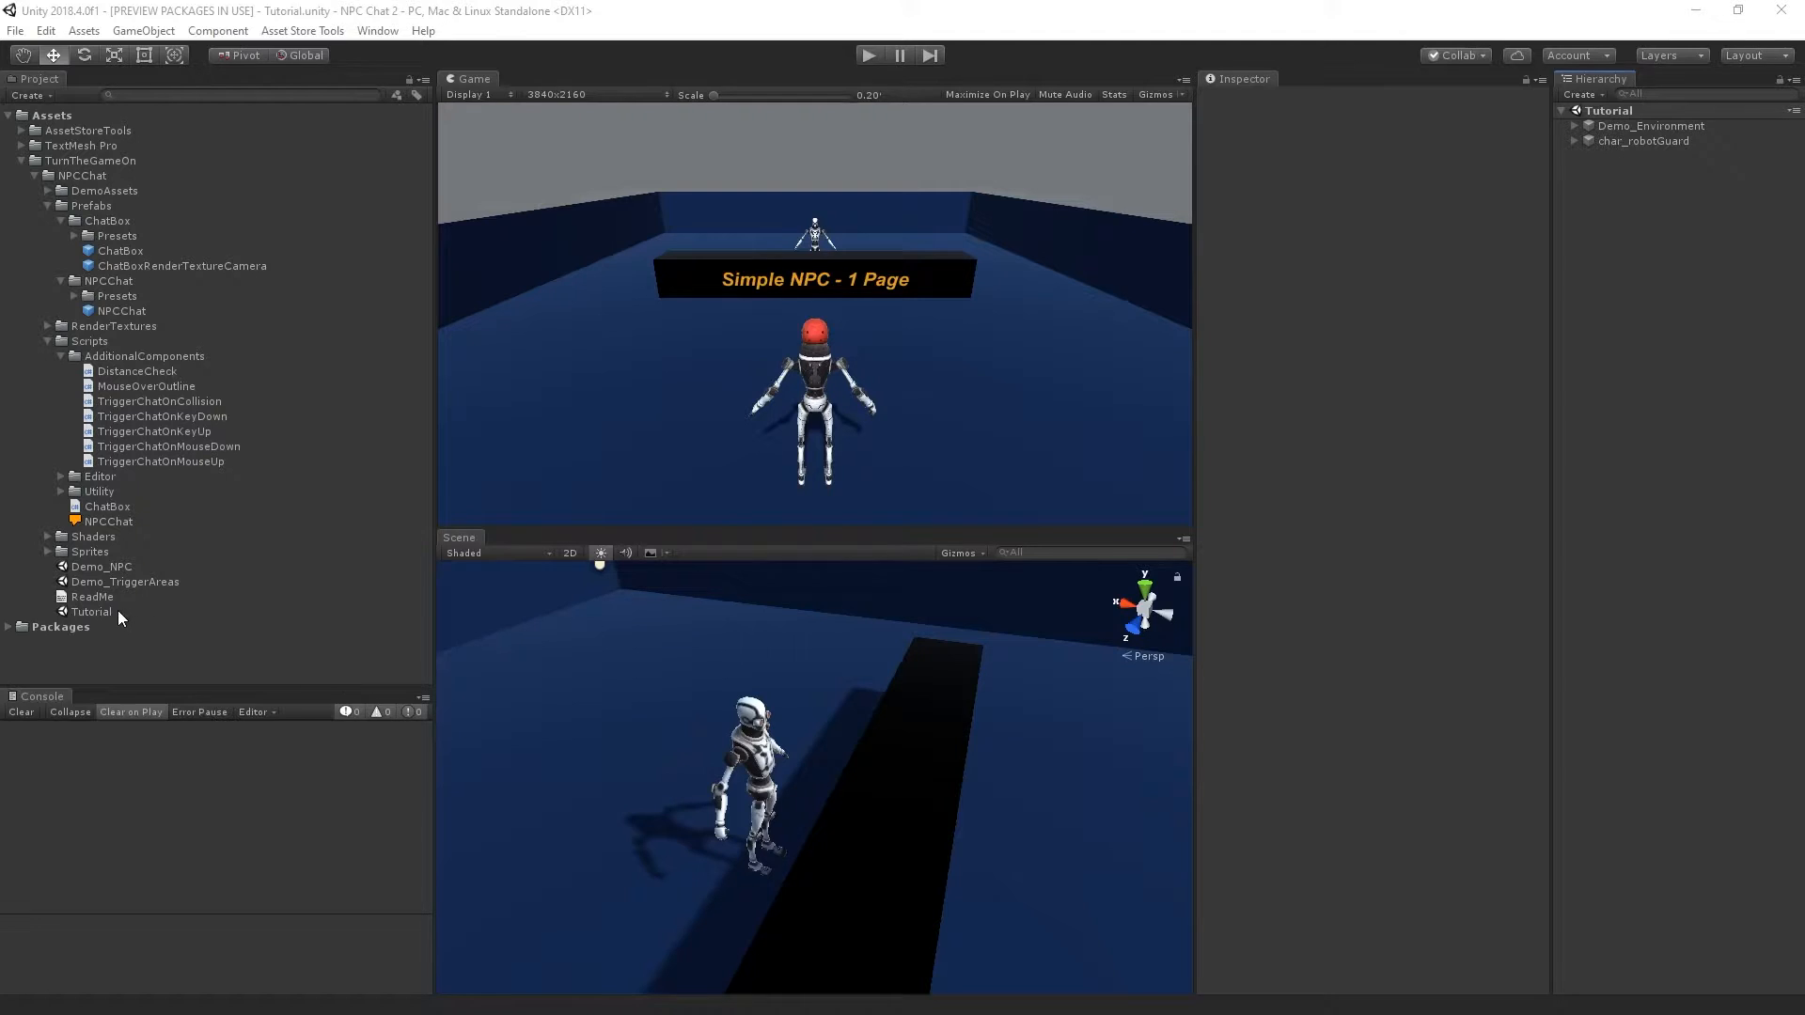
Select the Tutorial scene and review the objects inside the Demo_Environment group.
left_click(92, 611)
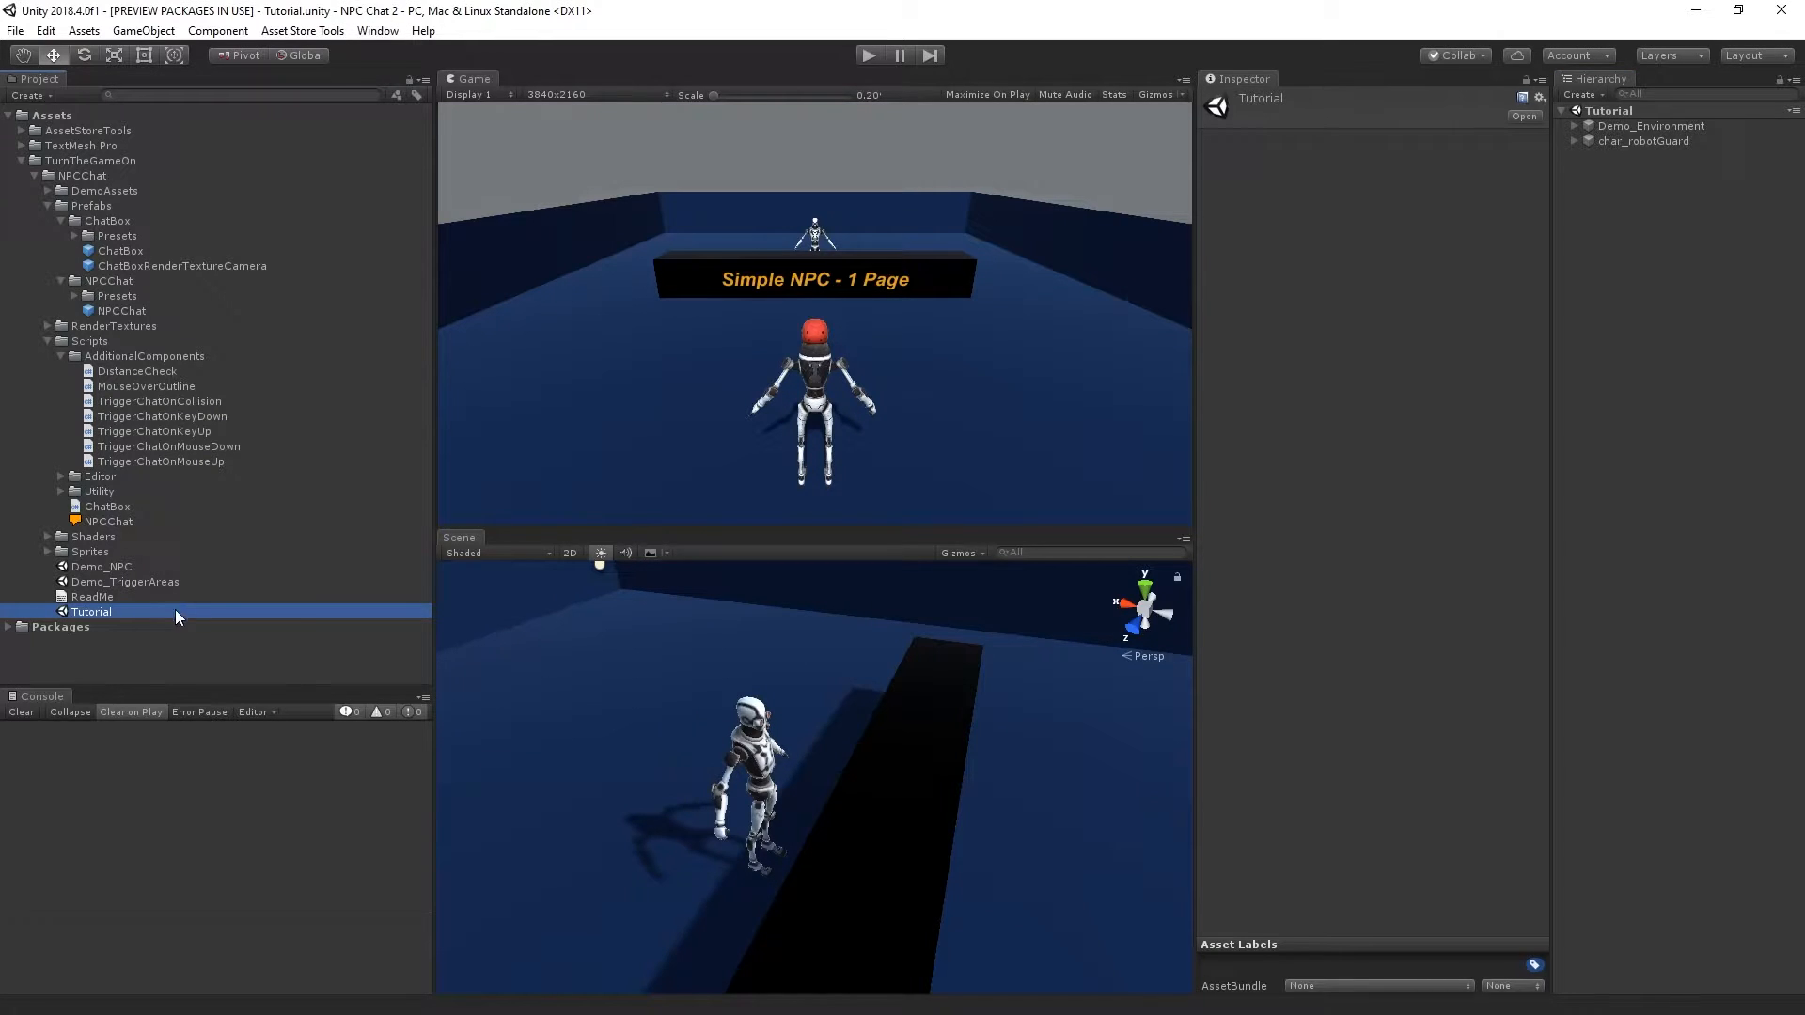
mouse_move(1572, 130)
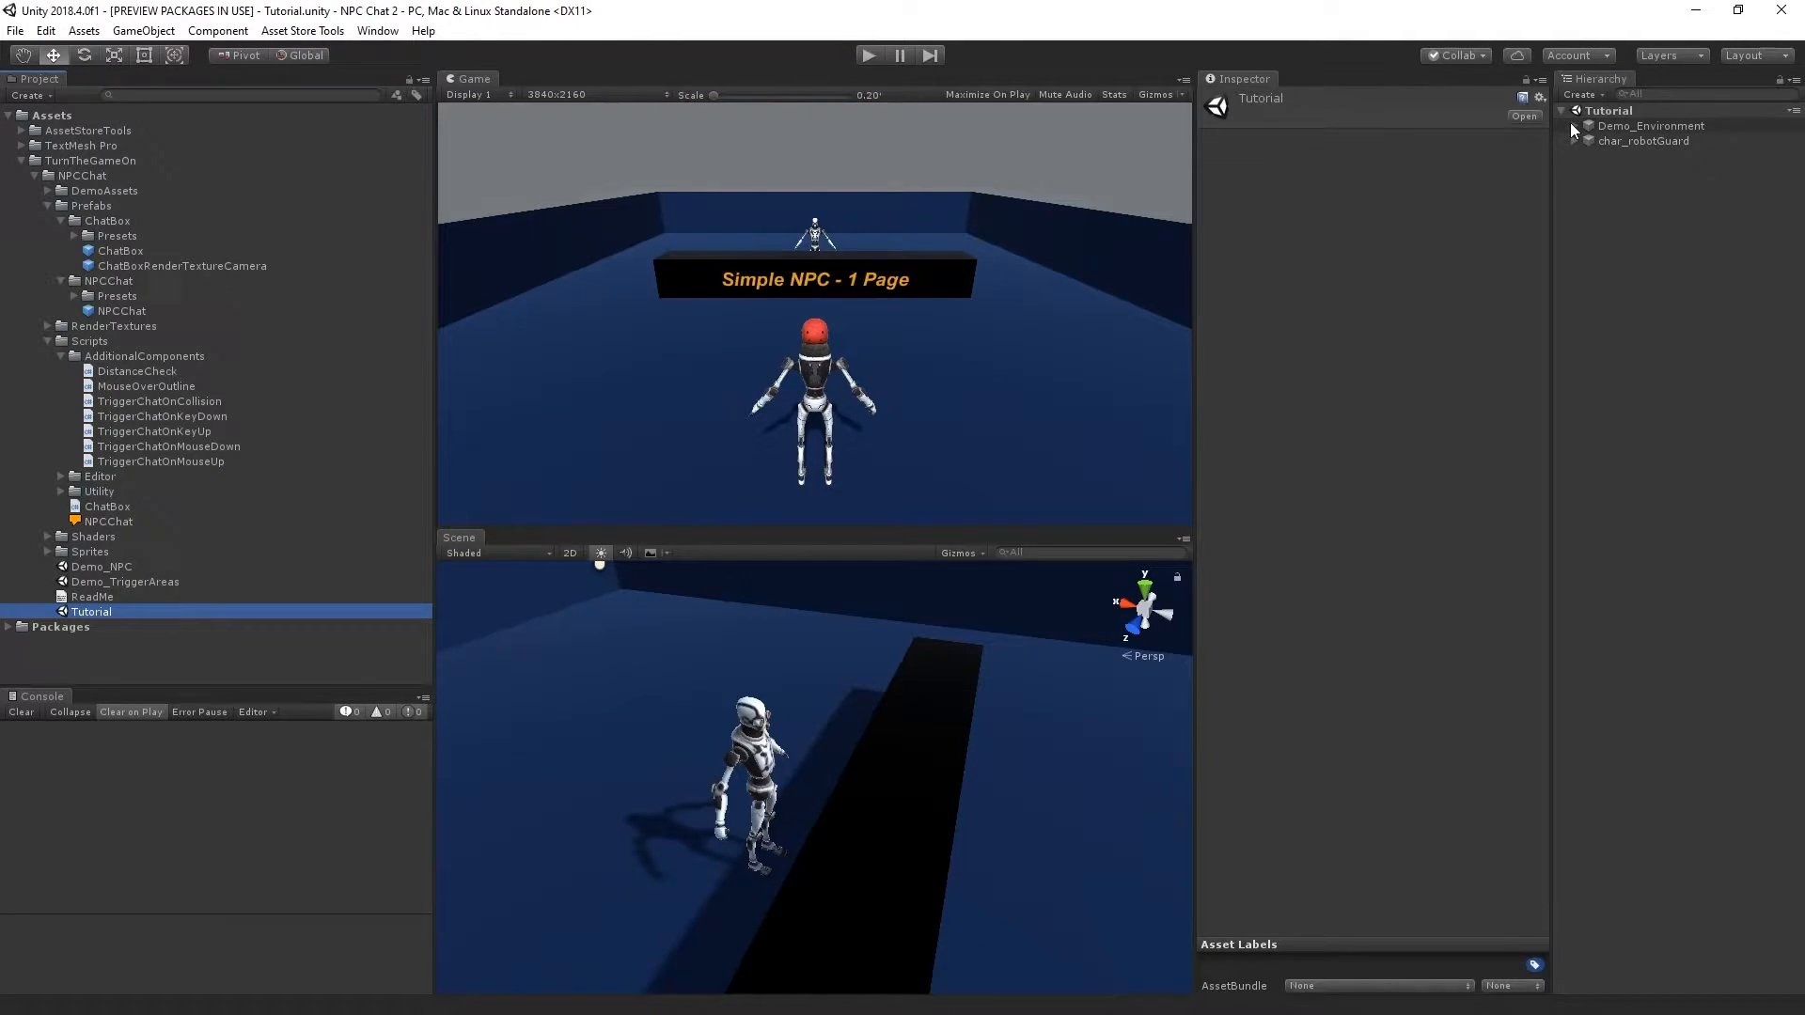
left_click(1653, 156)
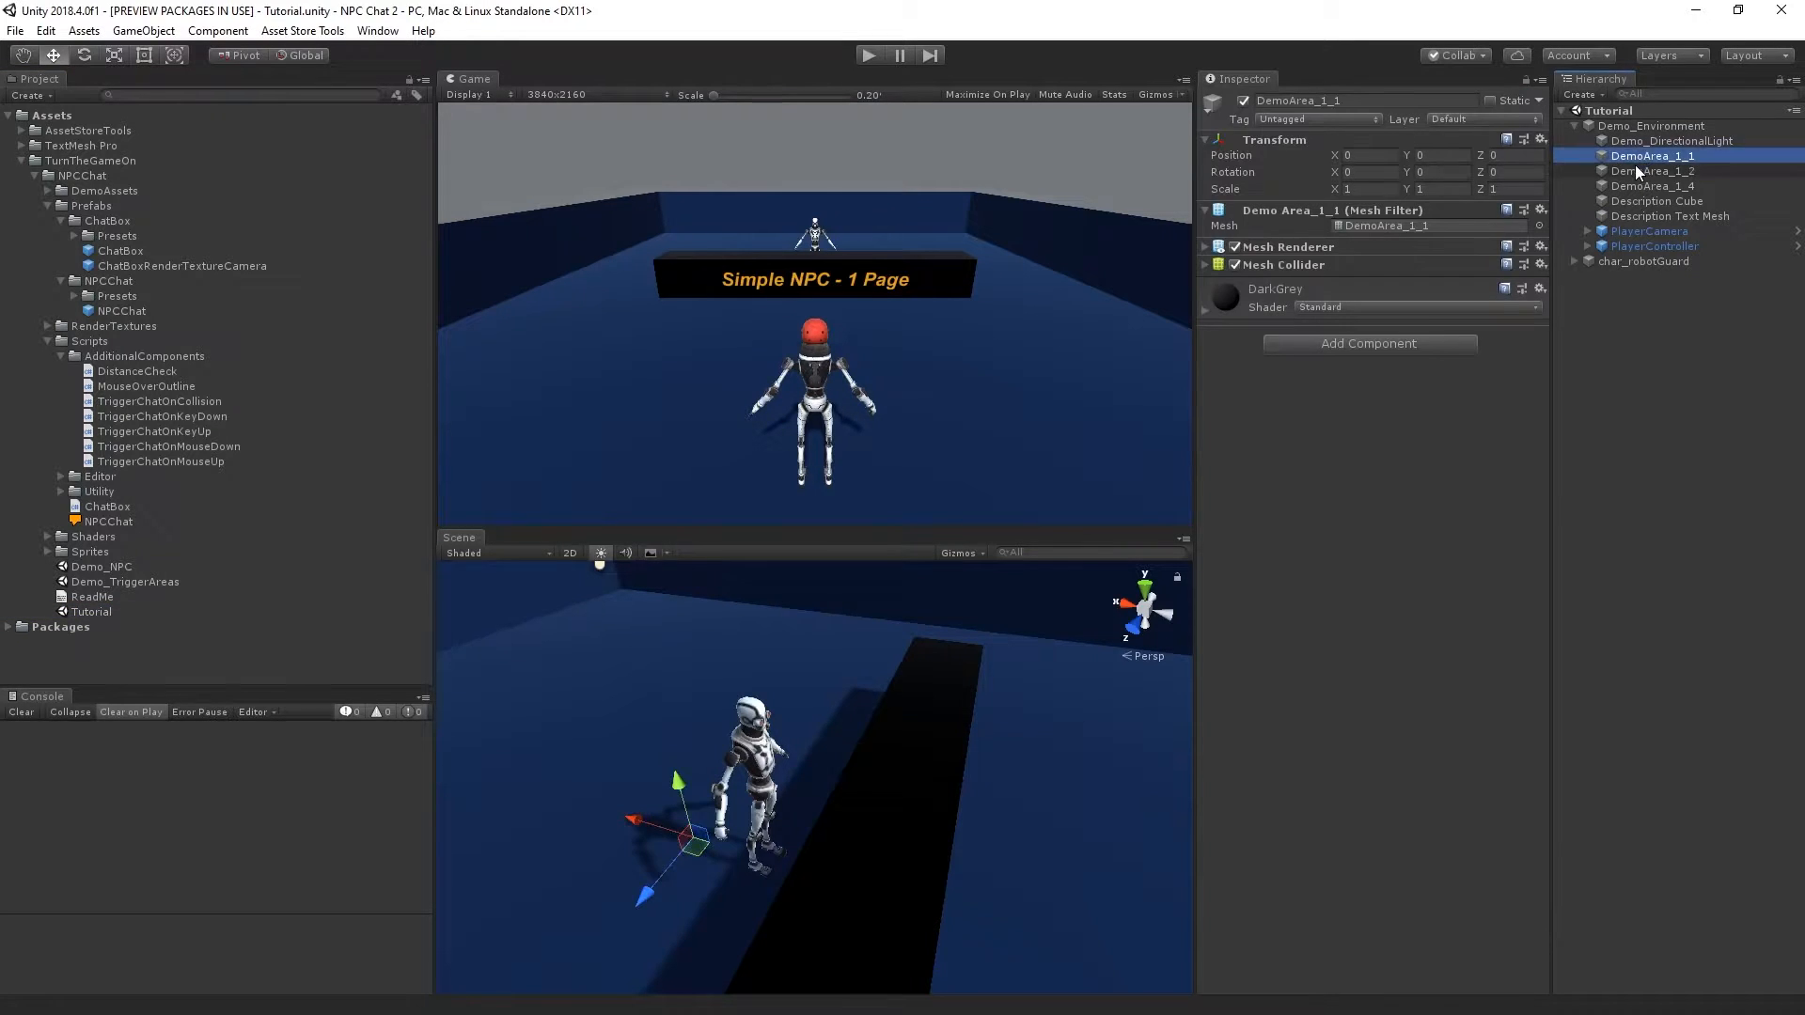
left_click(1670, 214)
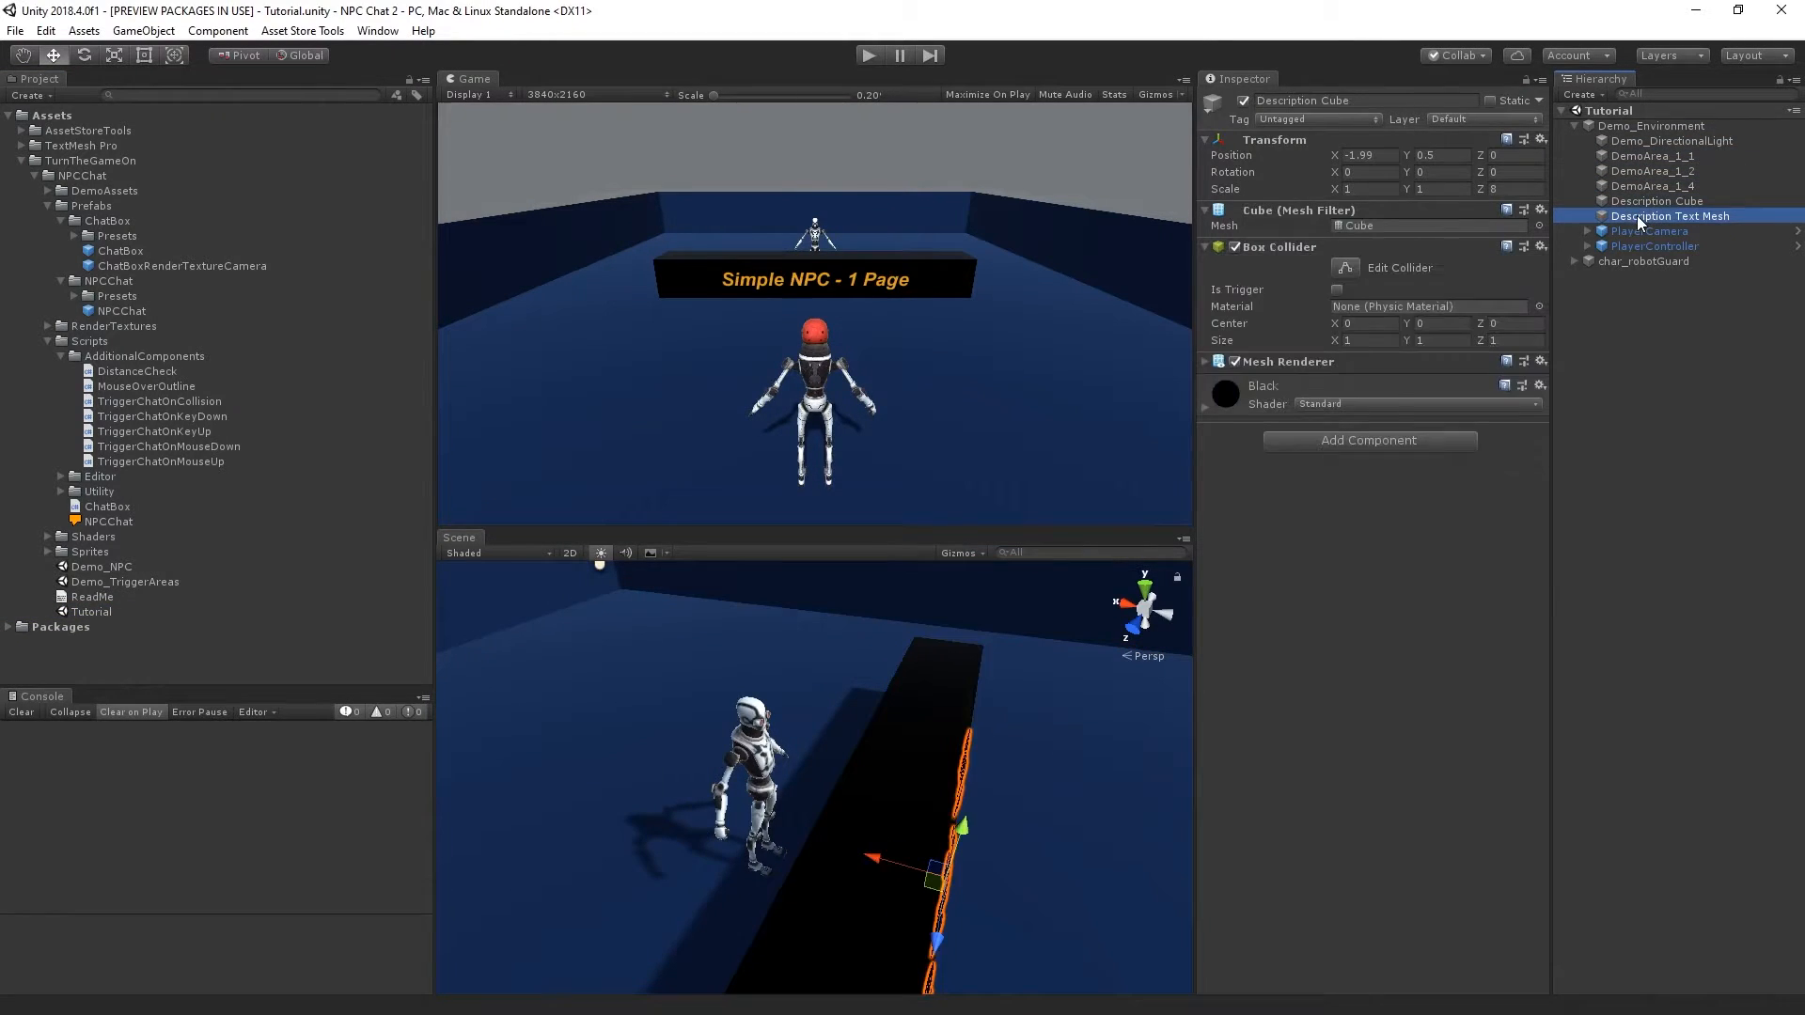
left_click(1649, 229)
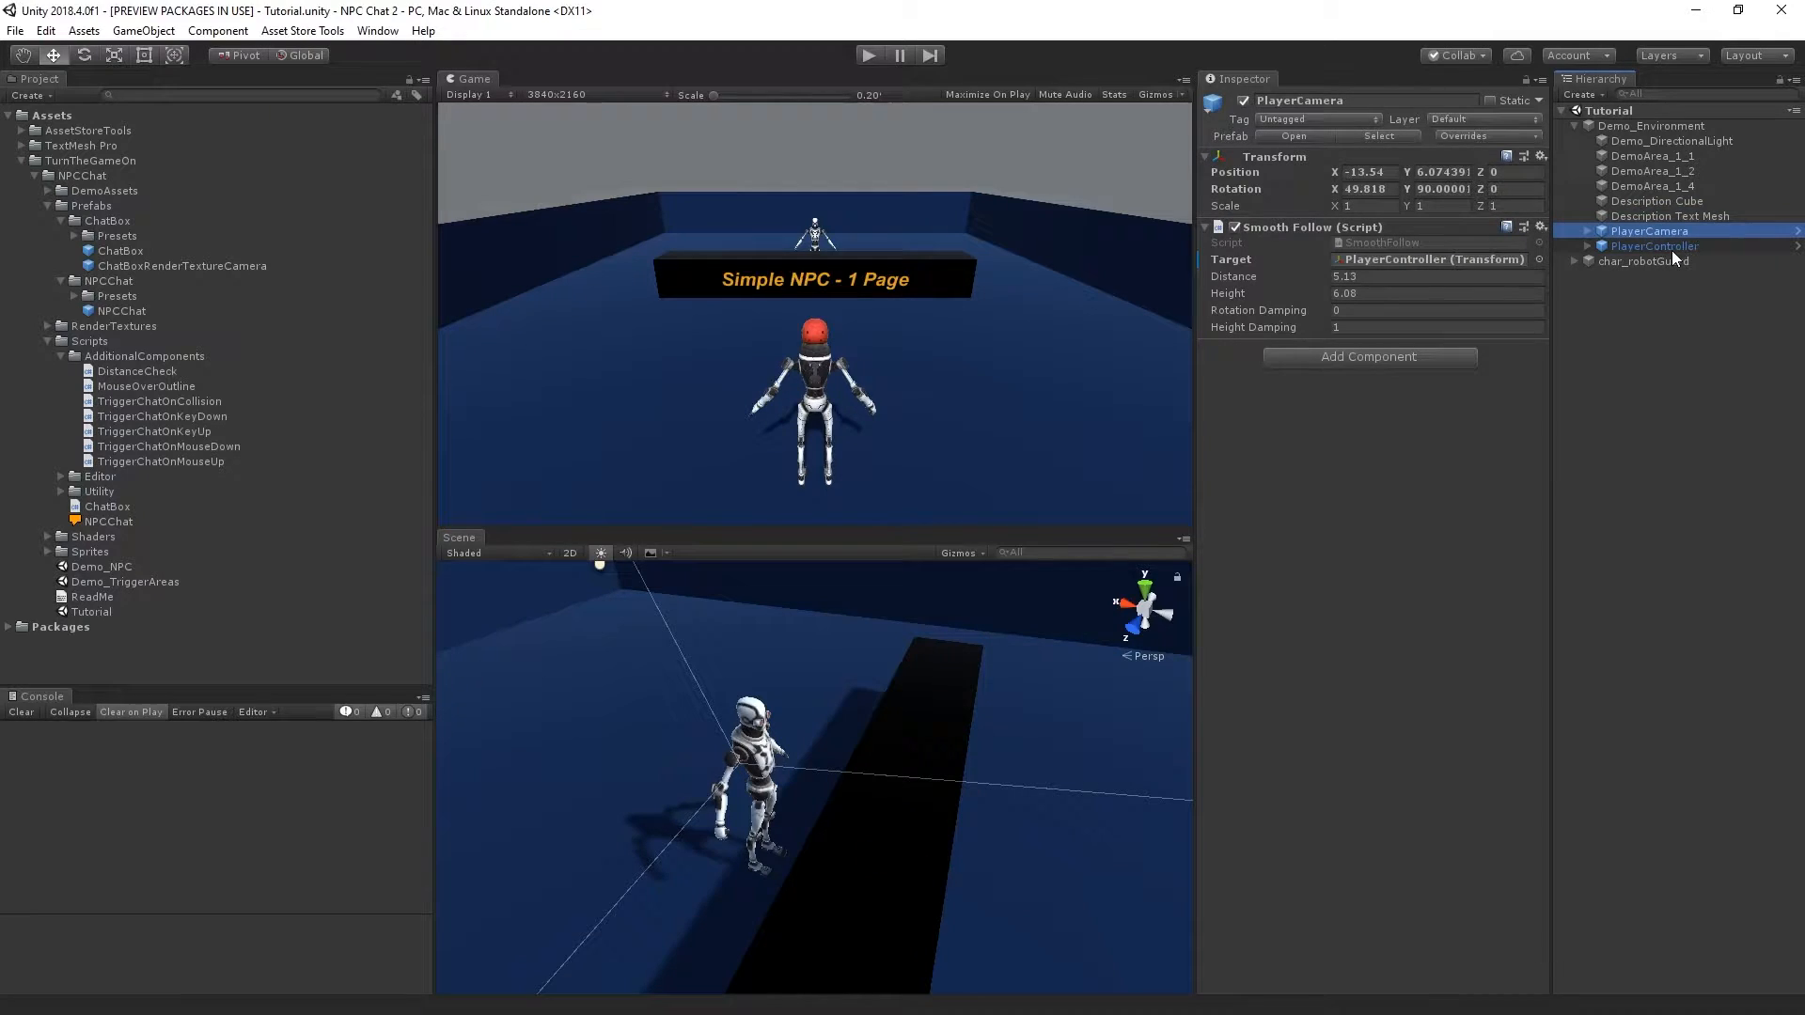
left_click(1654, 245)
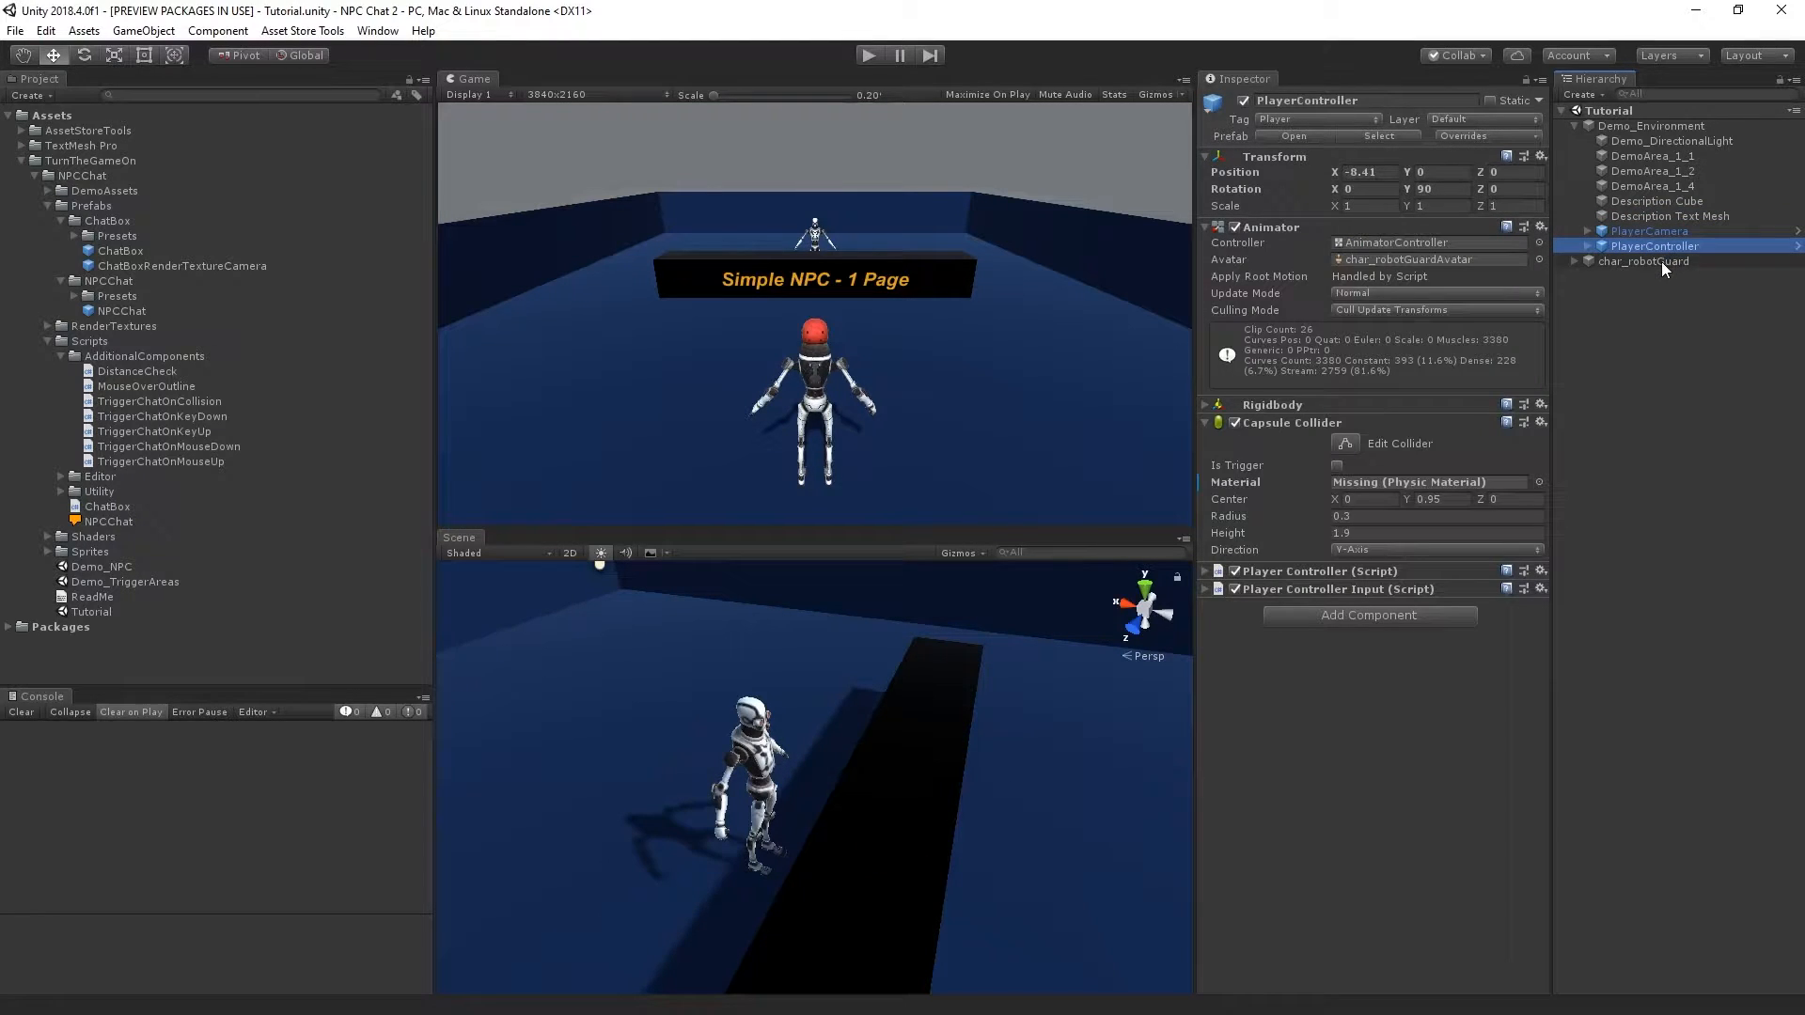
left_click(1641, 260)
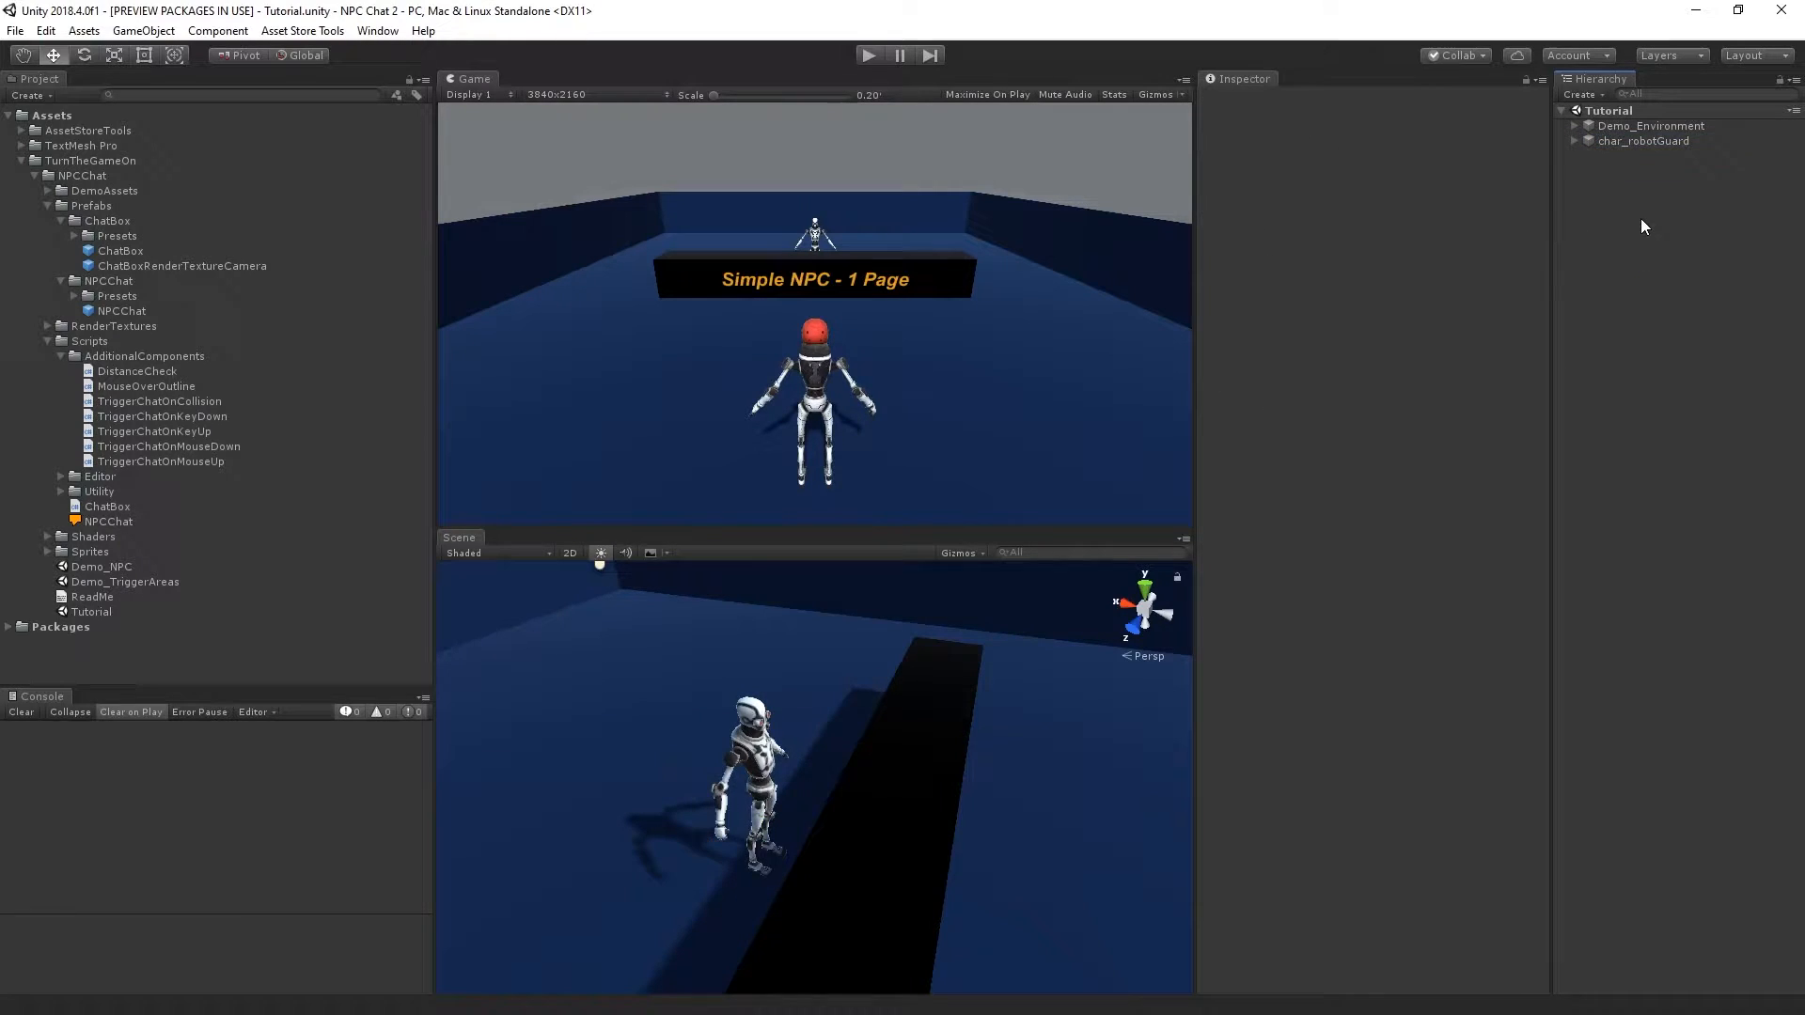
Add NPCChat and ChatBox to the scene, link ChatBox, and enter the text 'Some Example Text'.
left_click(123, 311)
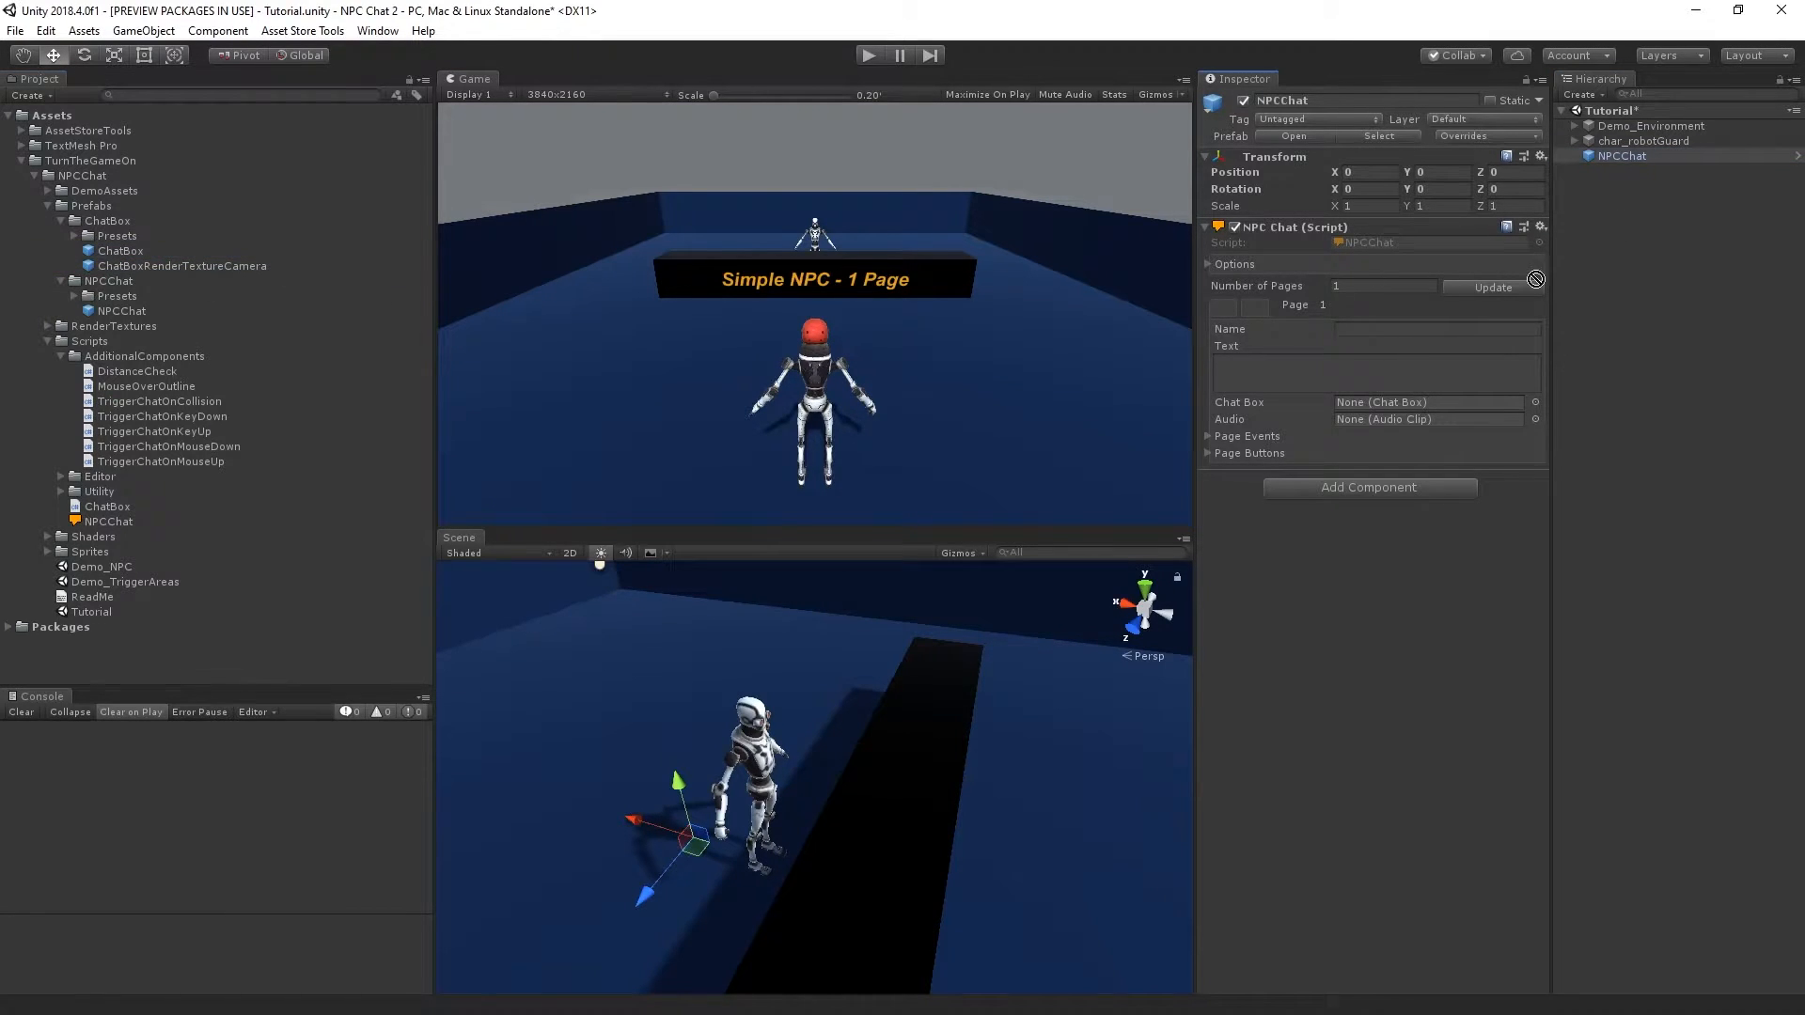
left_click(1621, 171)
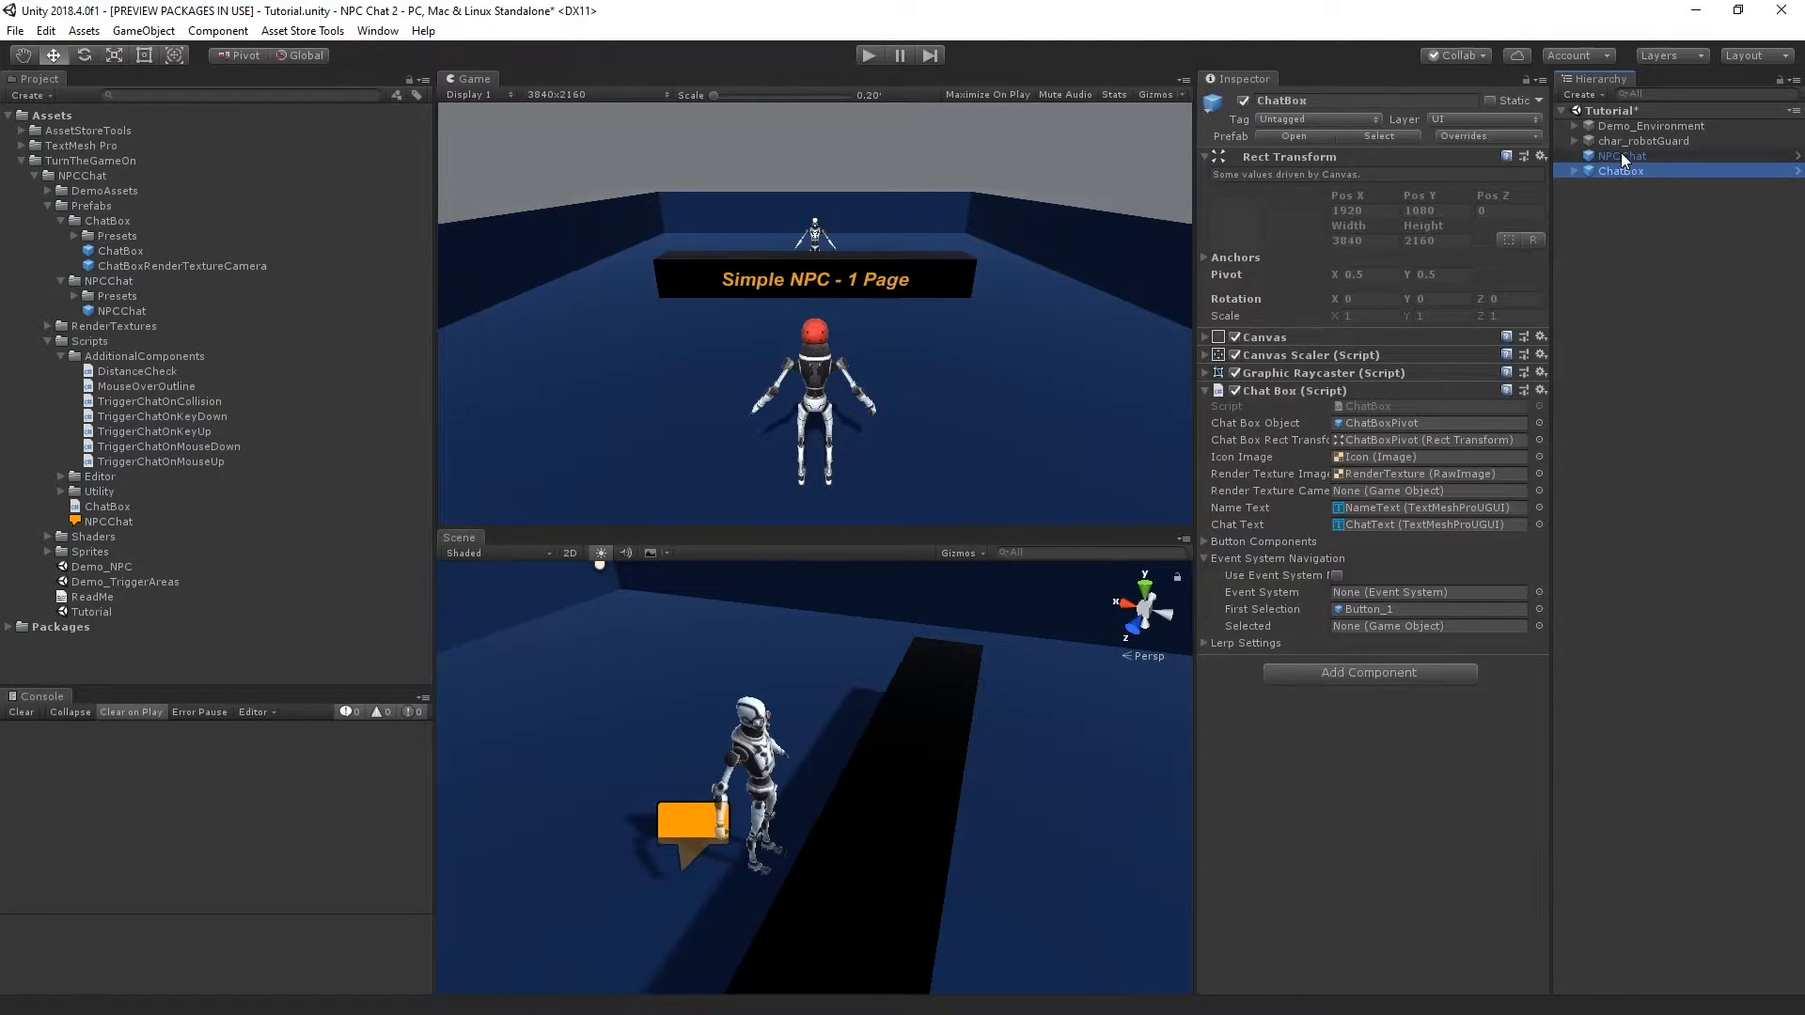
left_click(1620, 156)
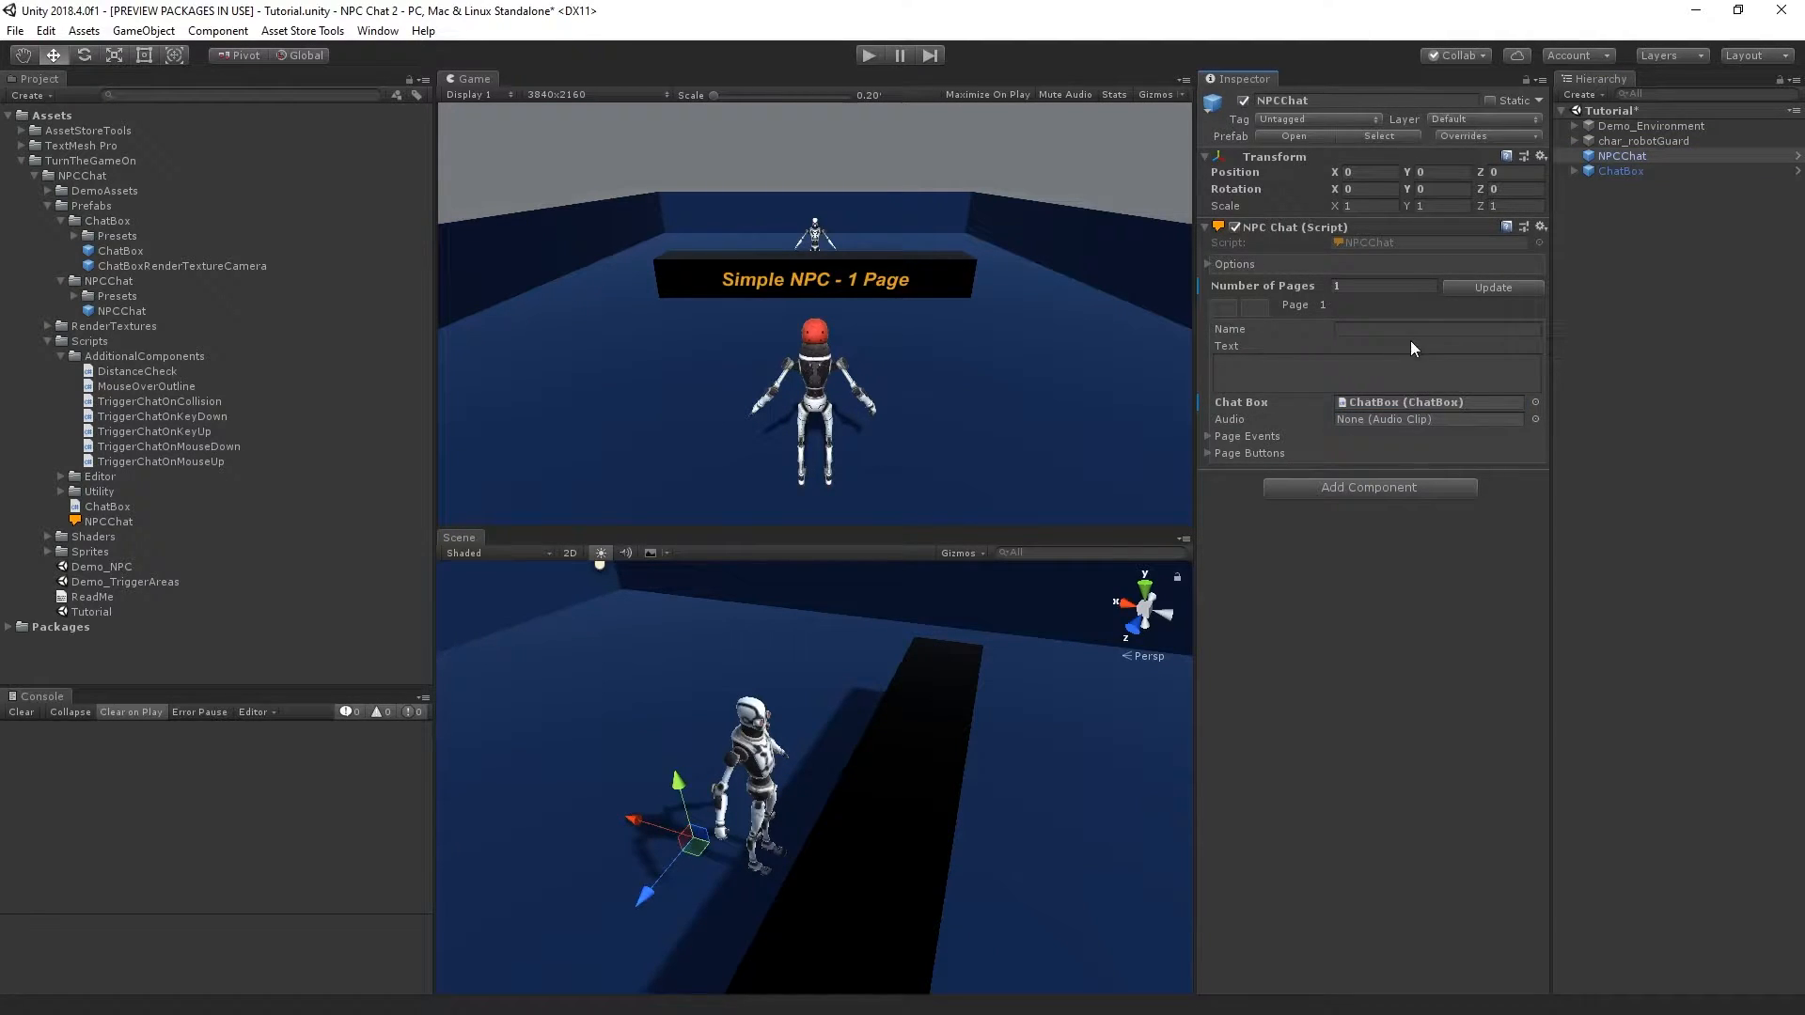
left_click(1373, 373)
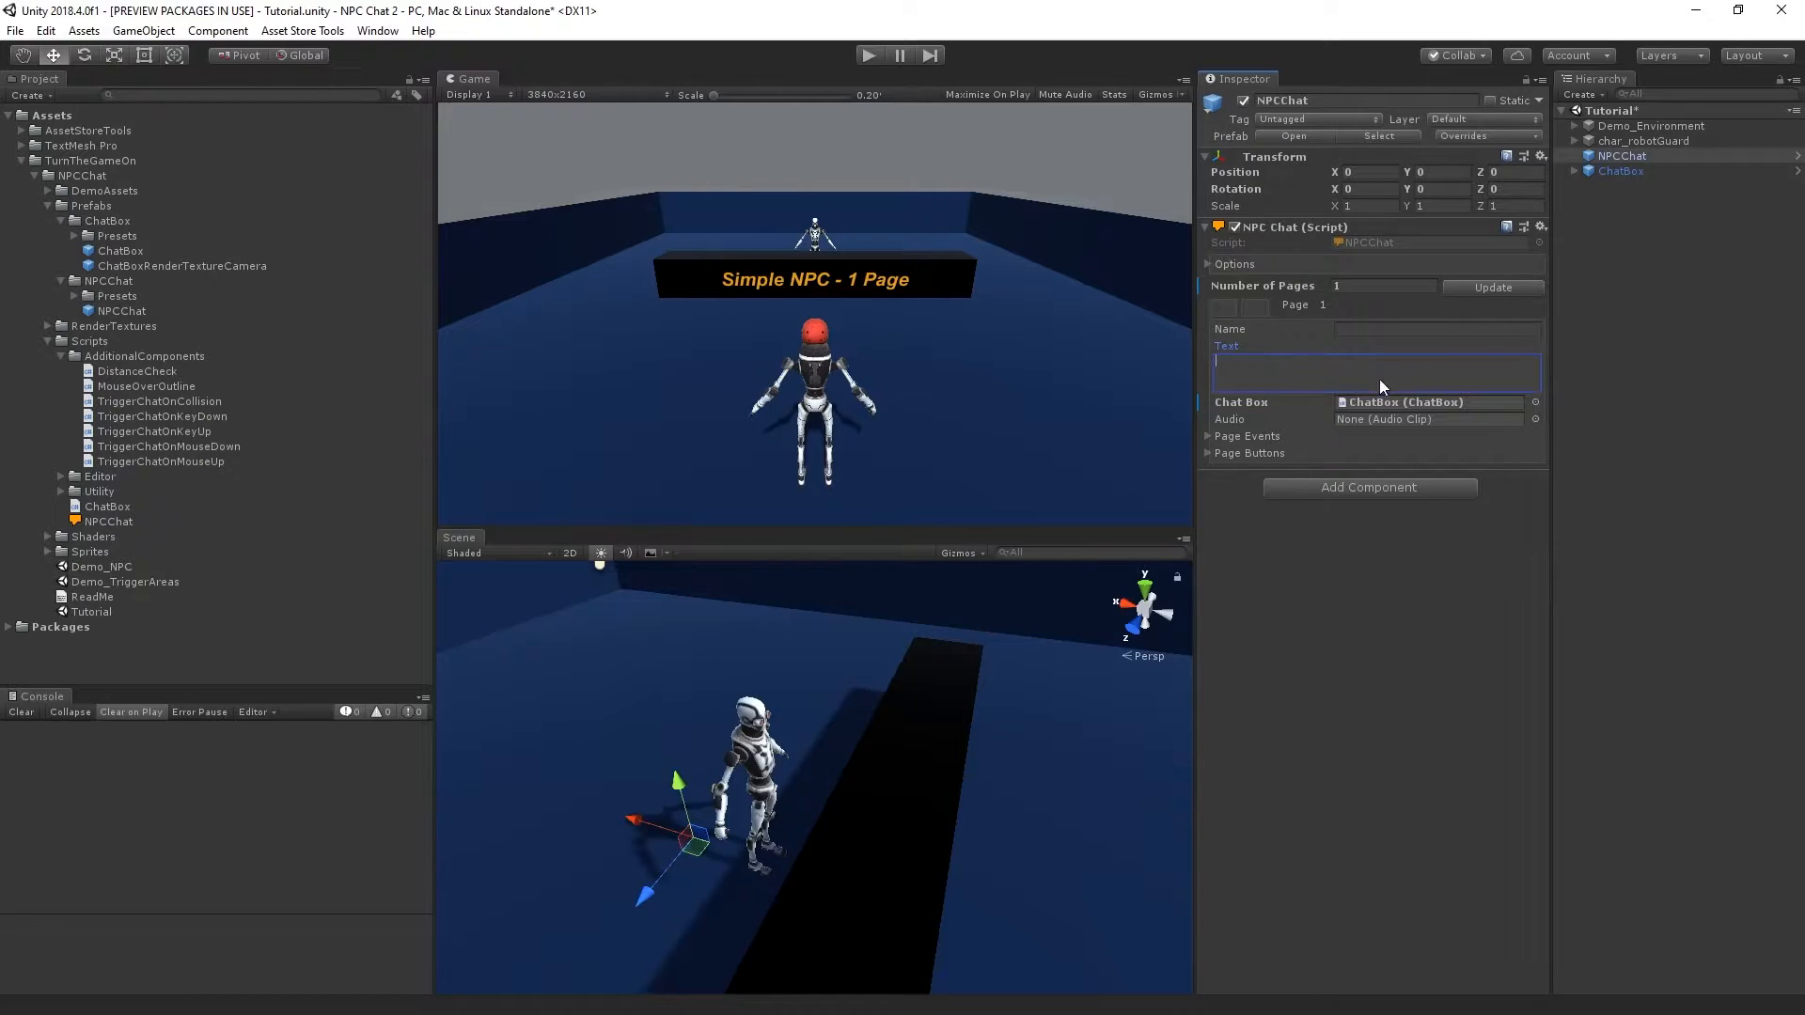
type("Some E")
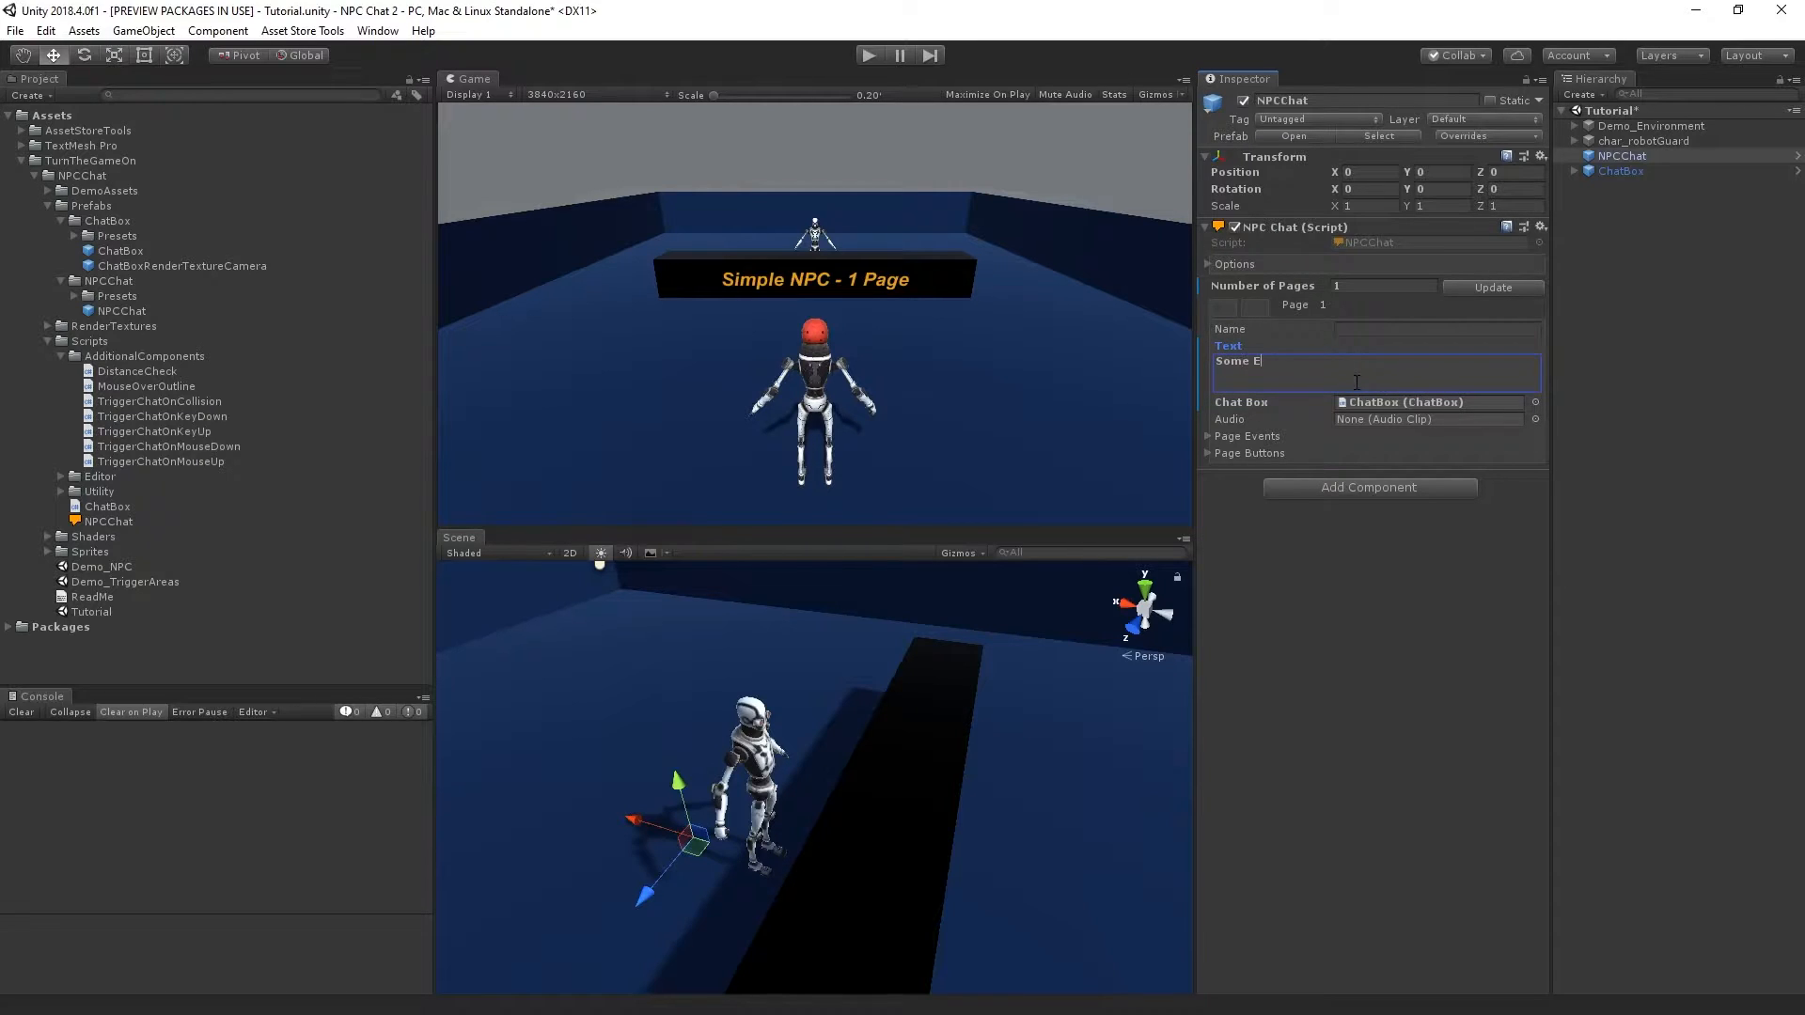
type("xample Text!")
left_click(1439, 327)
type("Robot Kyle")
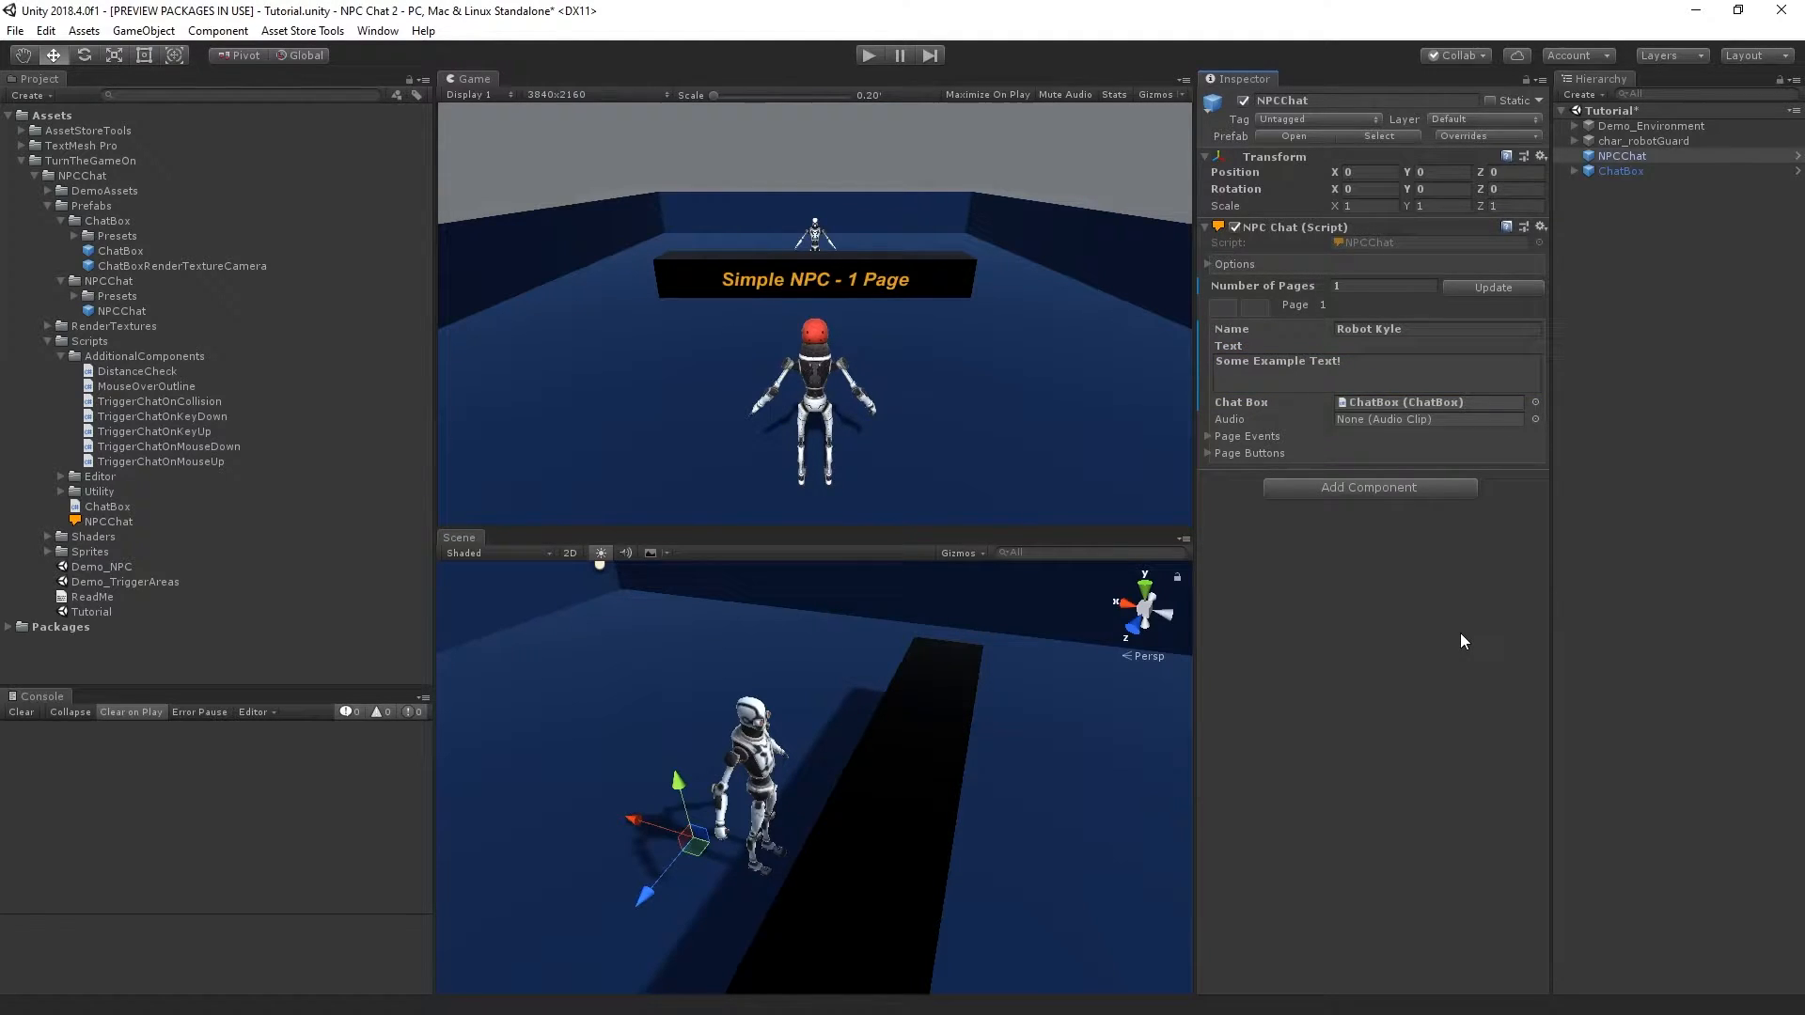
Browse the AdditionalComponents scripts and attach TriggerChatOnMouseDown to the NPCChat object.
left_click(145, 355)
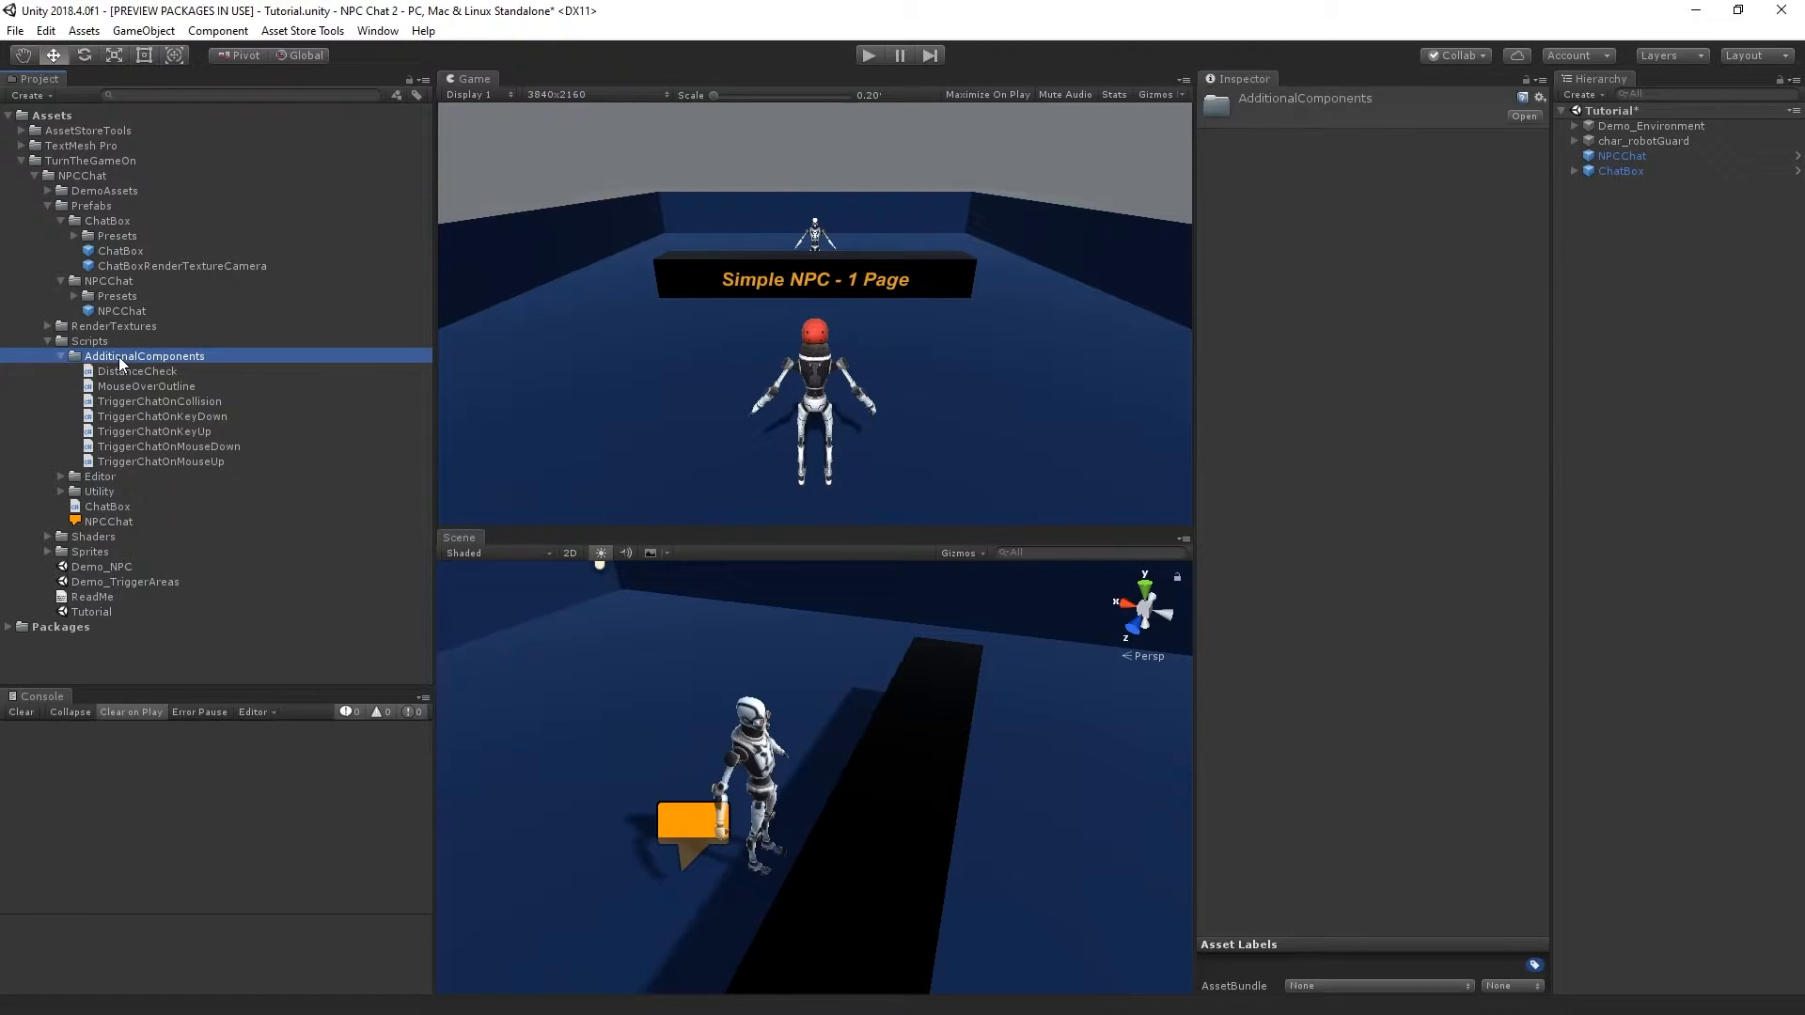
left_click(135, 371)
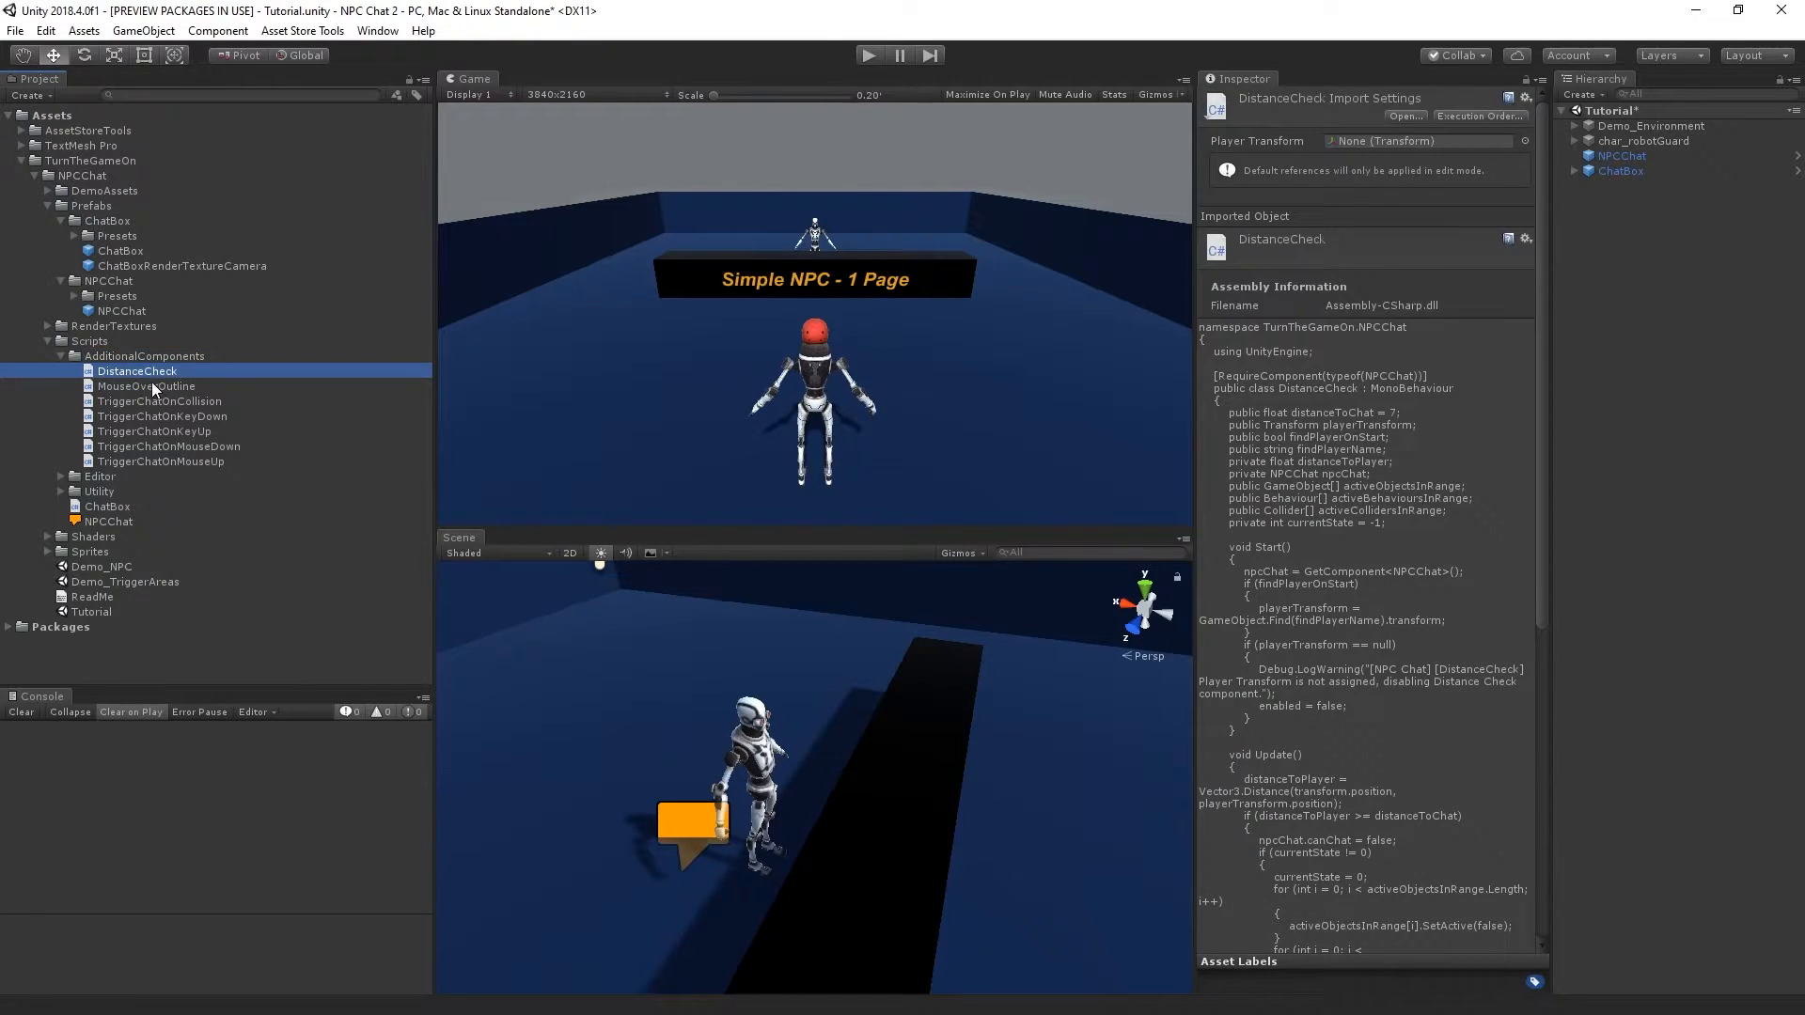
left_click(147, 385)
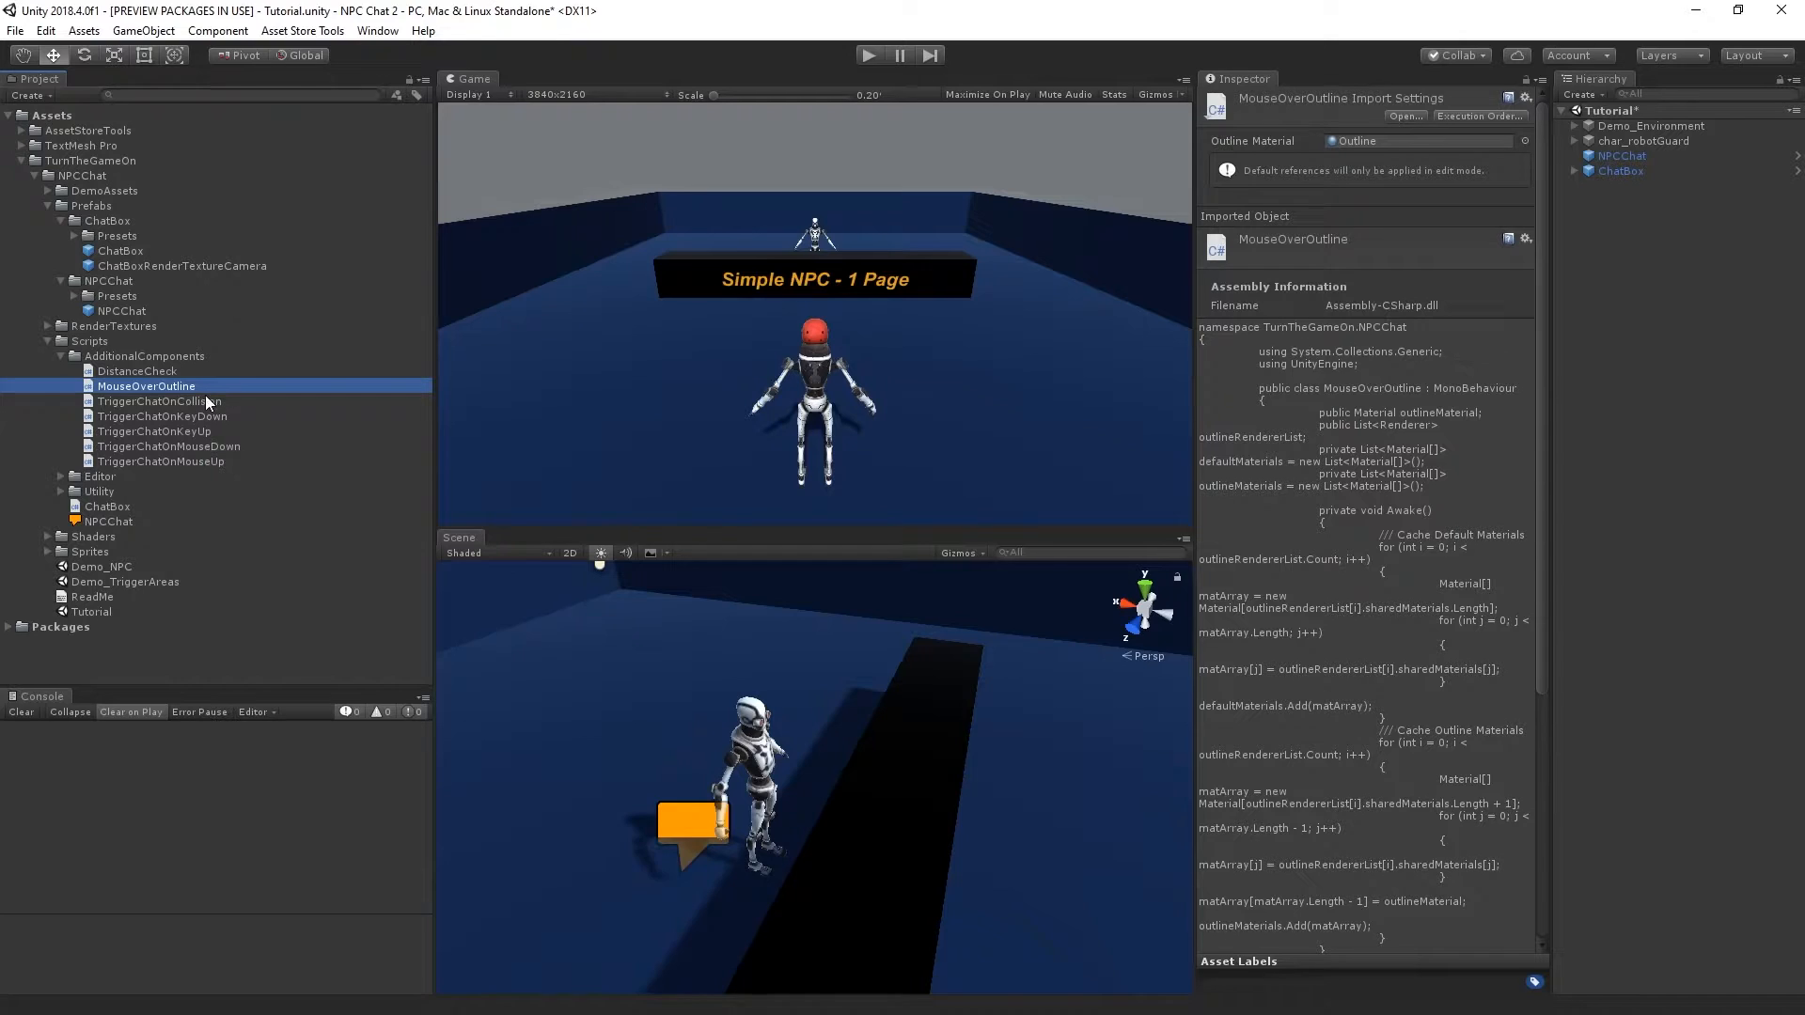
left_click(162, 416)
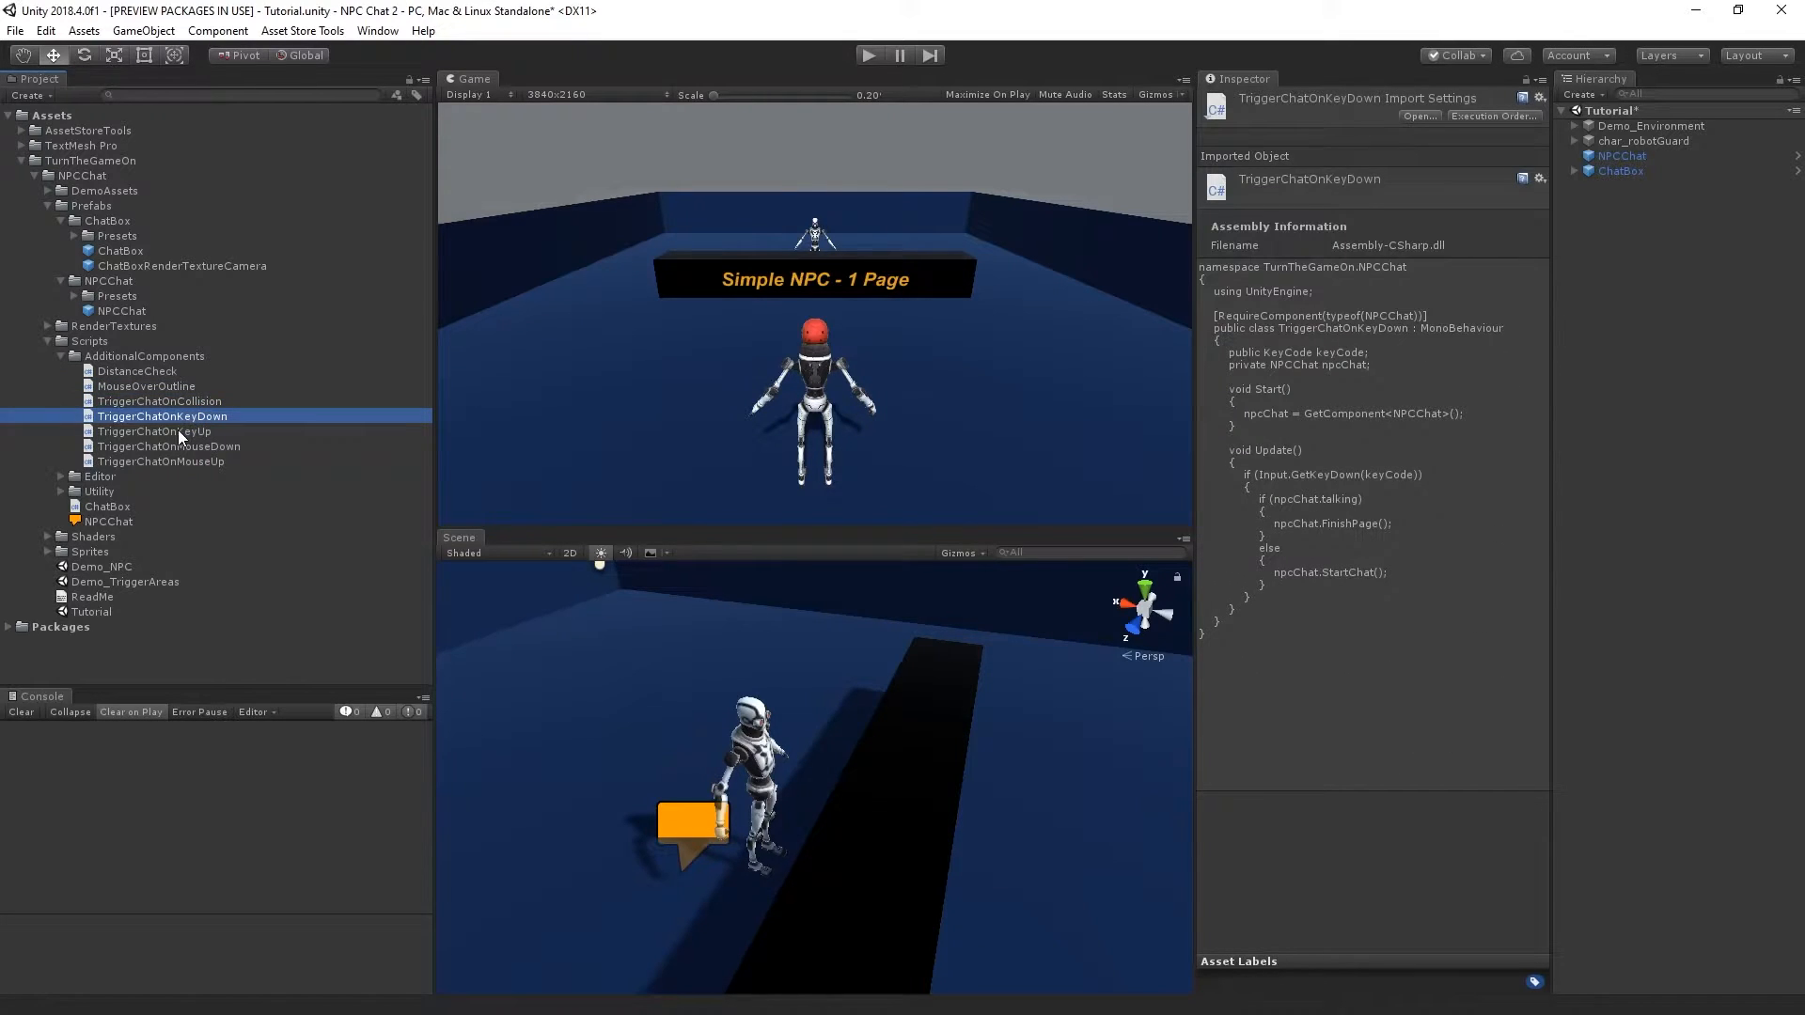
left_click(167, 447)
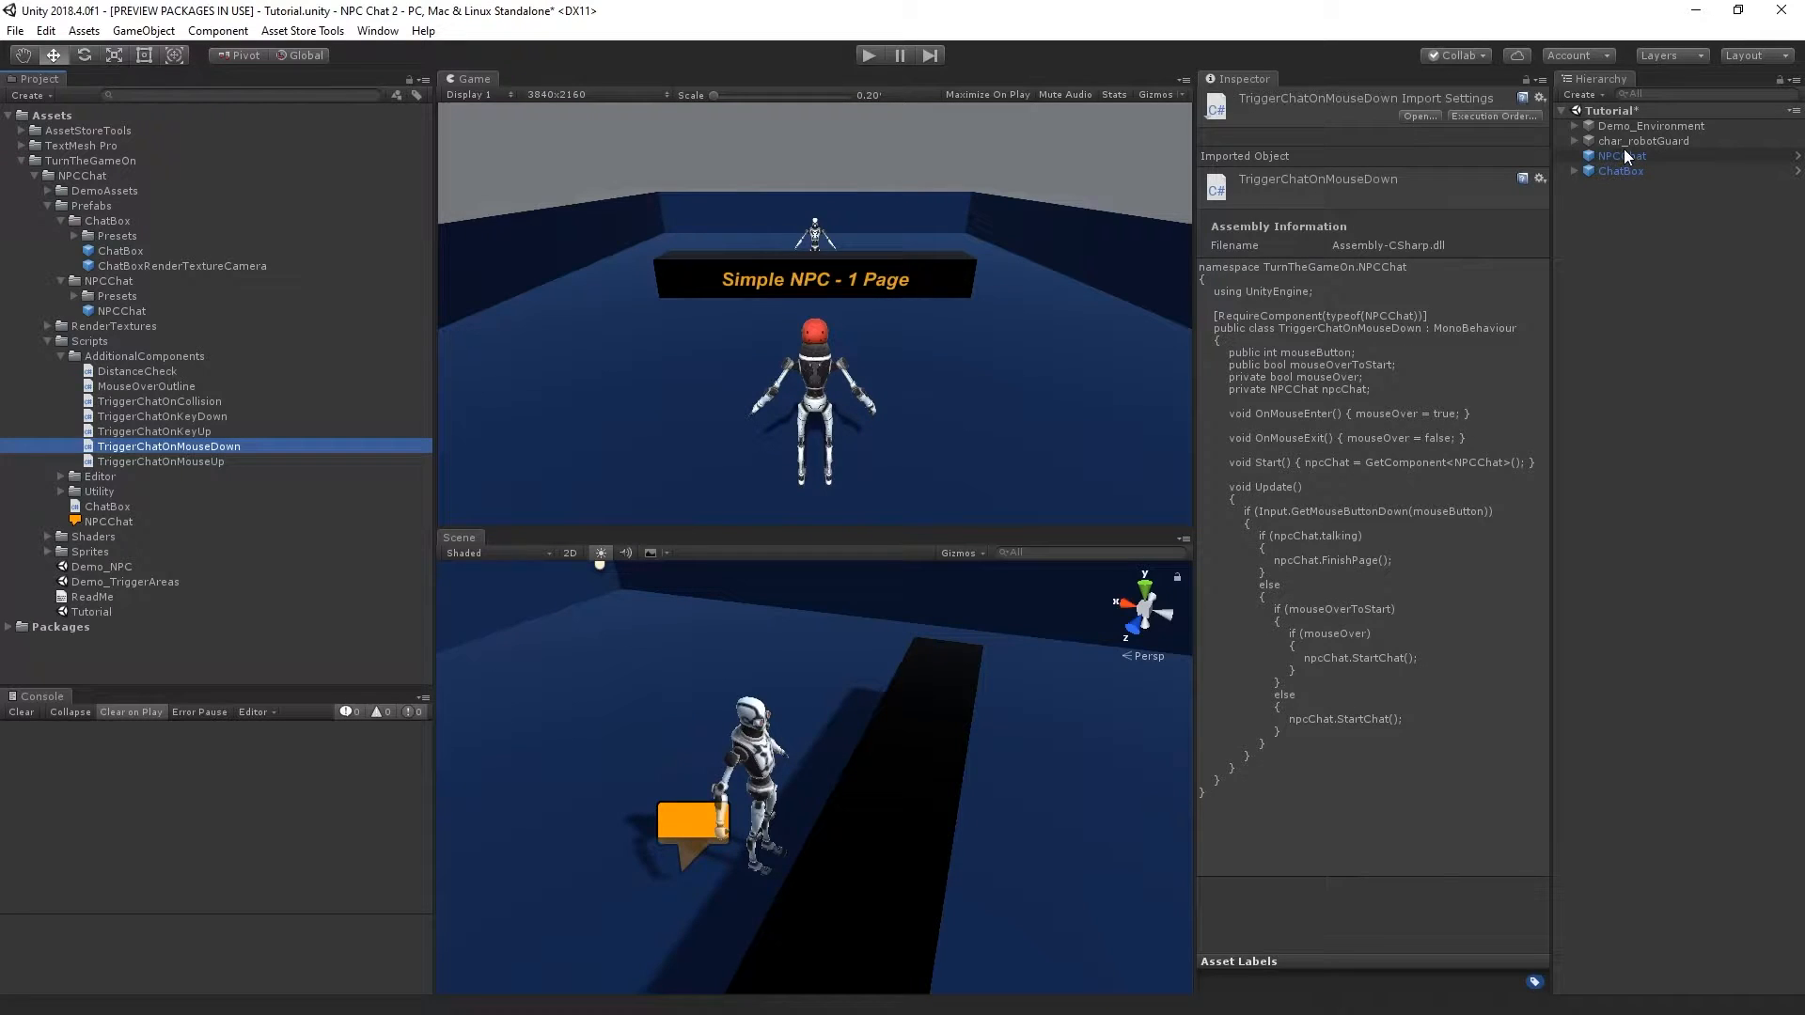
left_click(1622, 156)
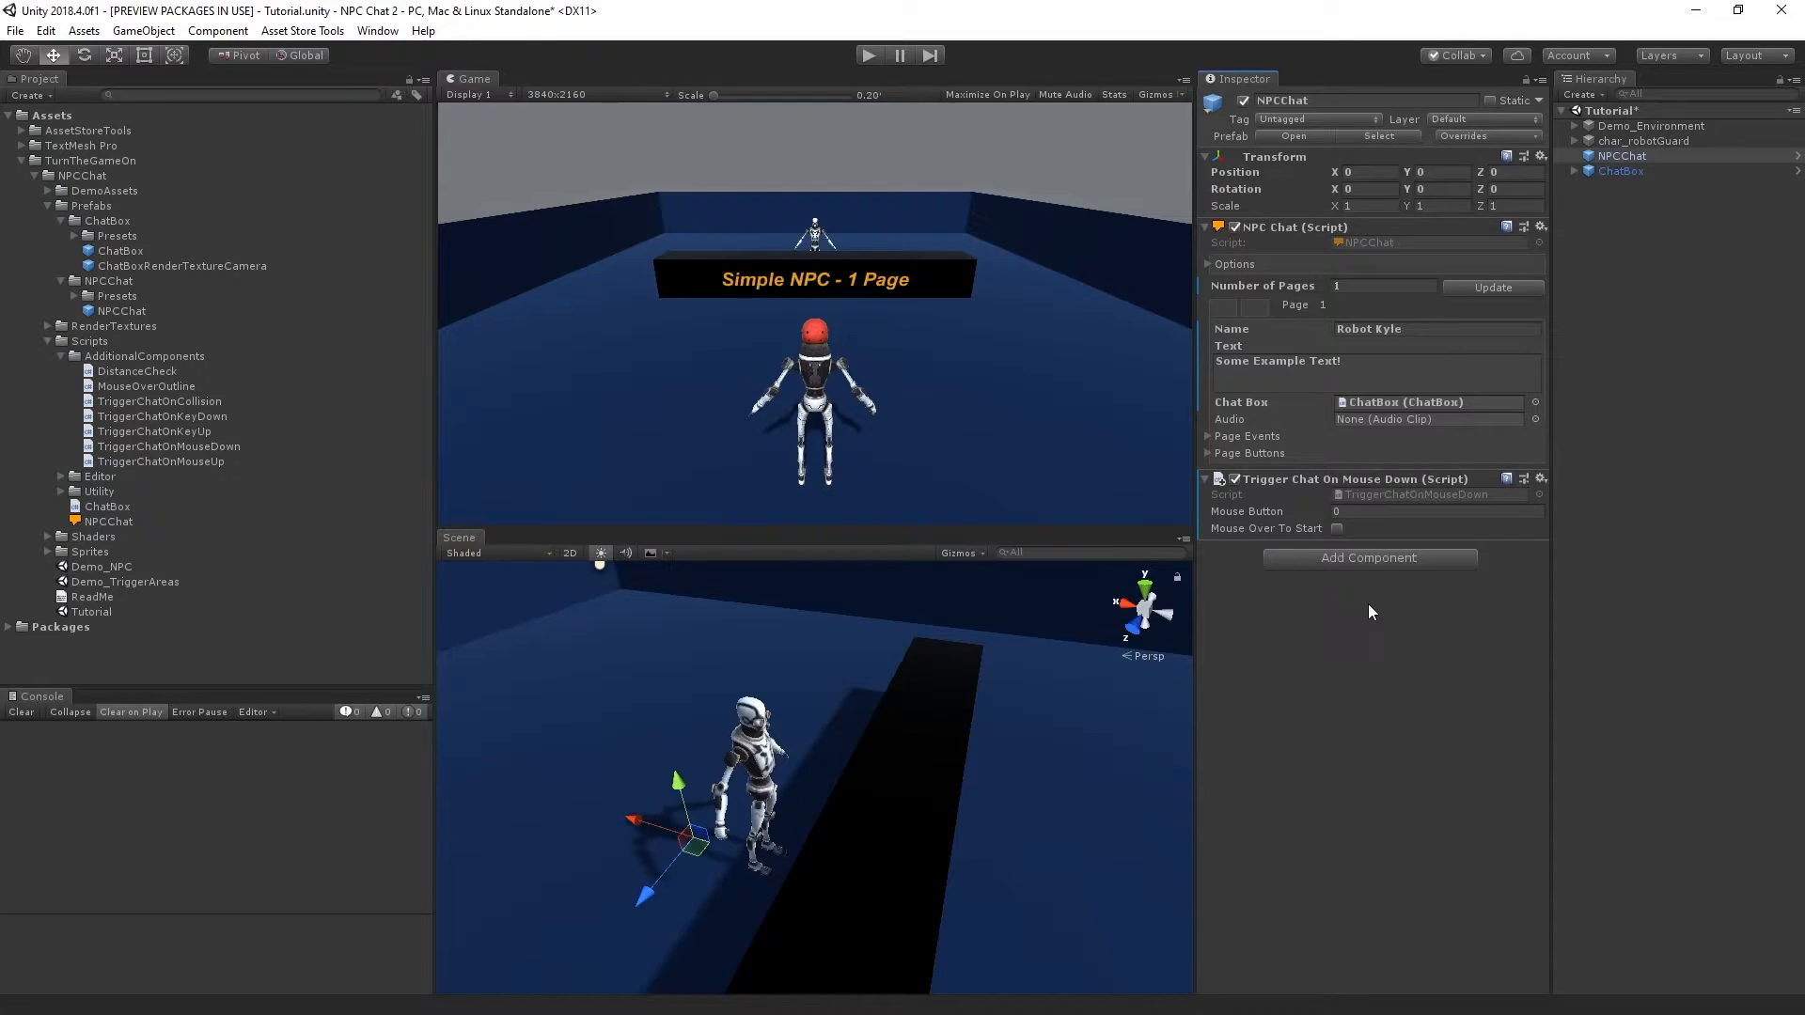
mouse_move(1365, 596)
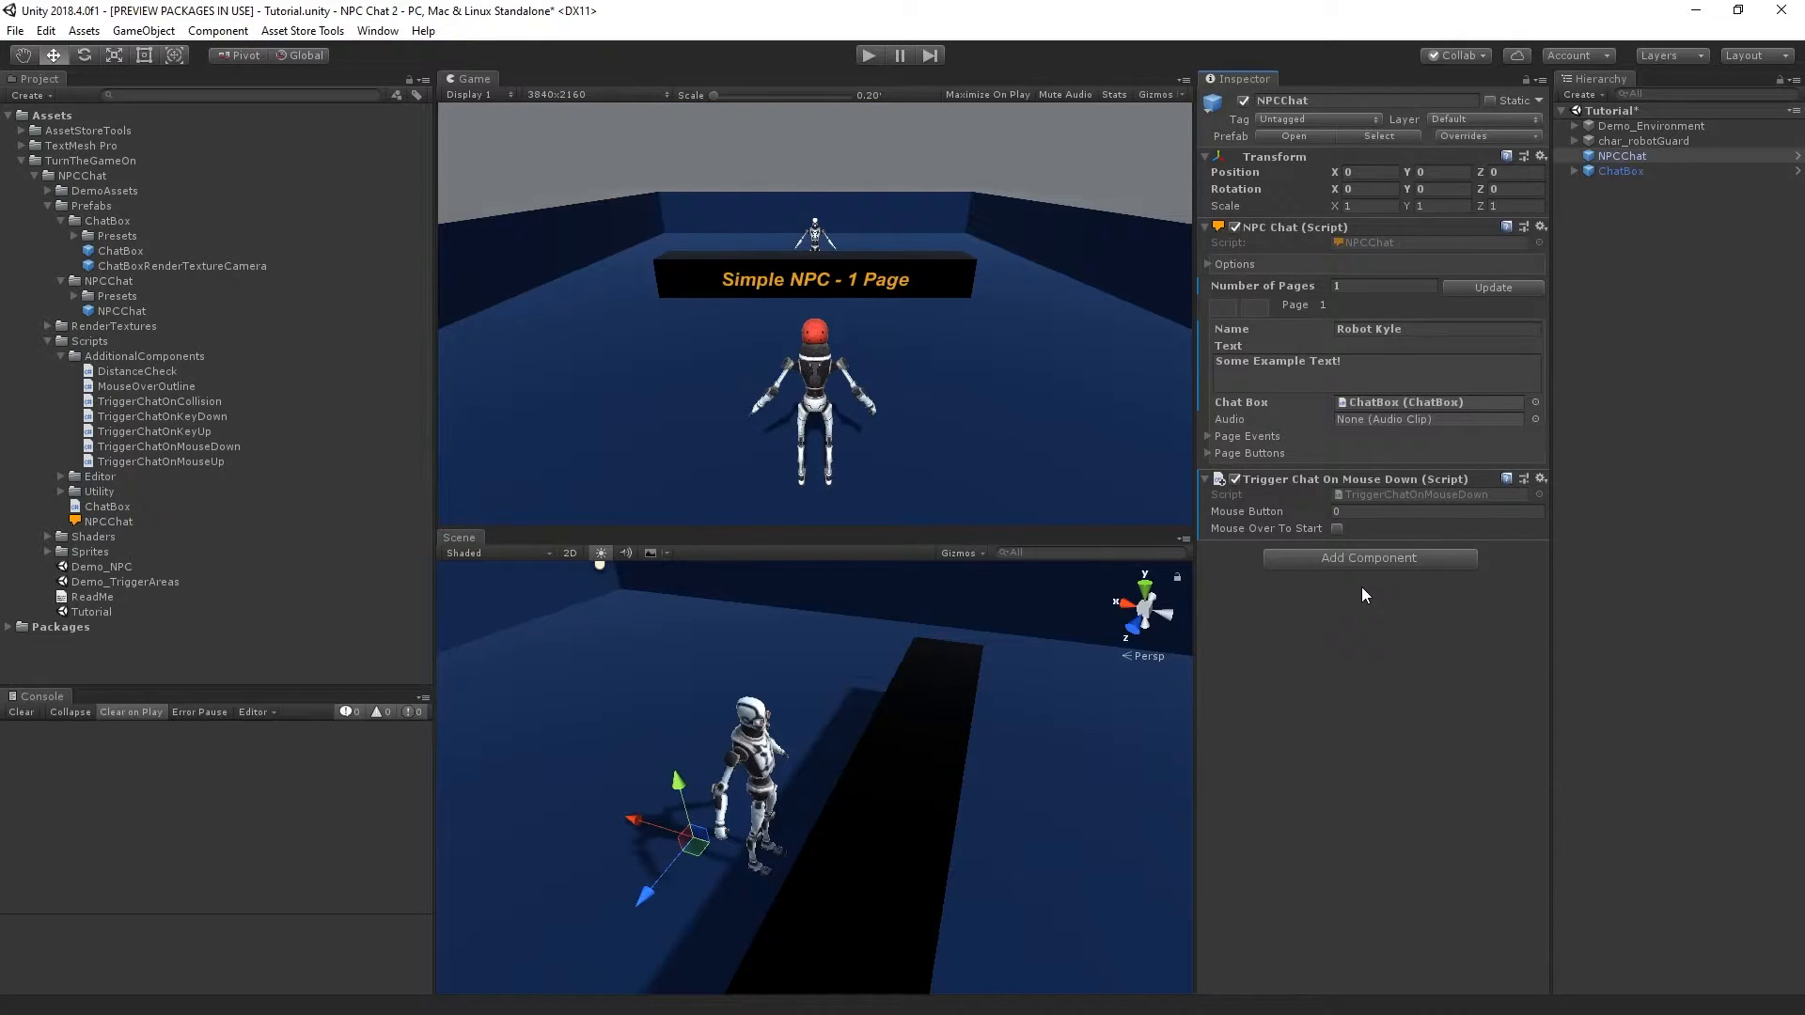
mouse_move(1275, 510)
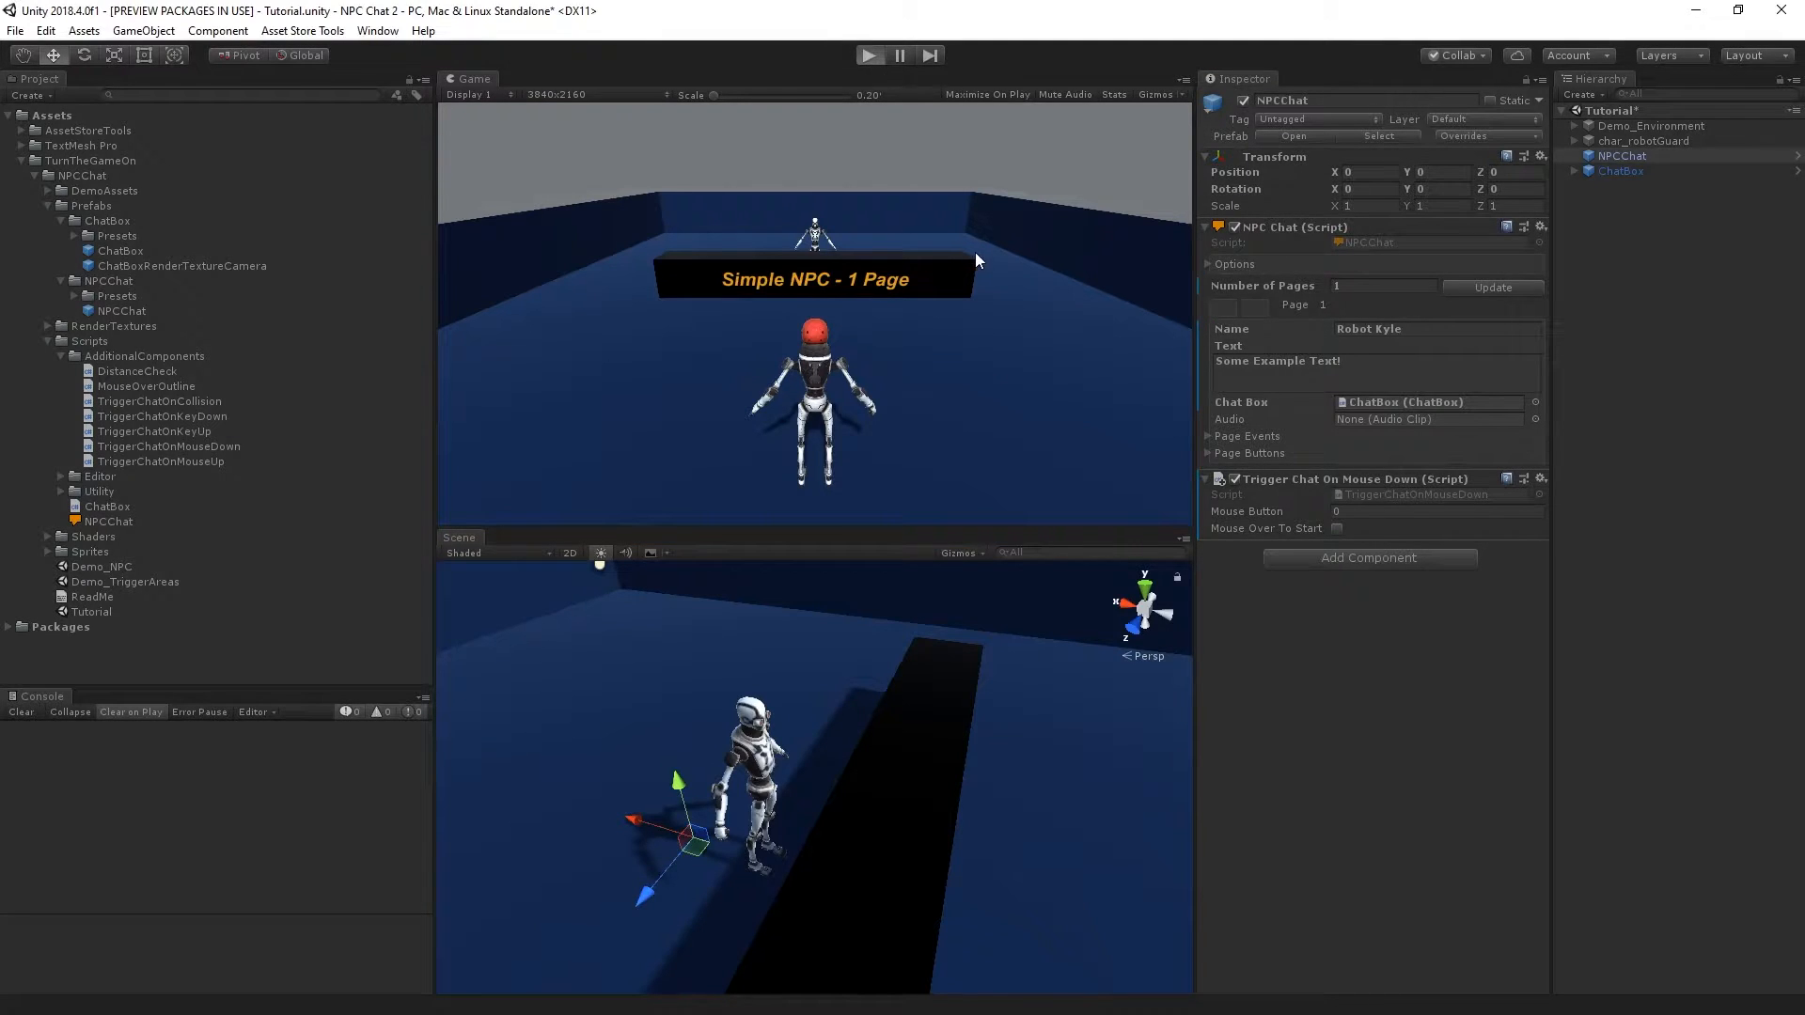
left_click(868, 55)
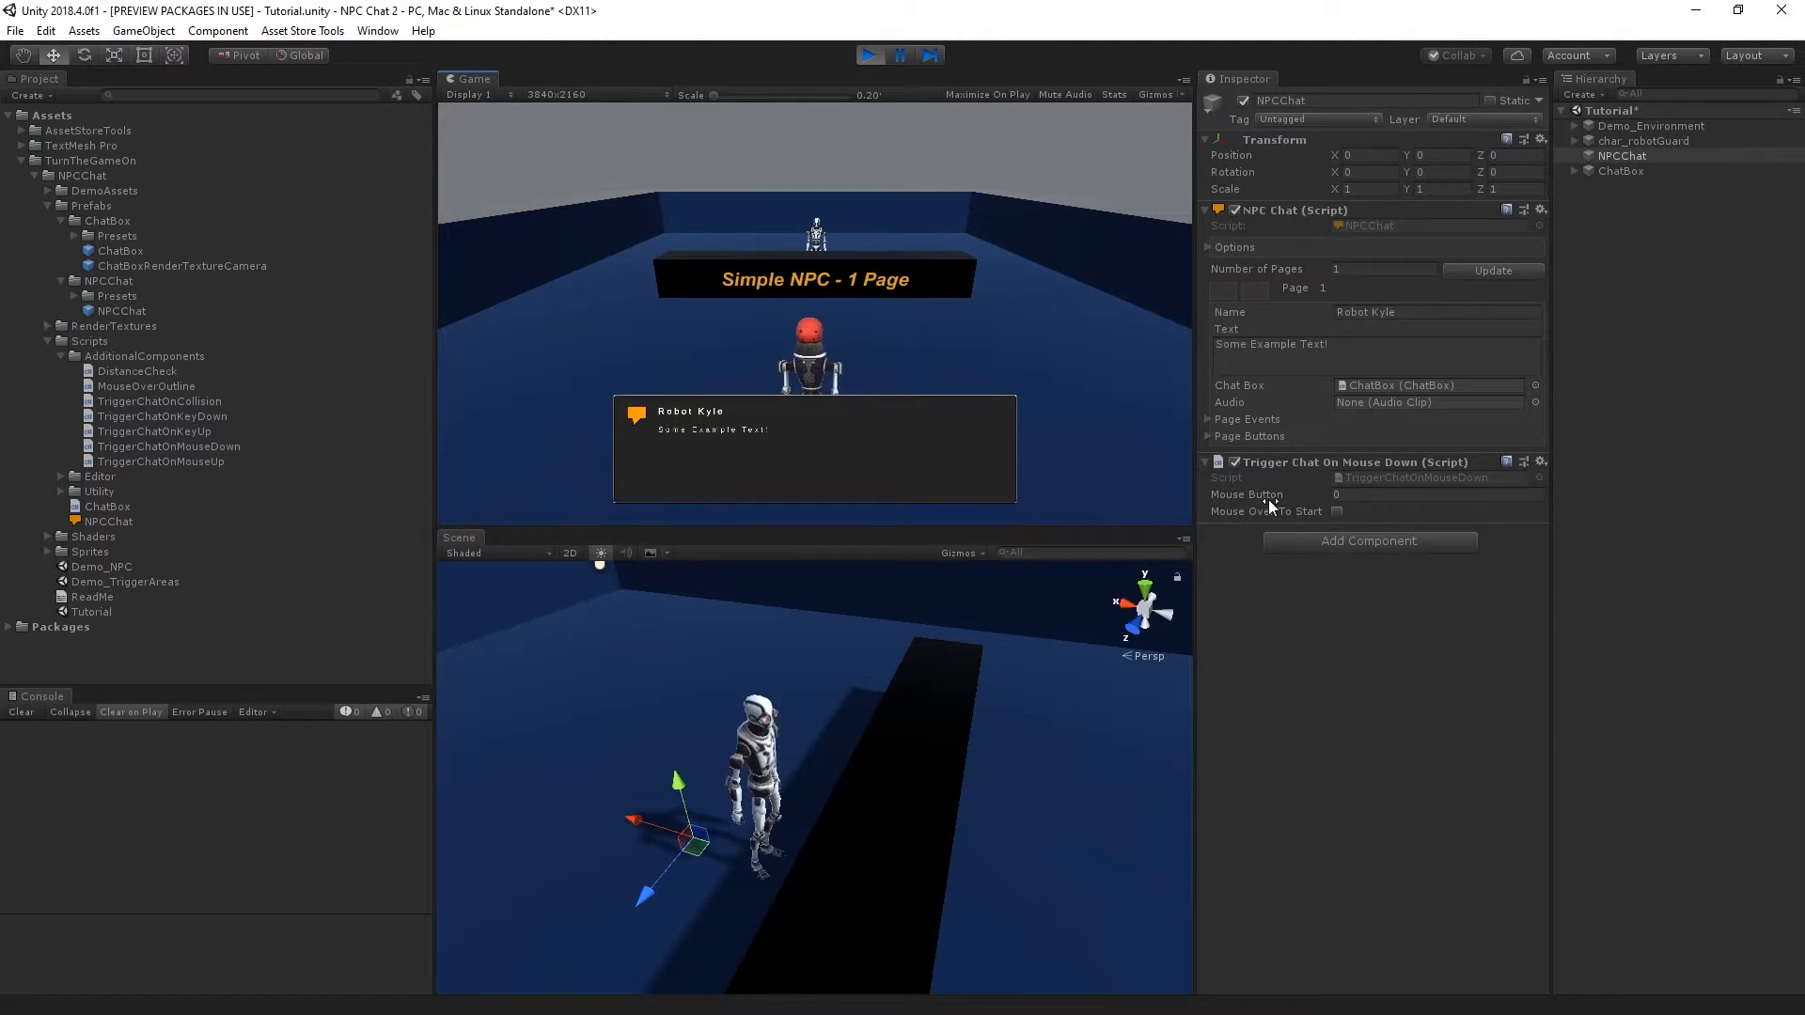
left_click(1438, 495)
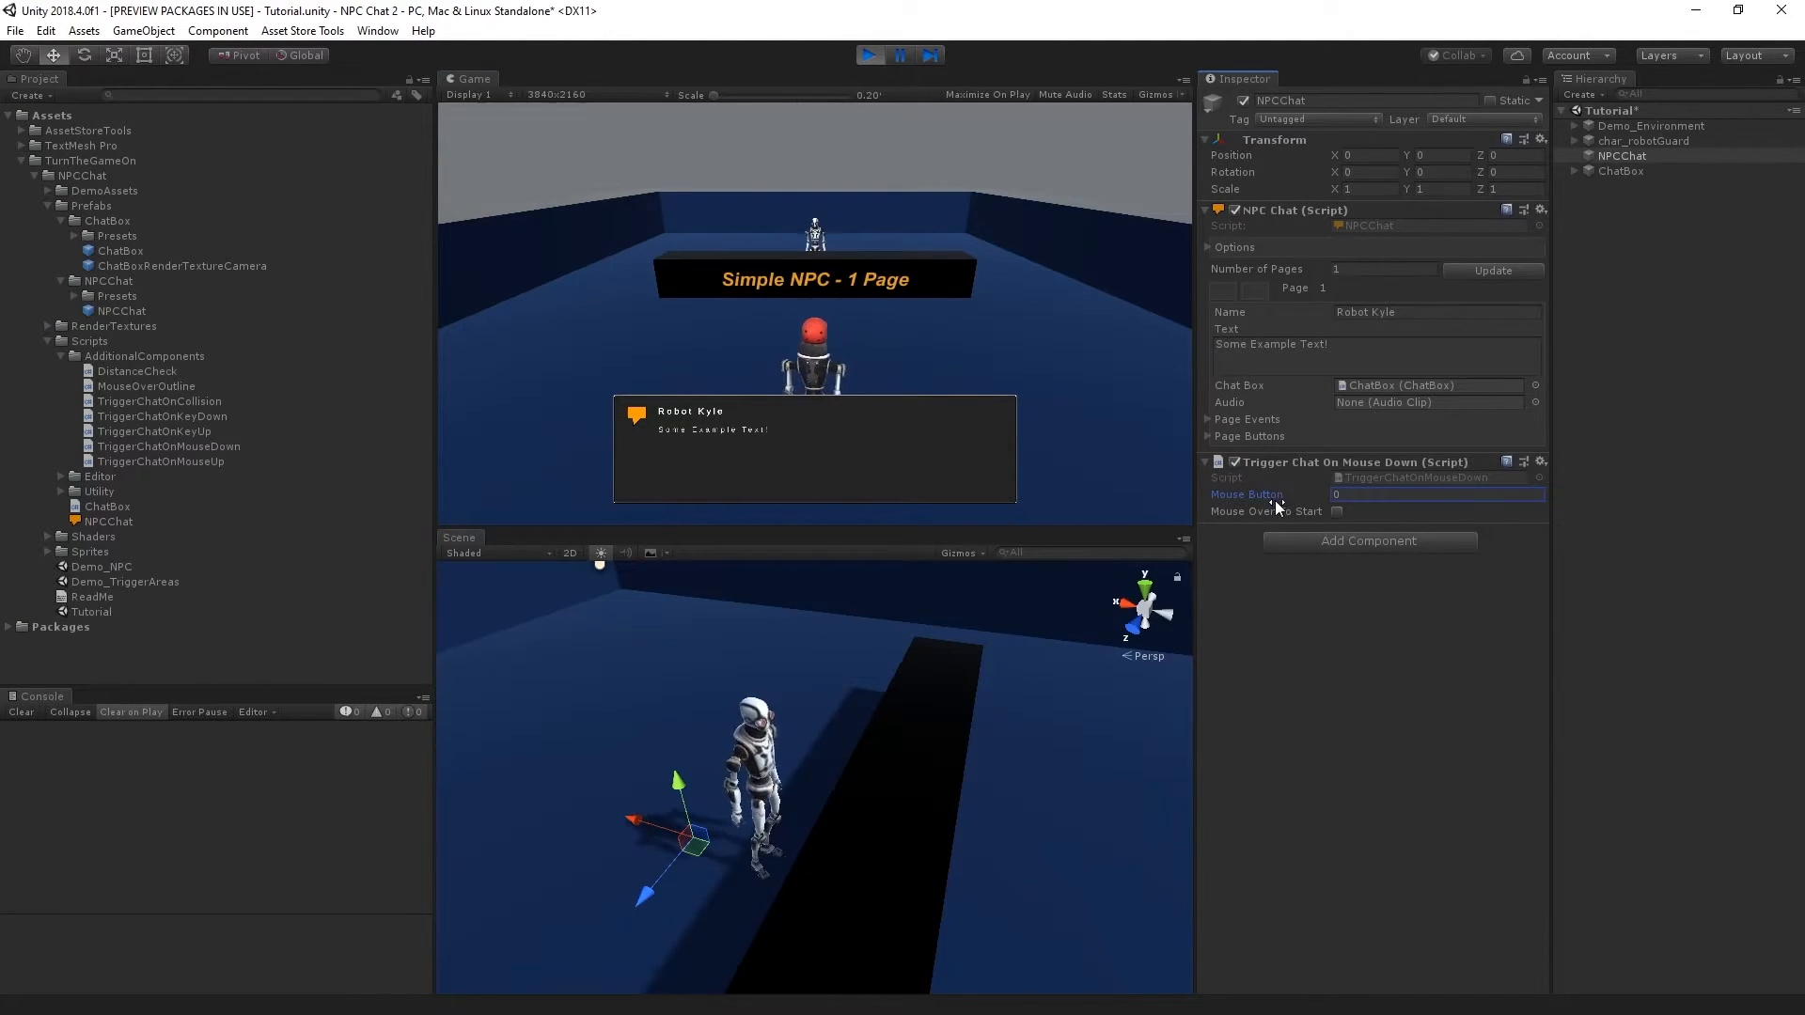
left_click(870, 55)
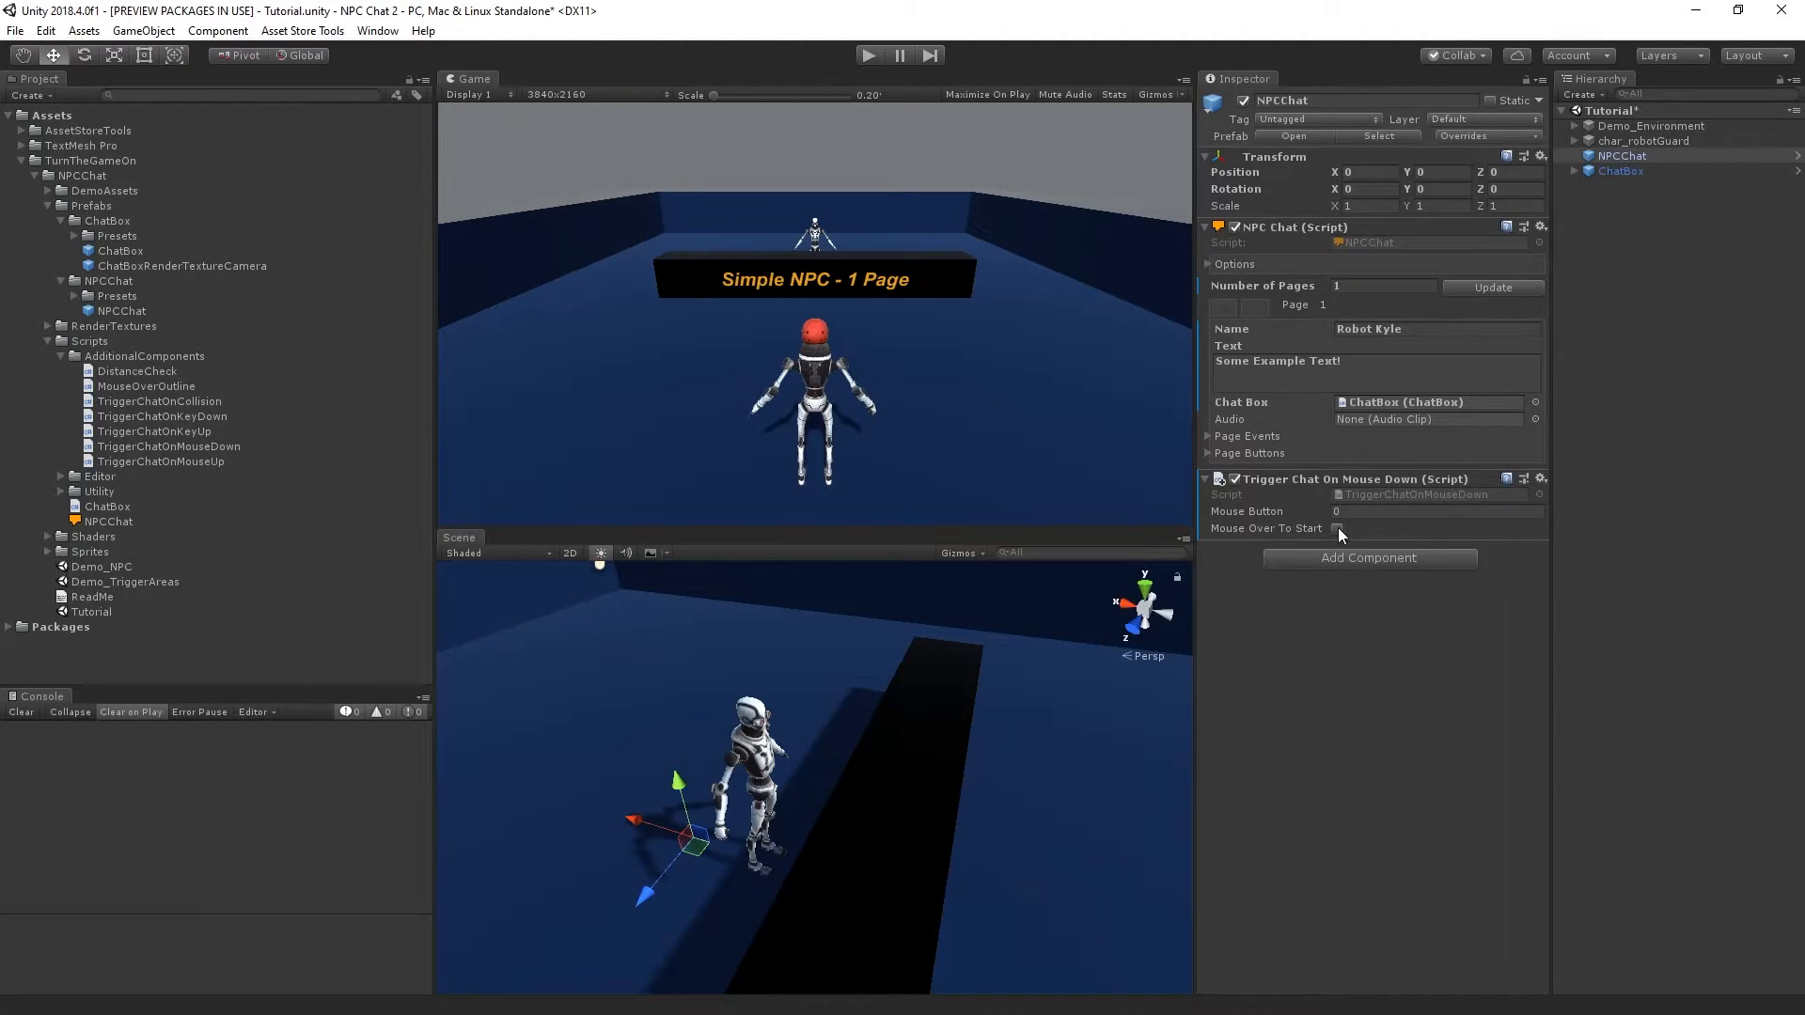
Enable Mouse Over To Start and add a Box Collider component to NPCChat.
left_click(1338, 529)
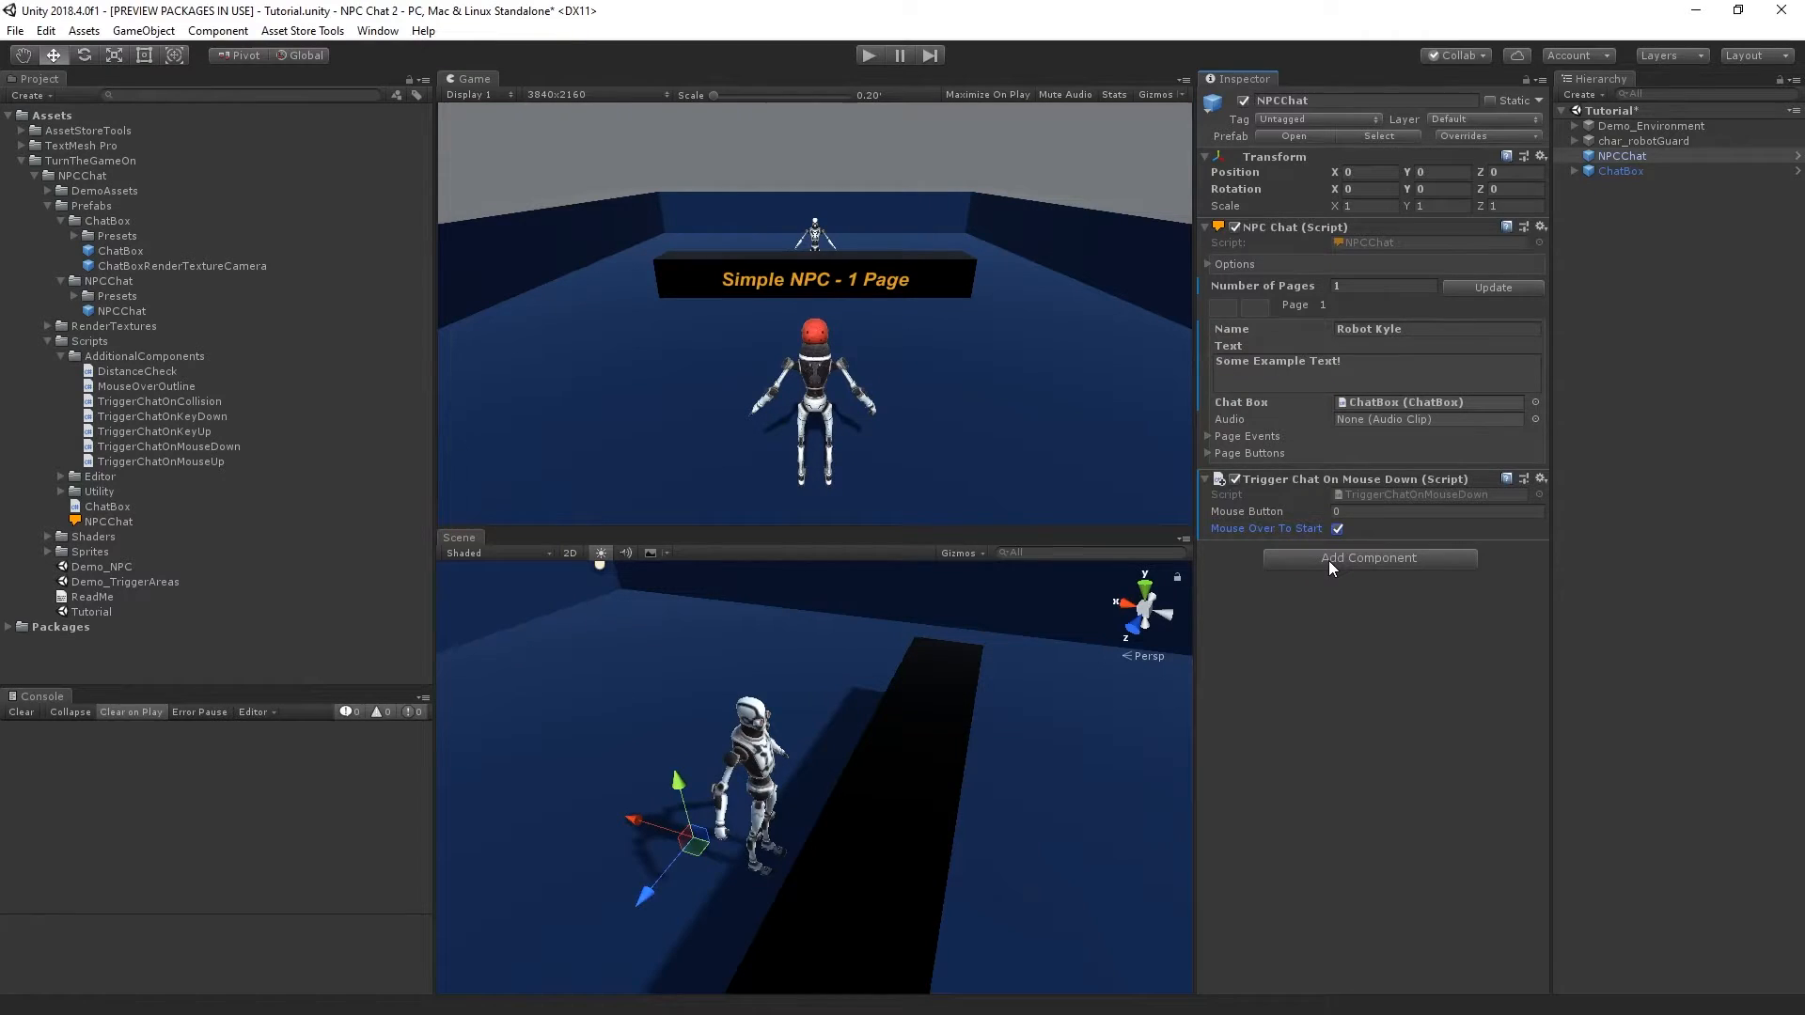
left_click(1369, 557)
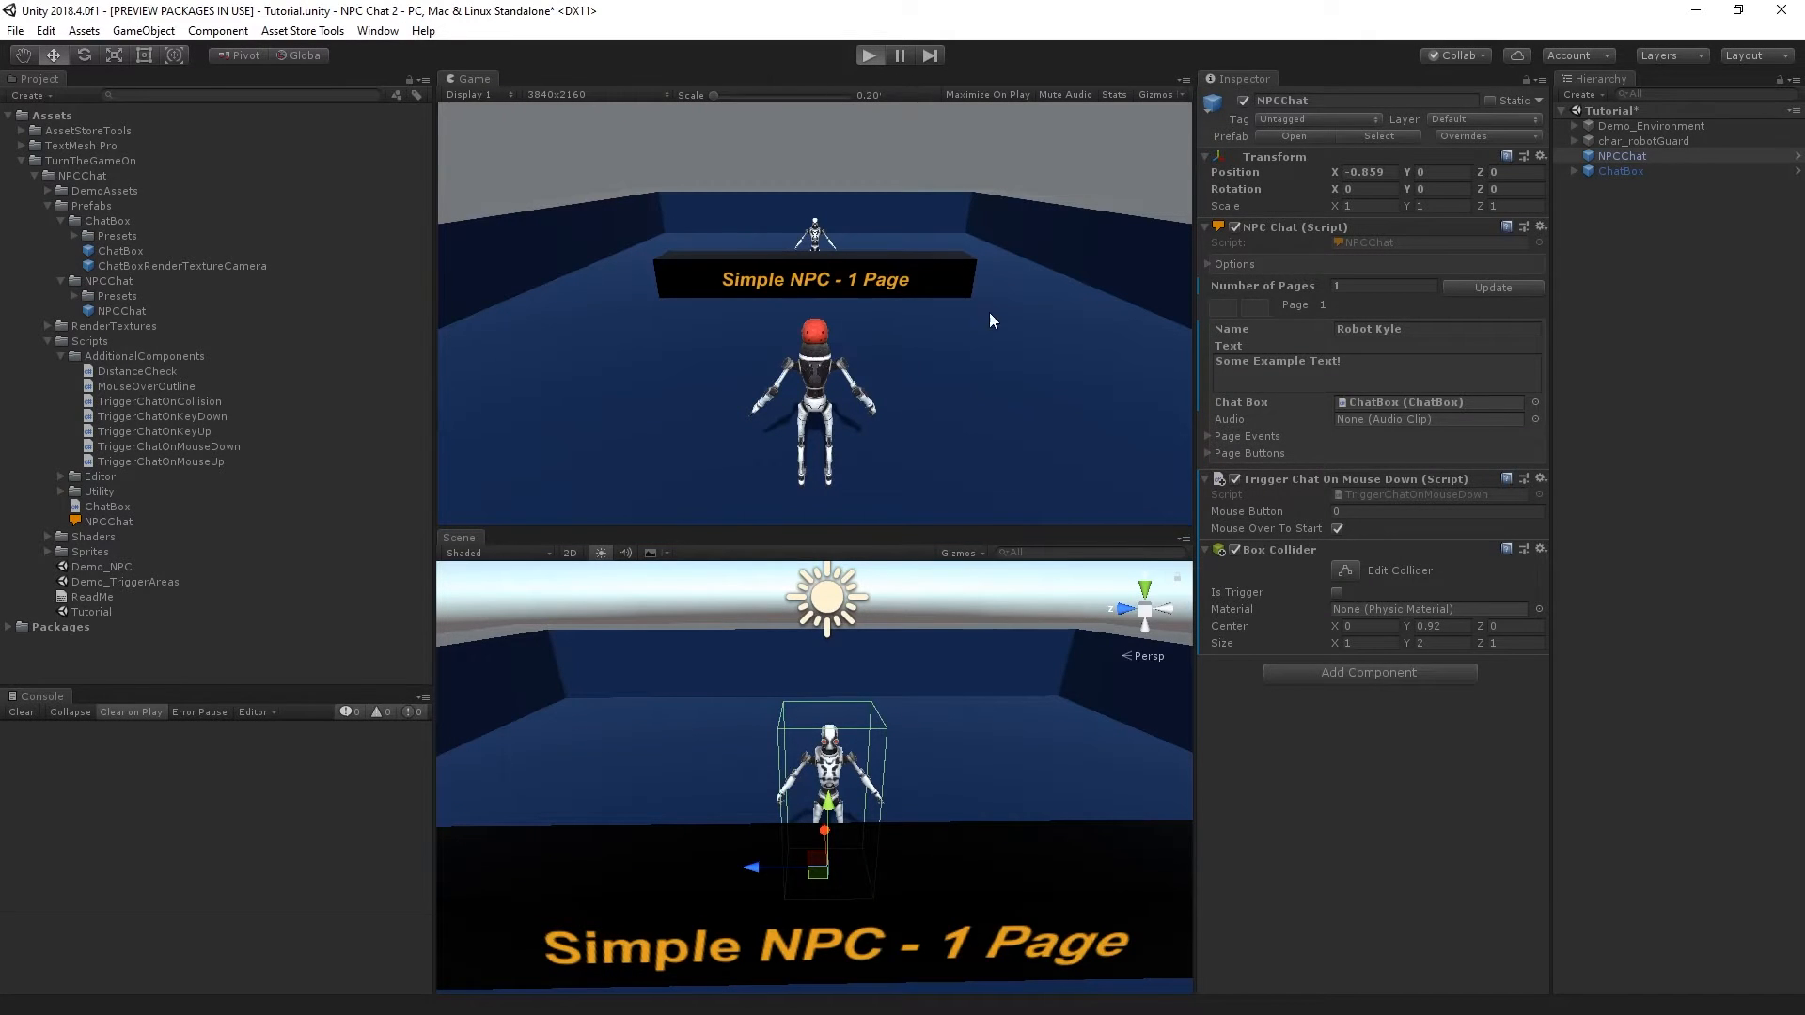
left_click(868, 55)
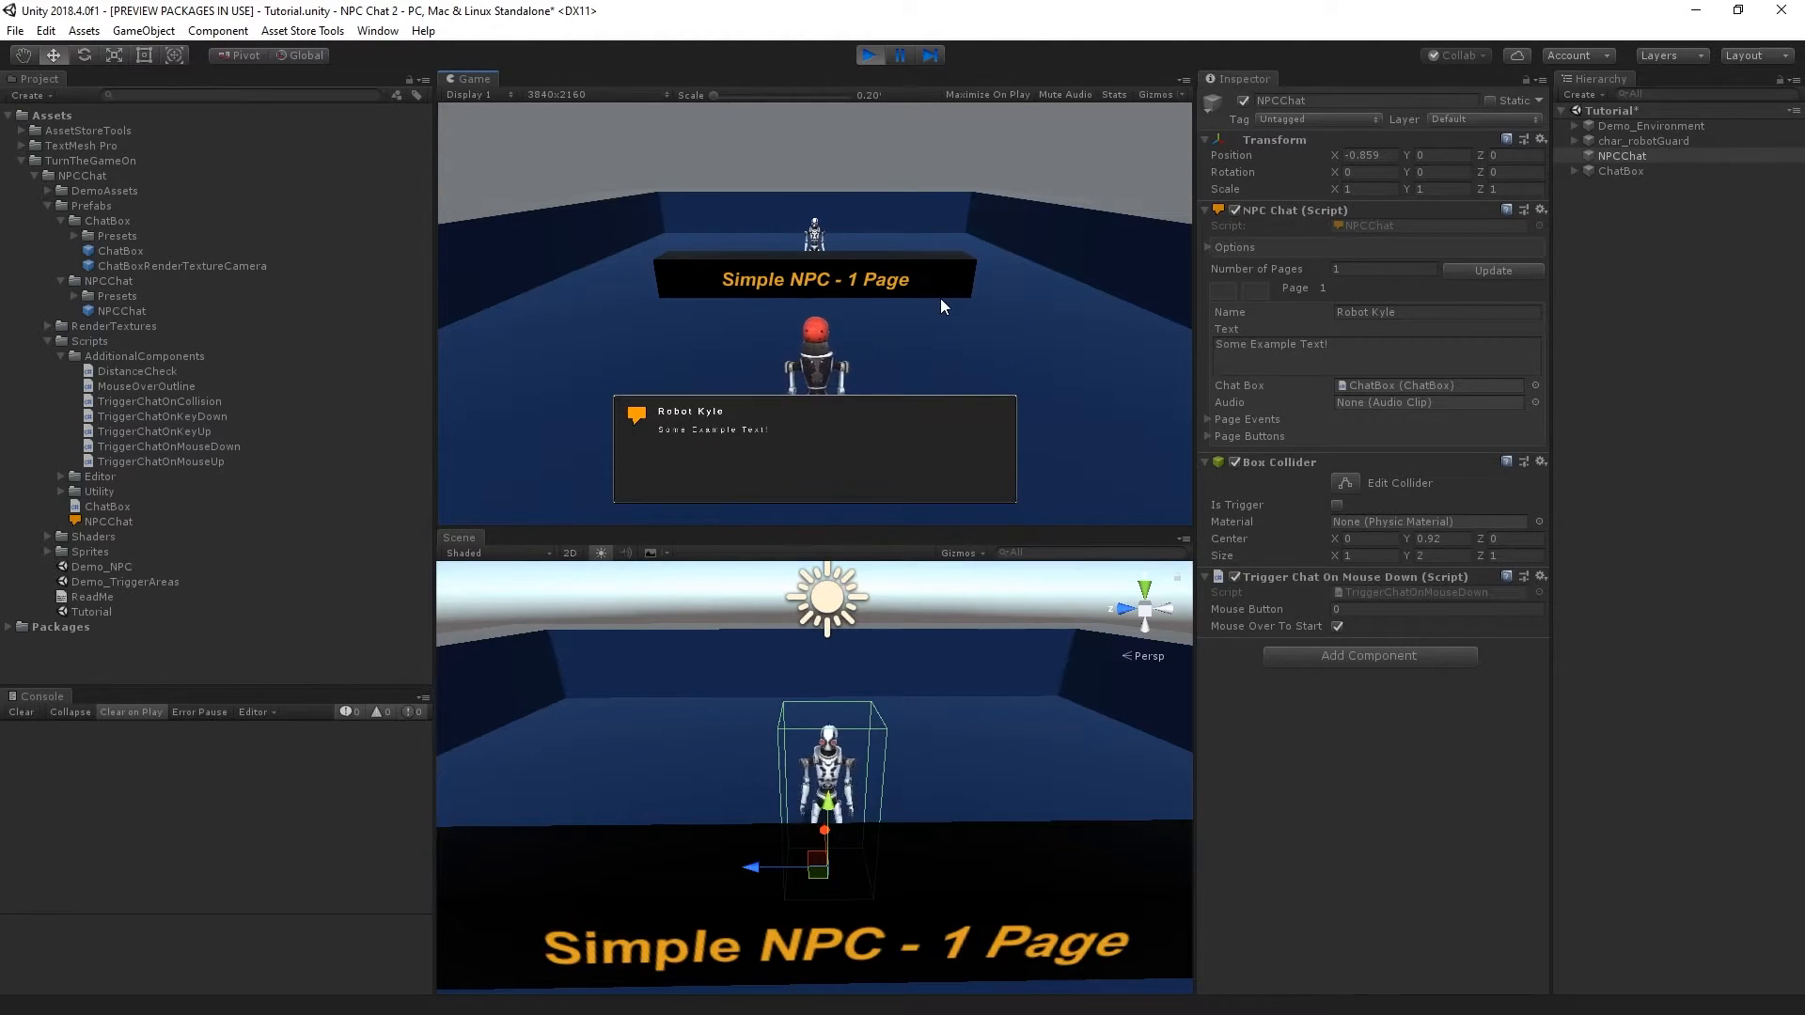
left_click(869, 54)
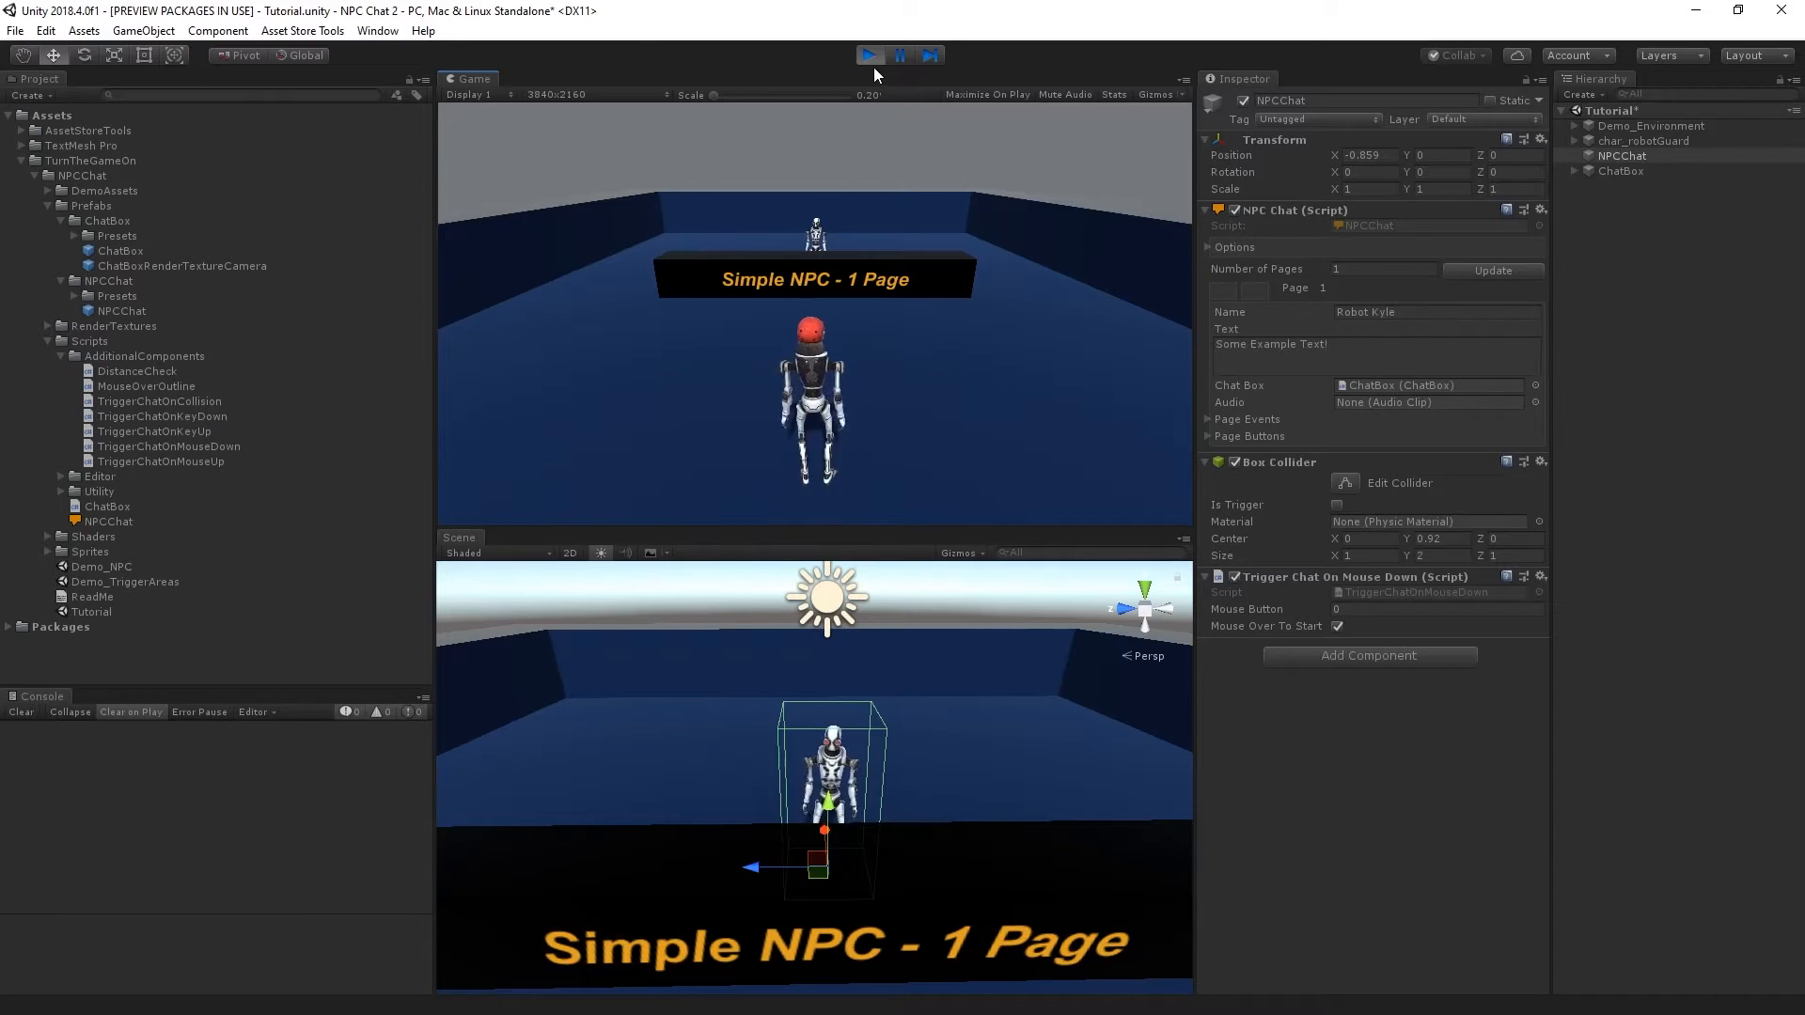
left_click(869, 55)
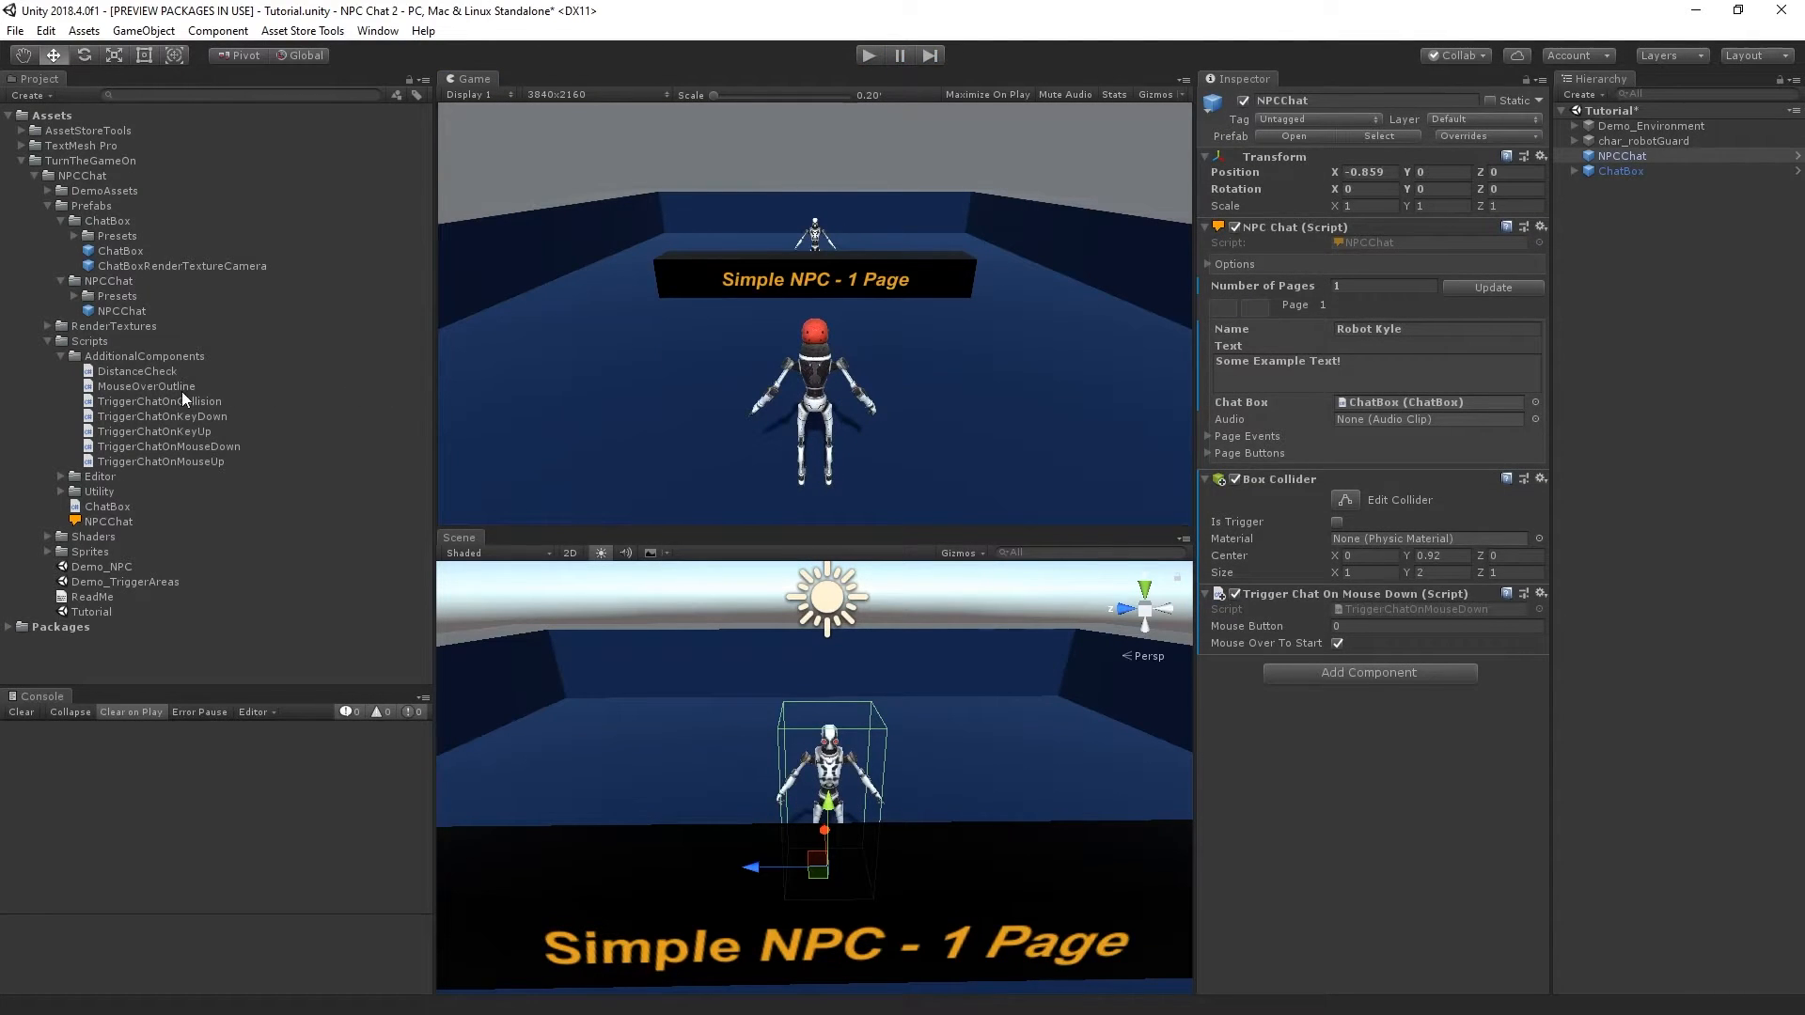
mouse_move(575, 468)
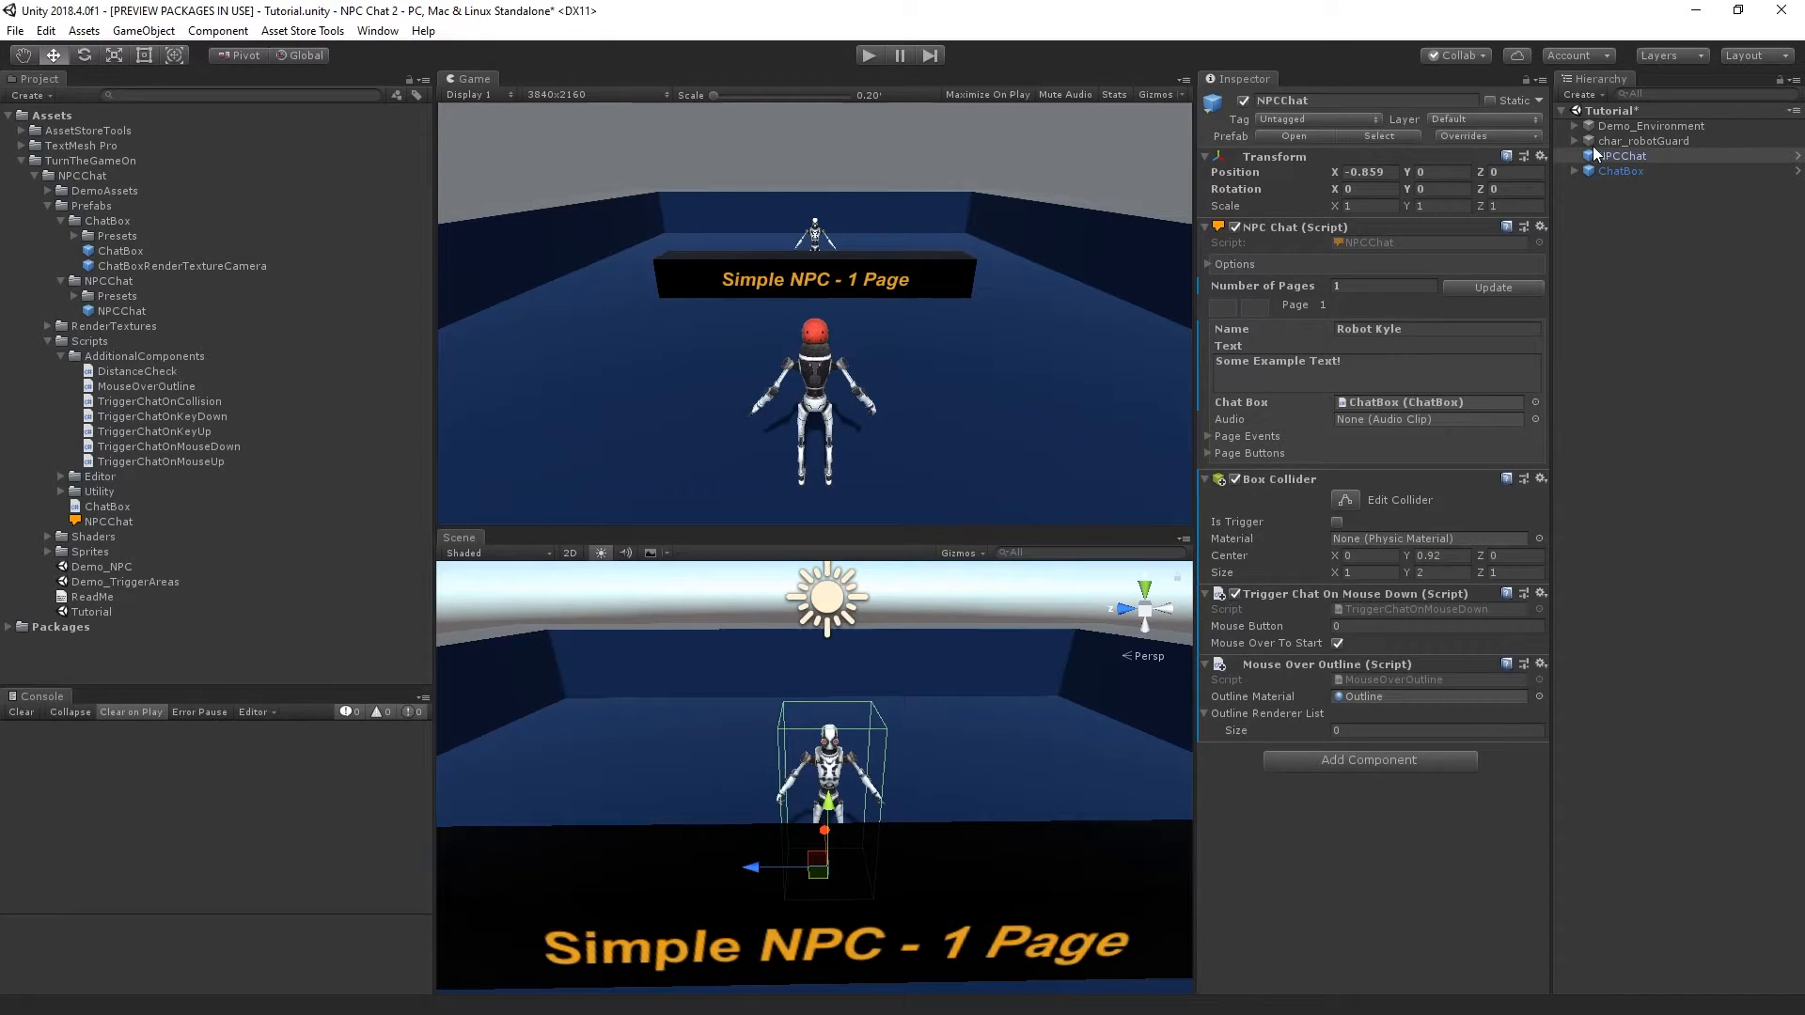
Expand char_robotGuard to reveal the body mesh for the outline renderer list.
left_click(1574, 141)
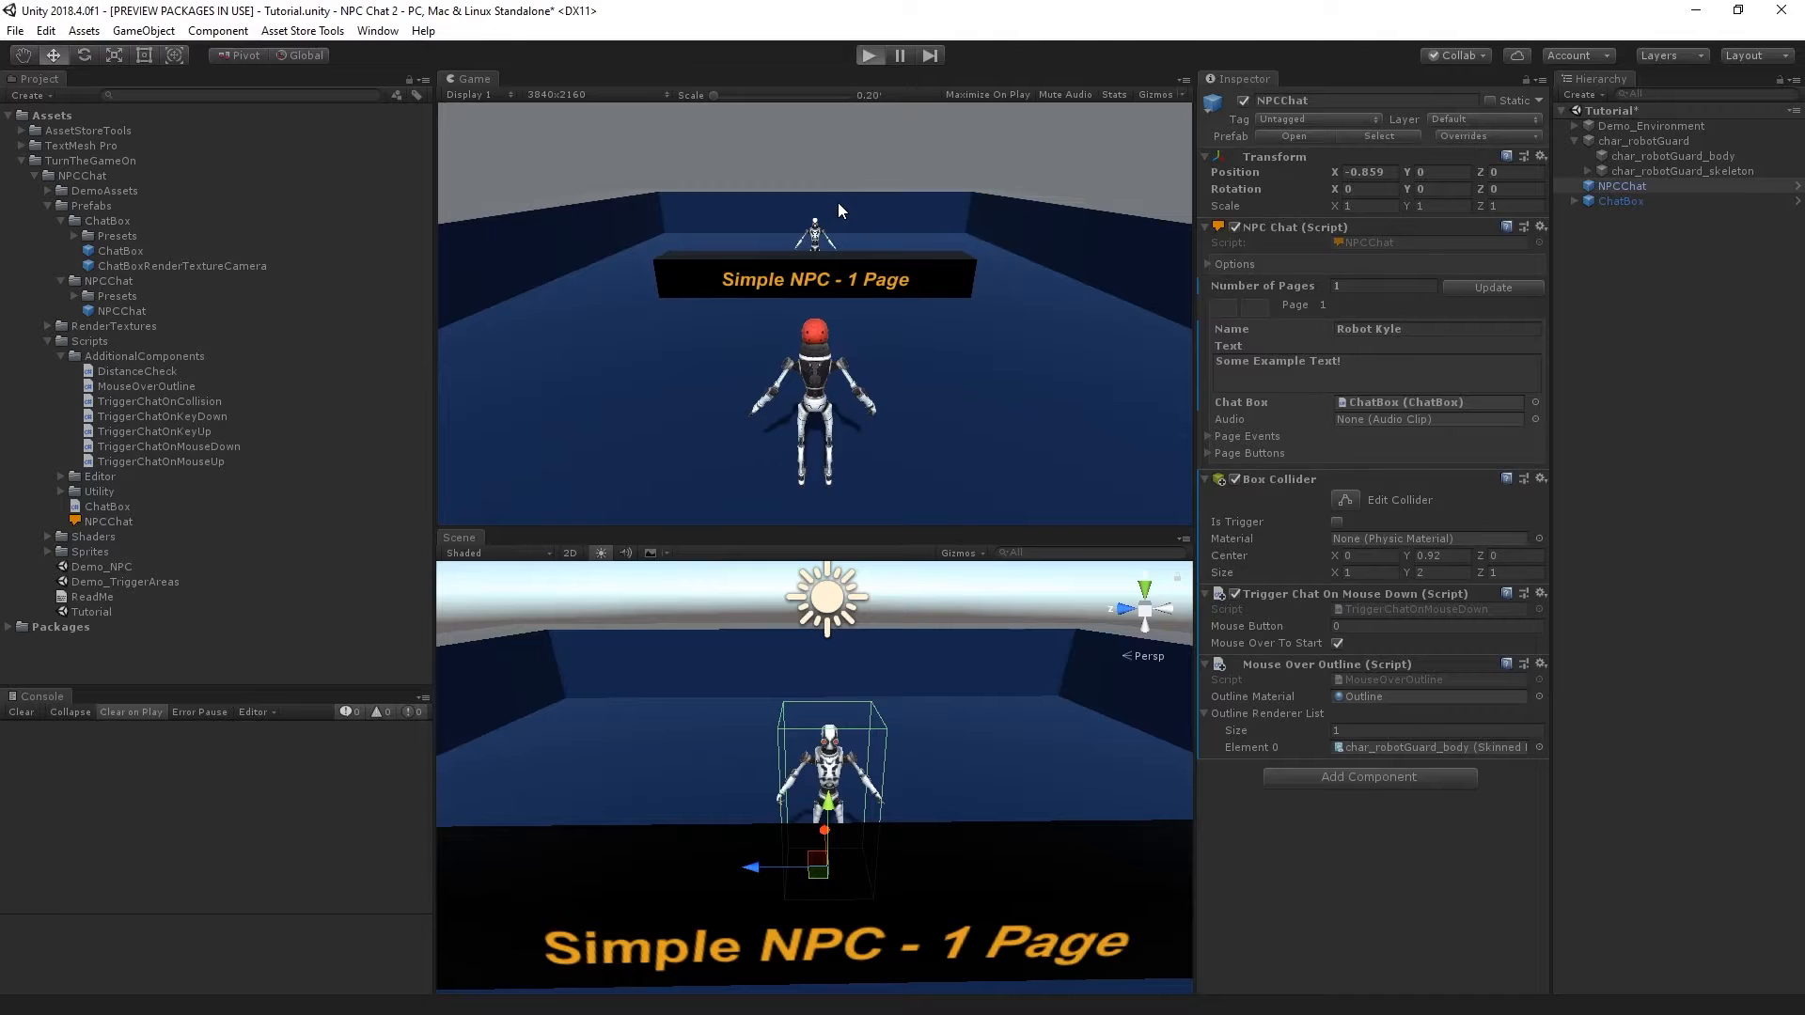
left_click(868, 54)
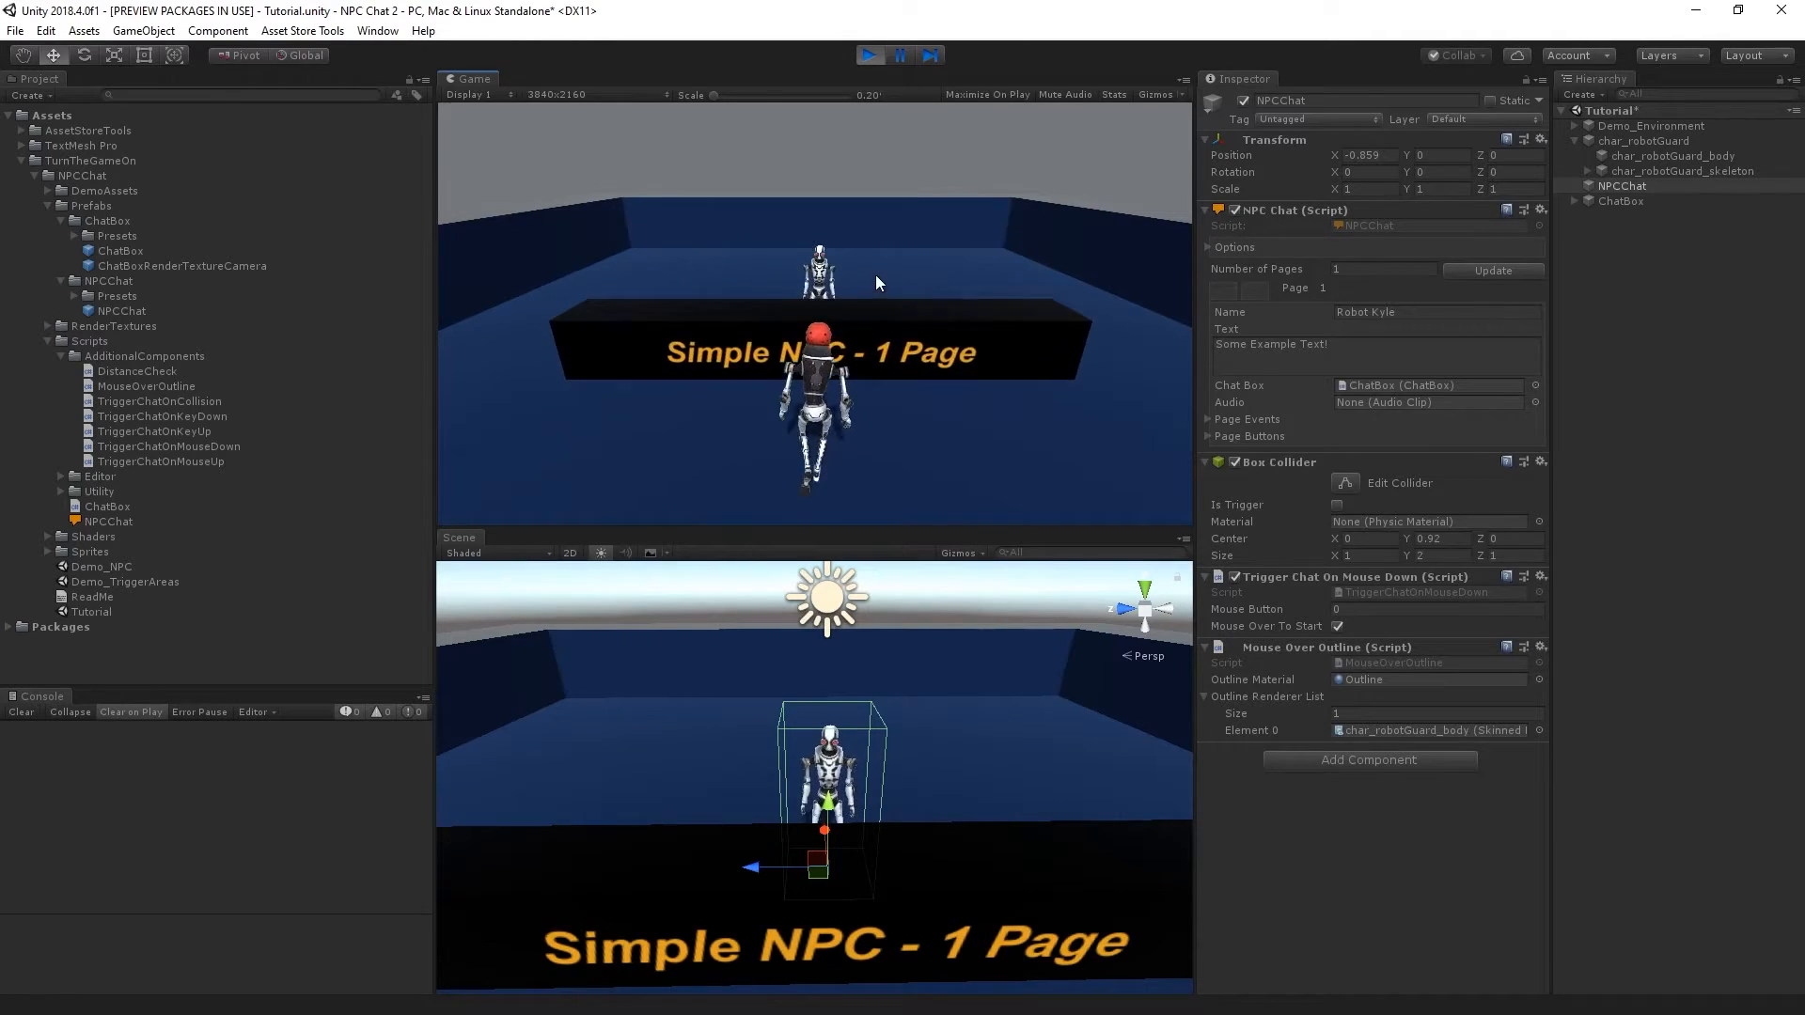
left_click(871, 54)
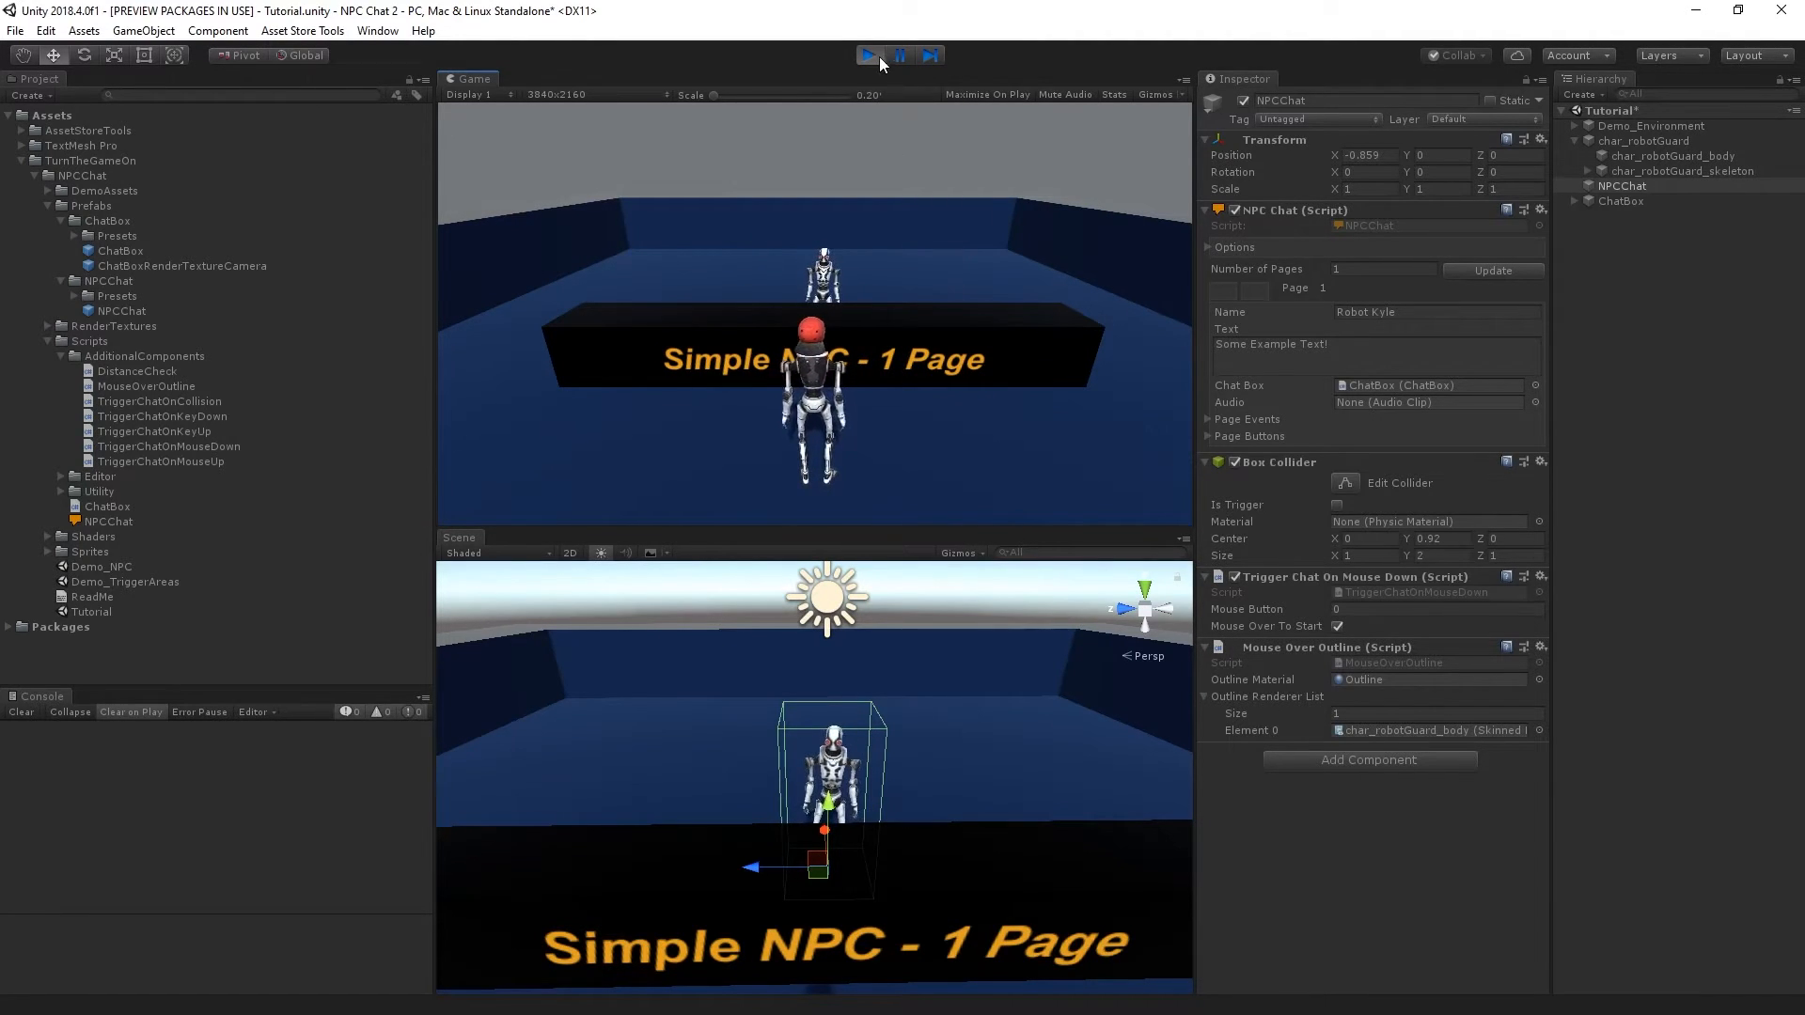
left_click(867, 55)
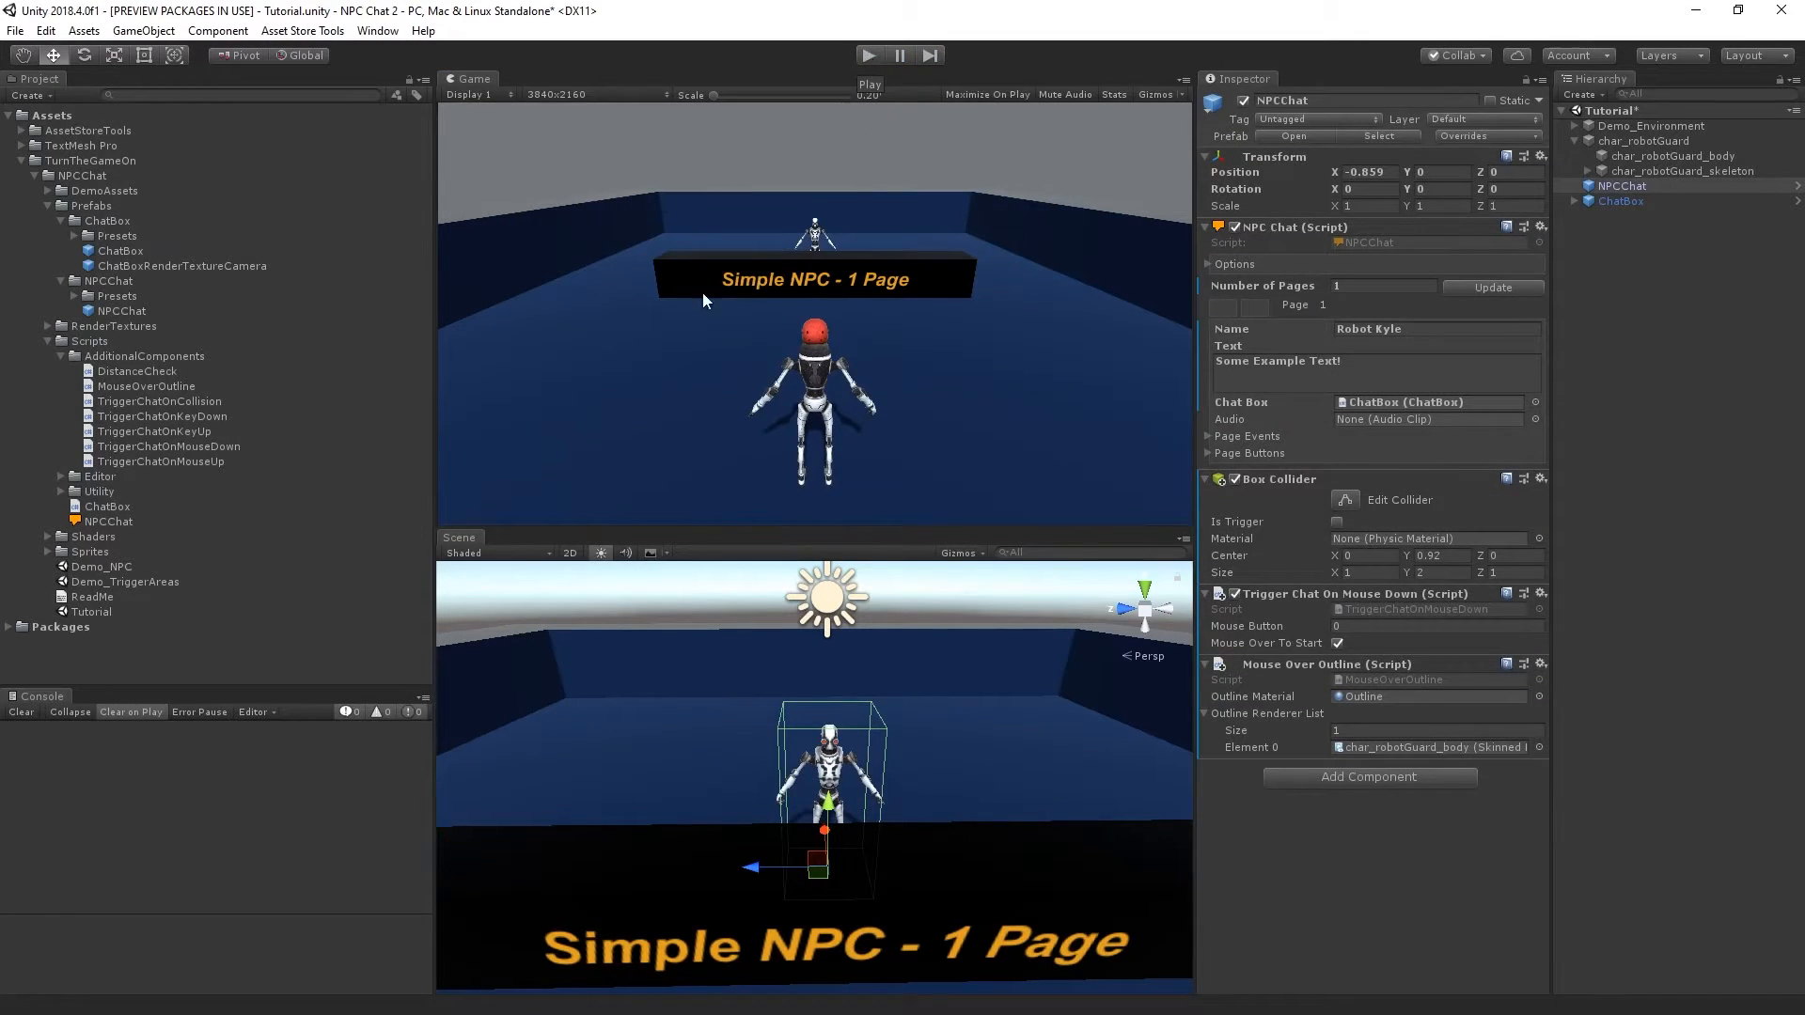
Add a Distance Check to NPCChat with Find Player On Start, checking the PlayerController object.
left_click(136, 371)
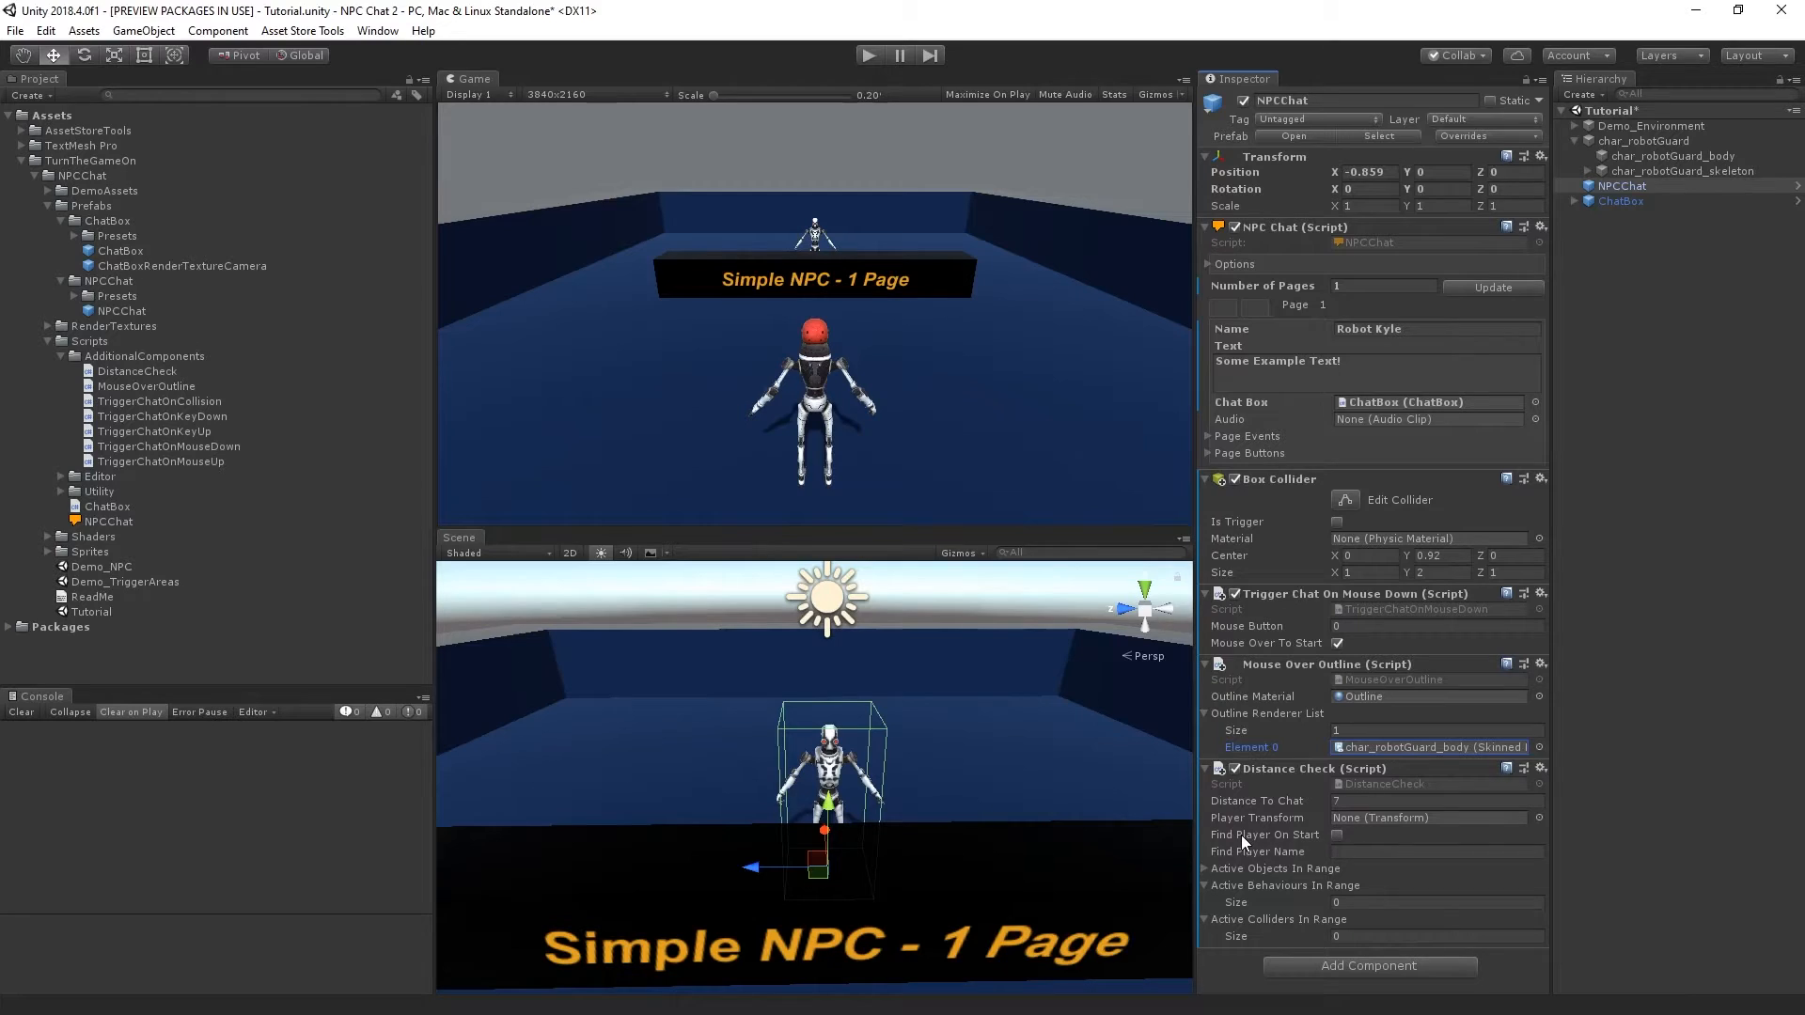
left_click(1337, 834)
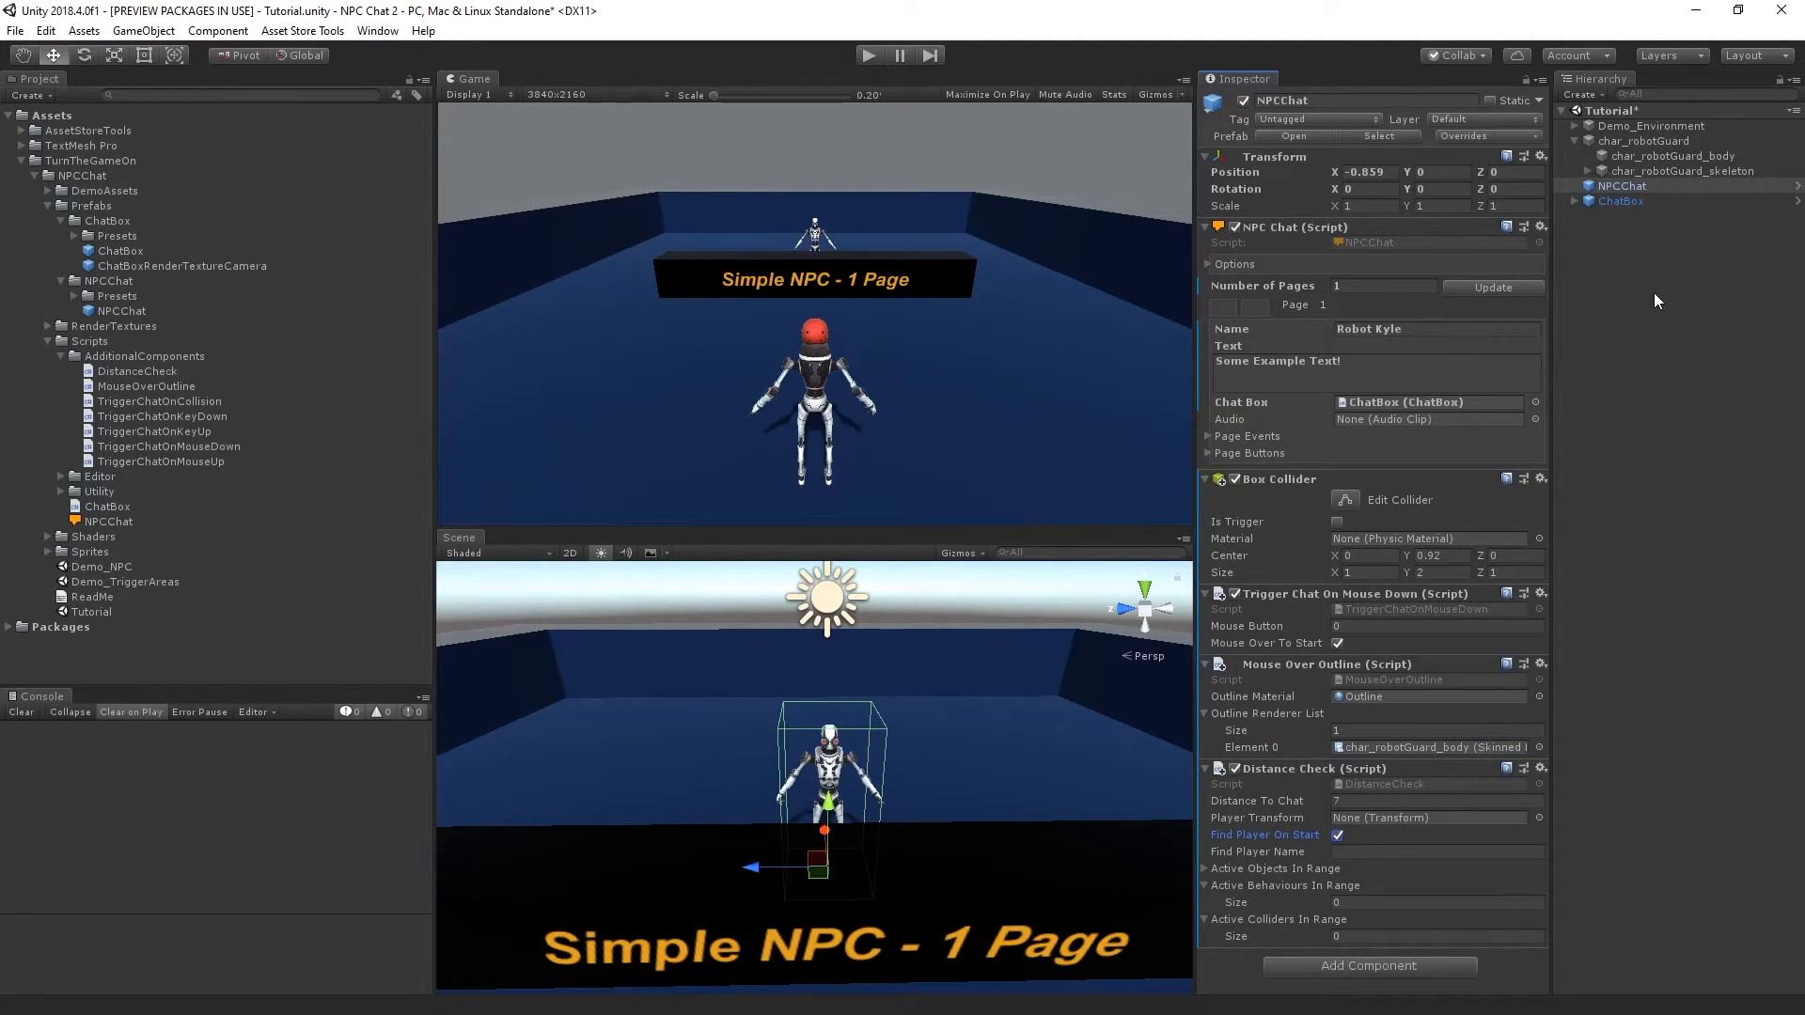
left_click(1576, 126)
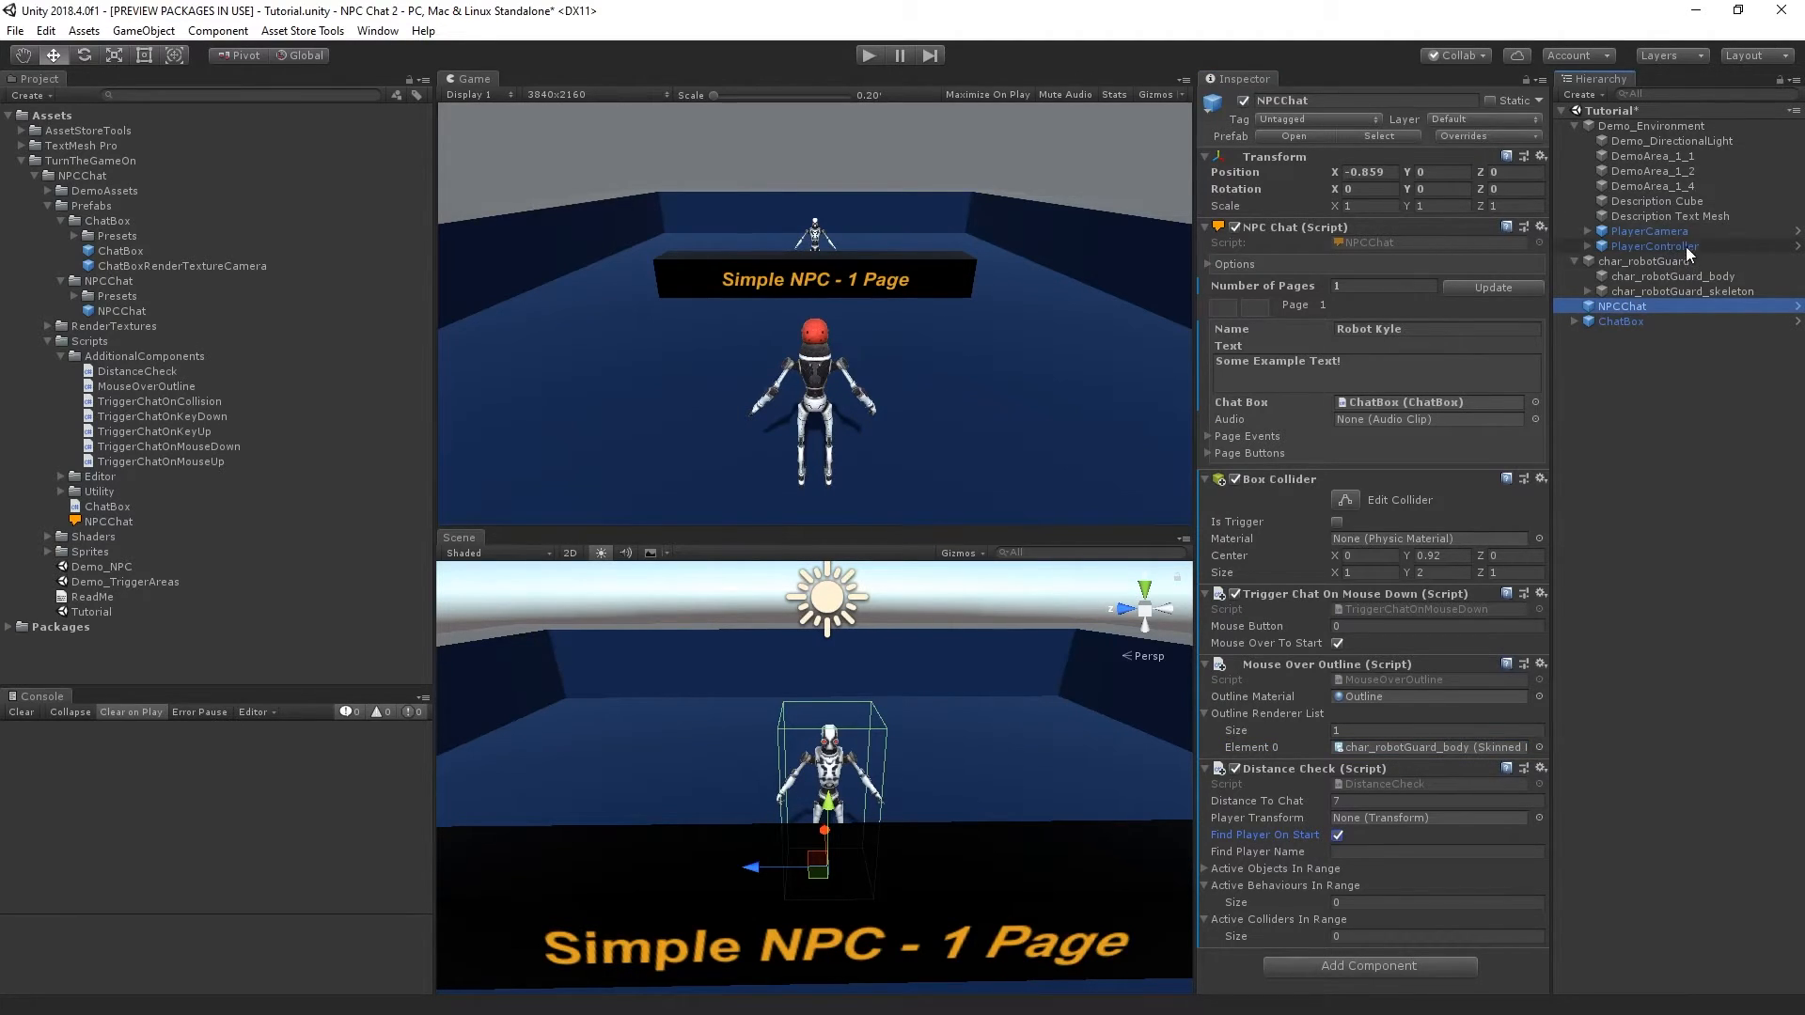
left_click(1653, 244)
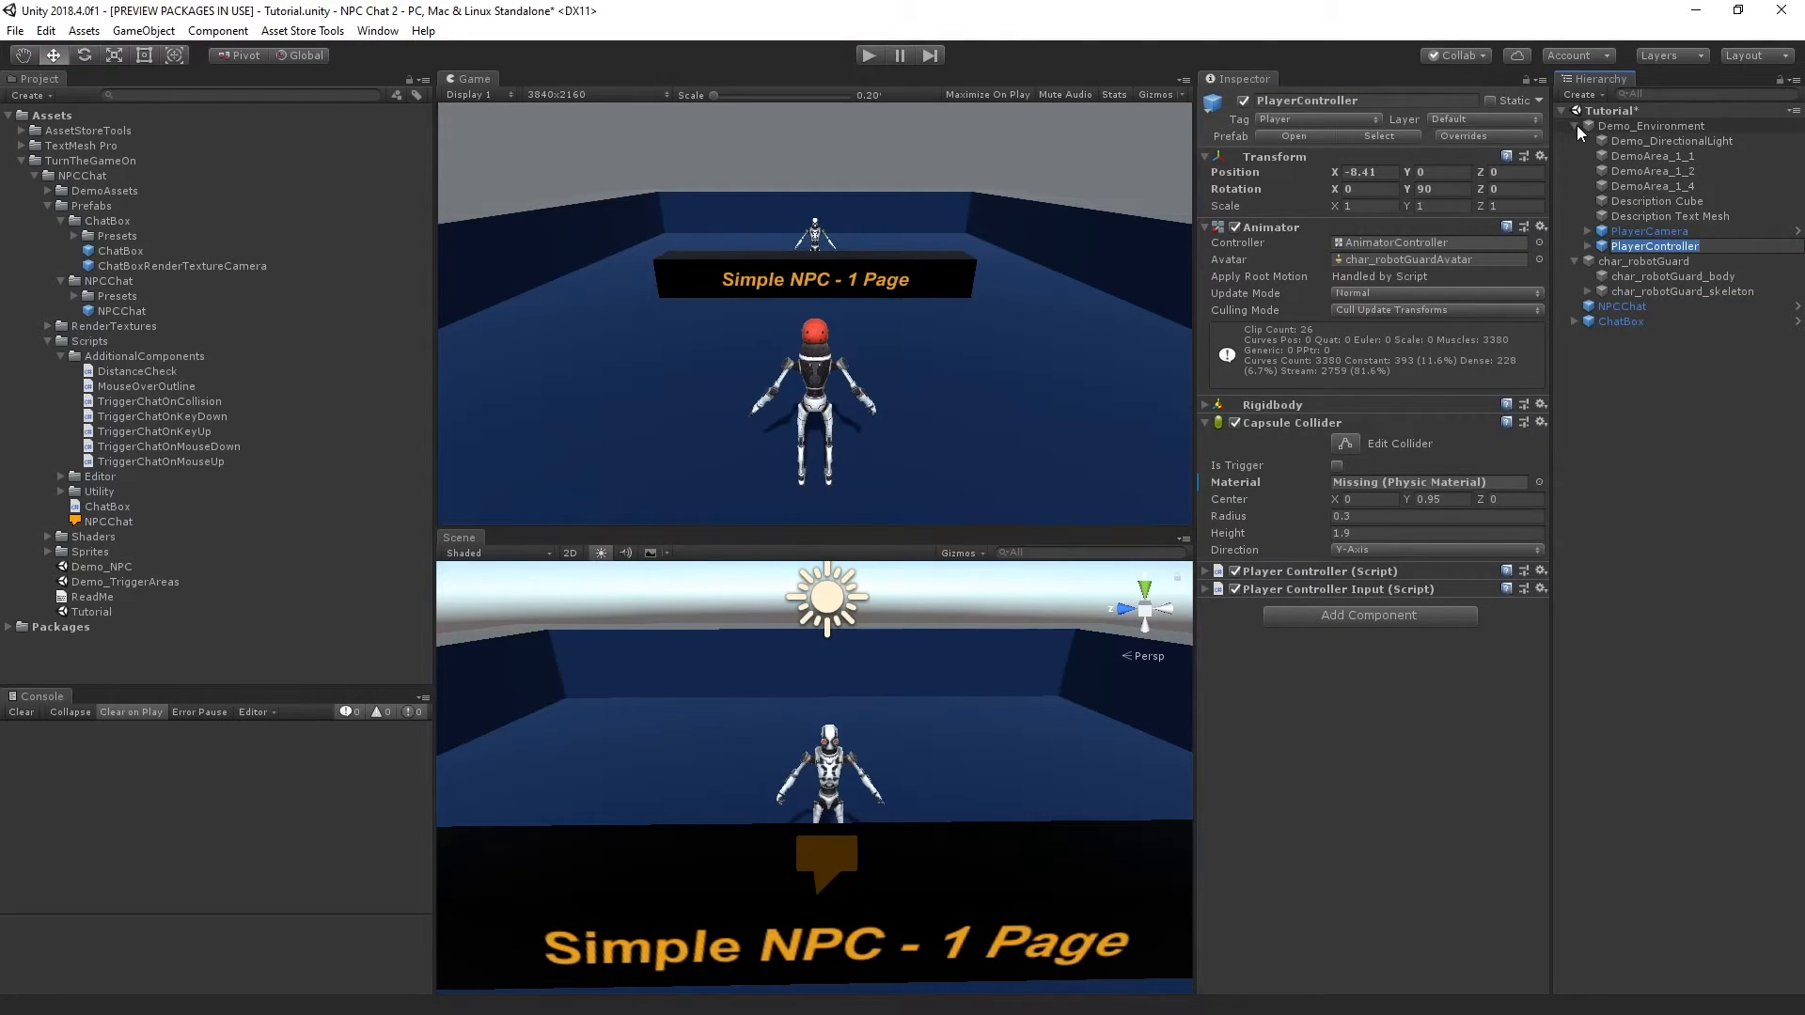
left_click(1619, 186)
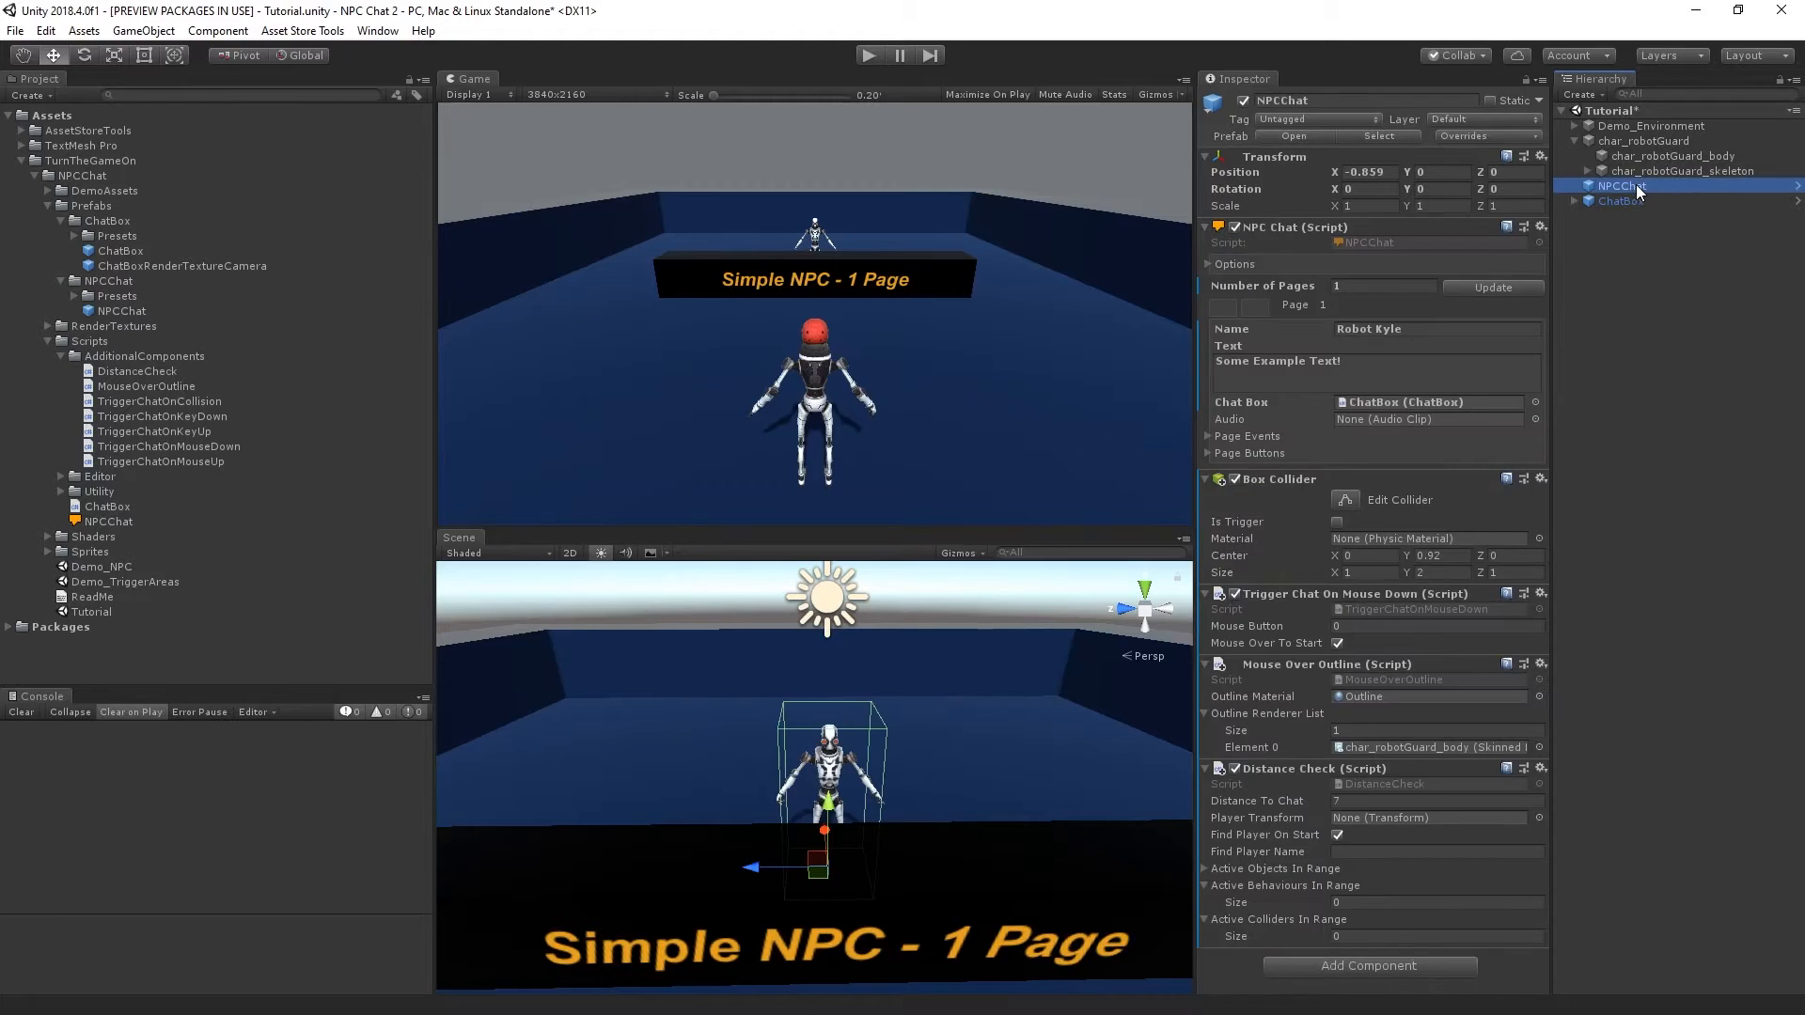
Set the Distance Check's Find Player Name to 'PlayerController'.
left_click(1436, 850)
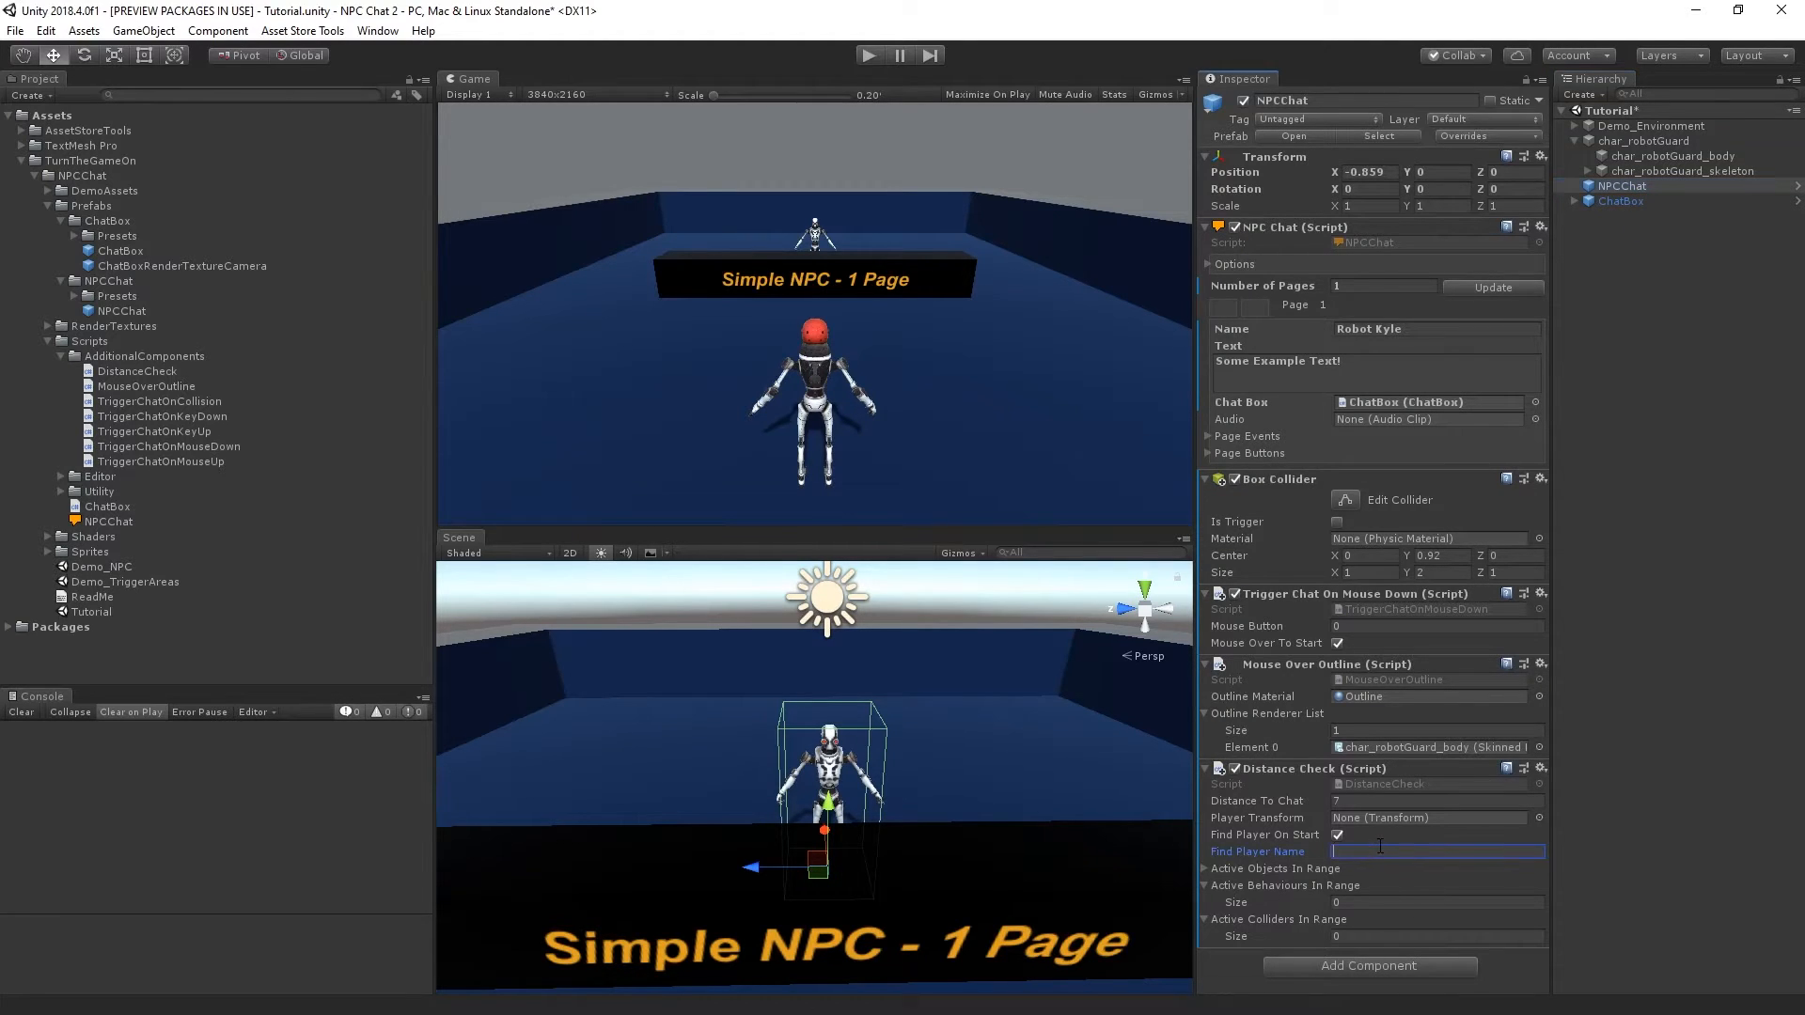
type("PlayerController")
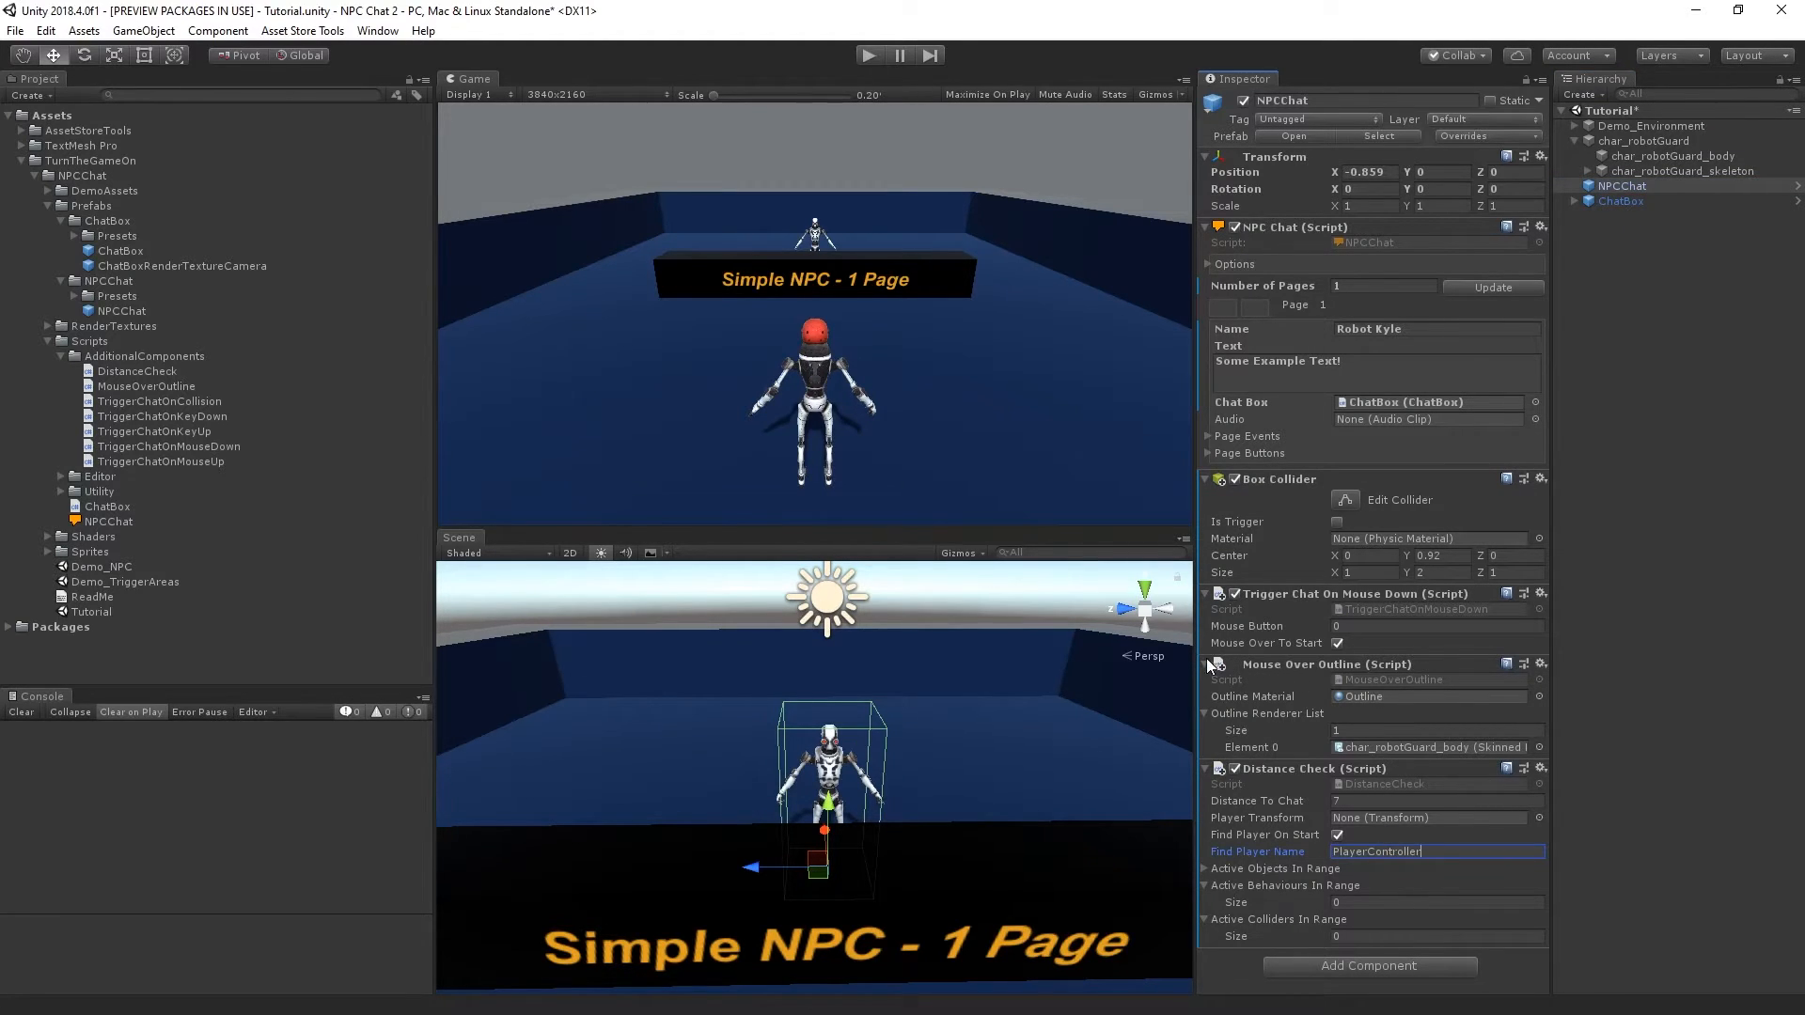
left_click(1205, 664)
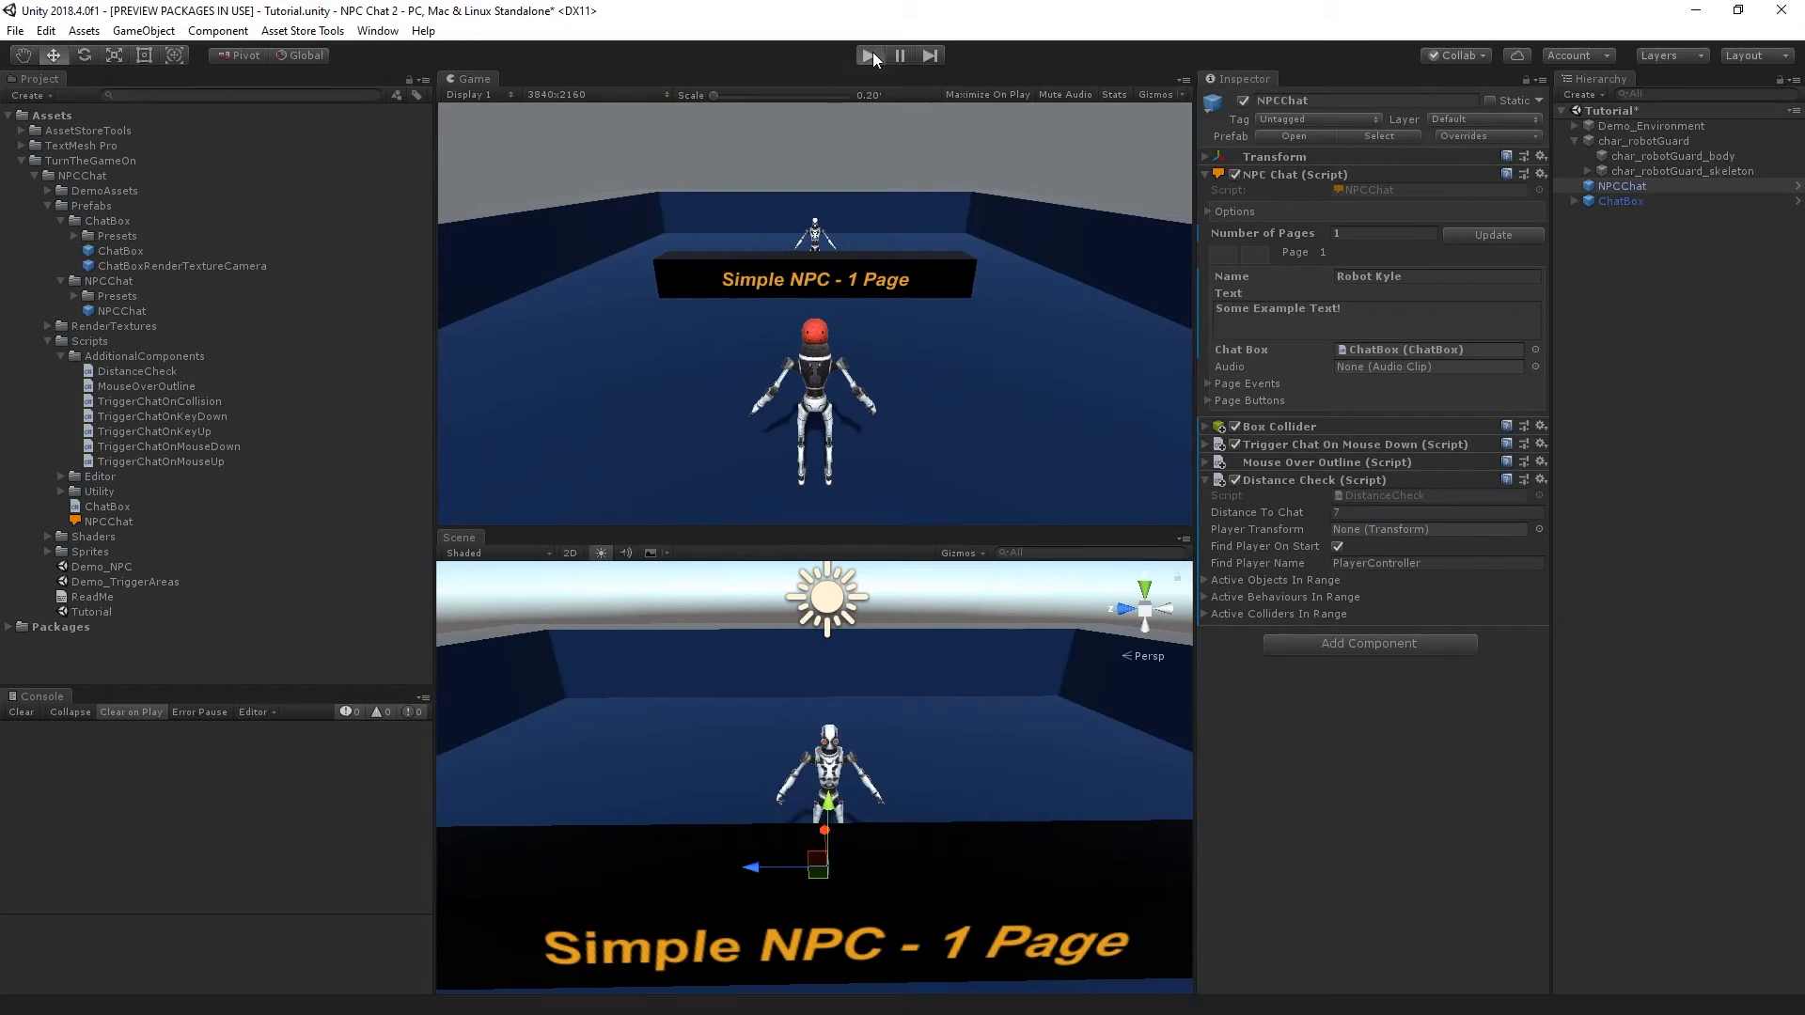
mouse_move(1004, 248)
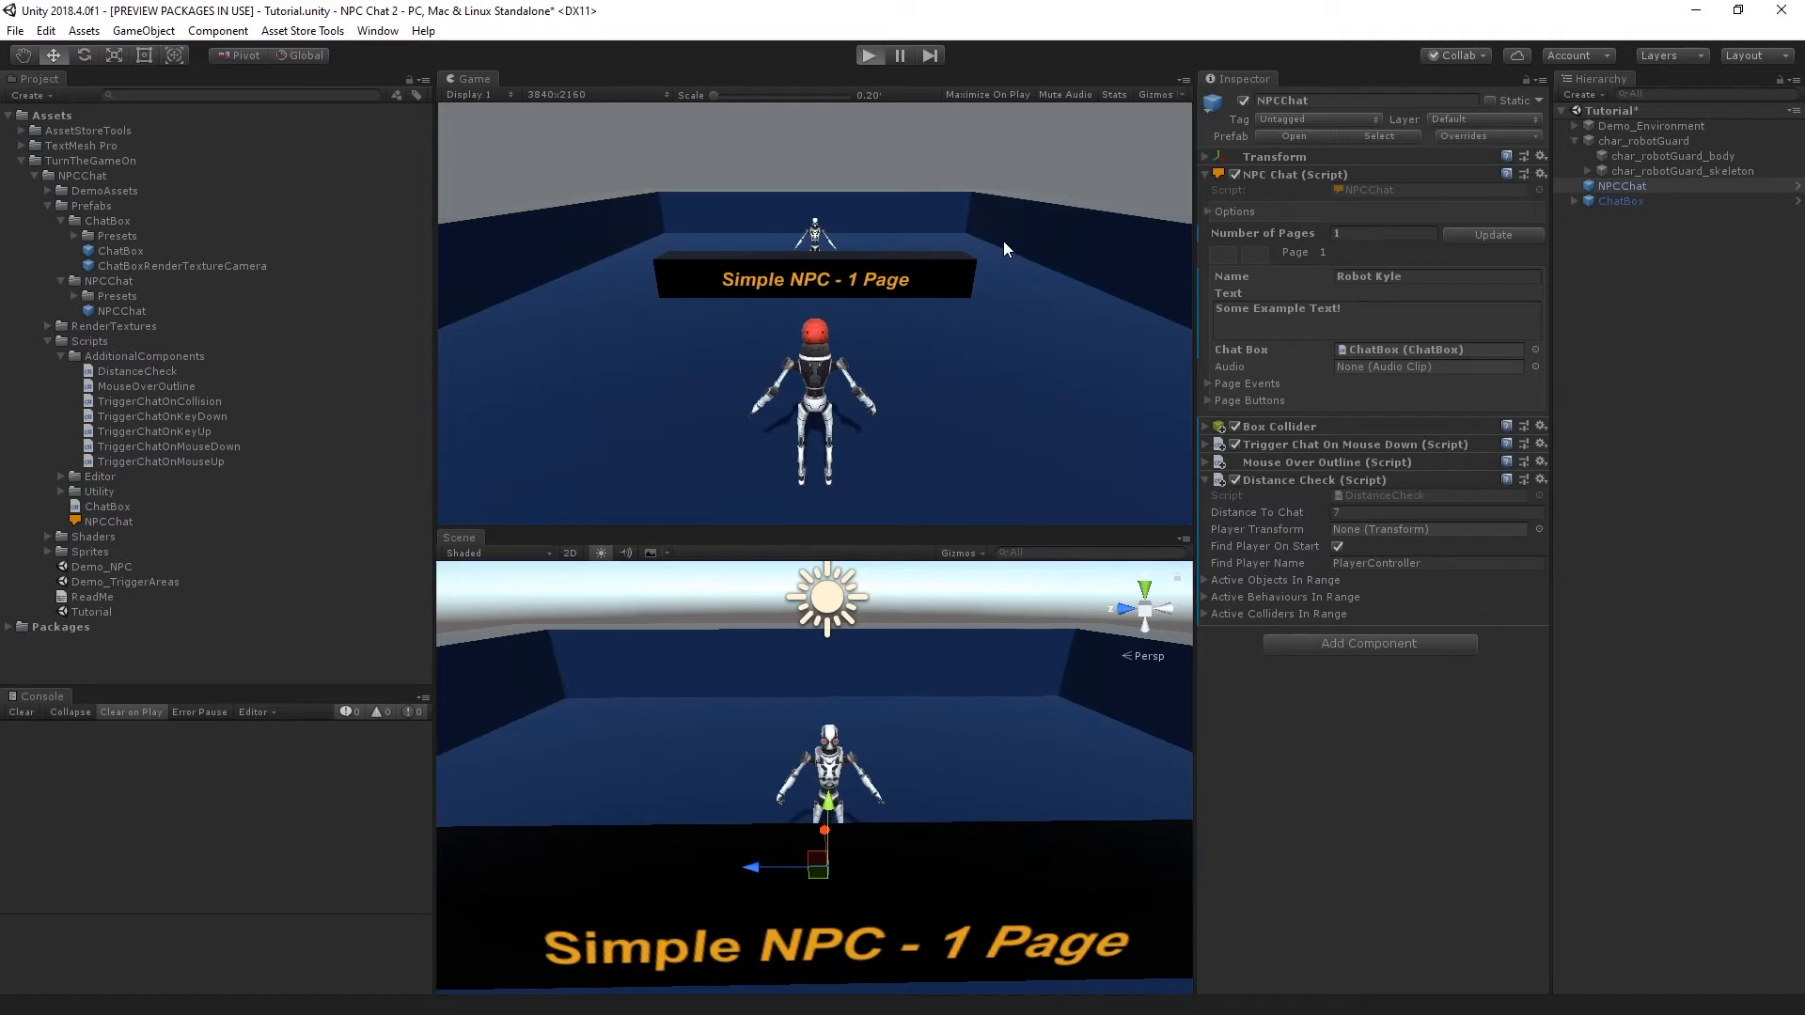
left_click(870, 55)
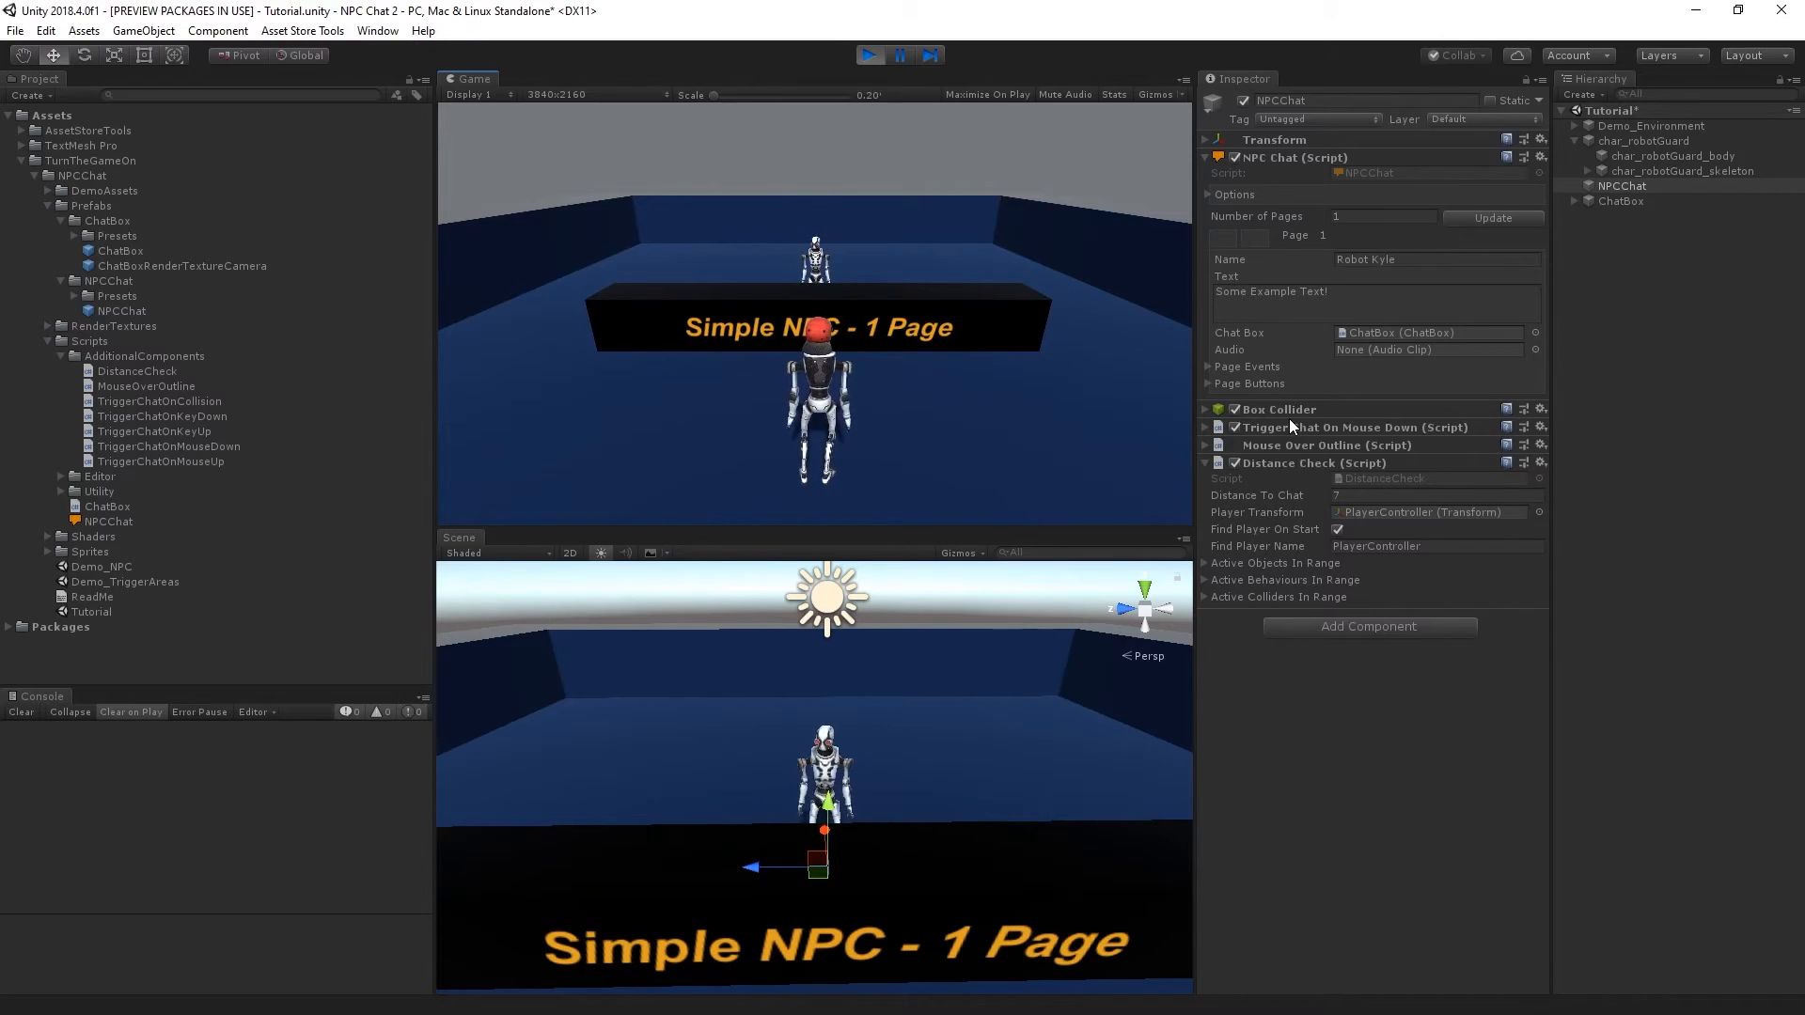
mouse_move(1034, 299)
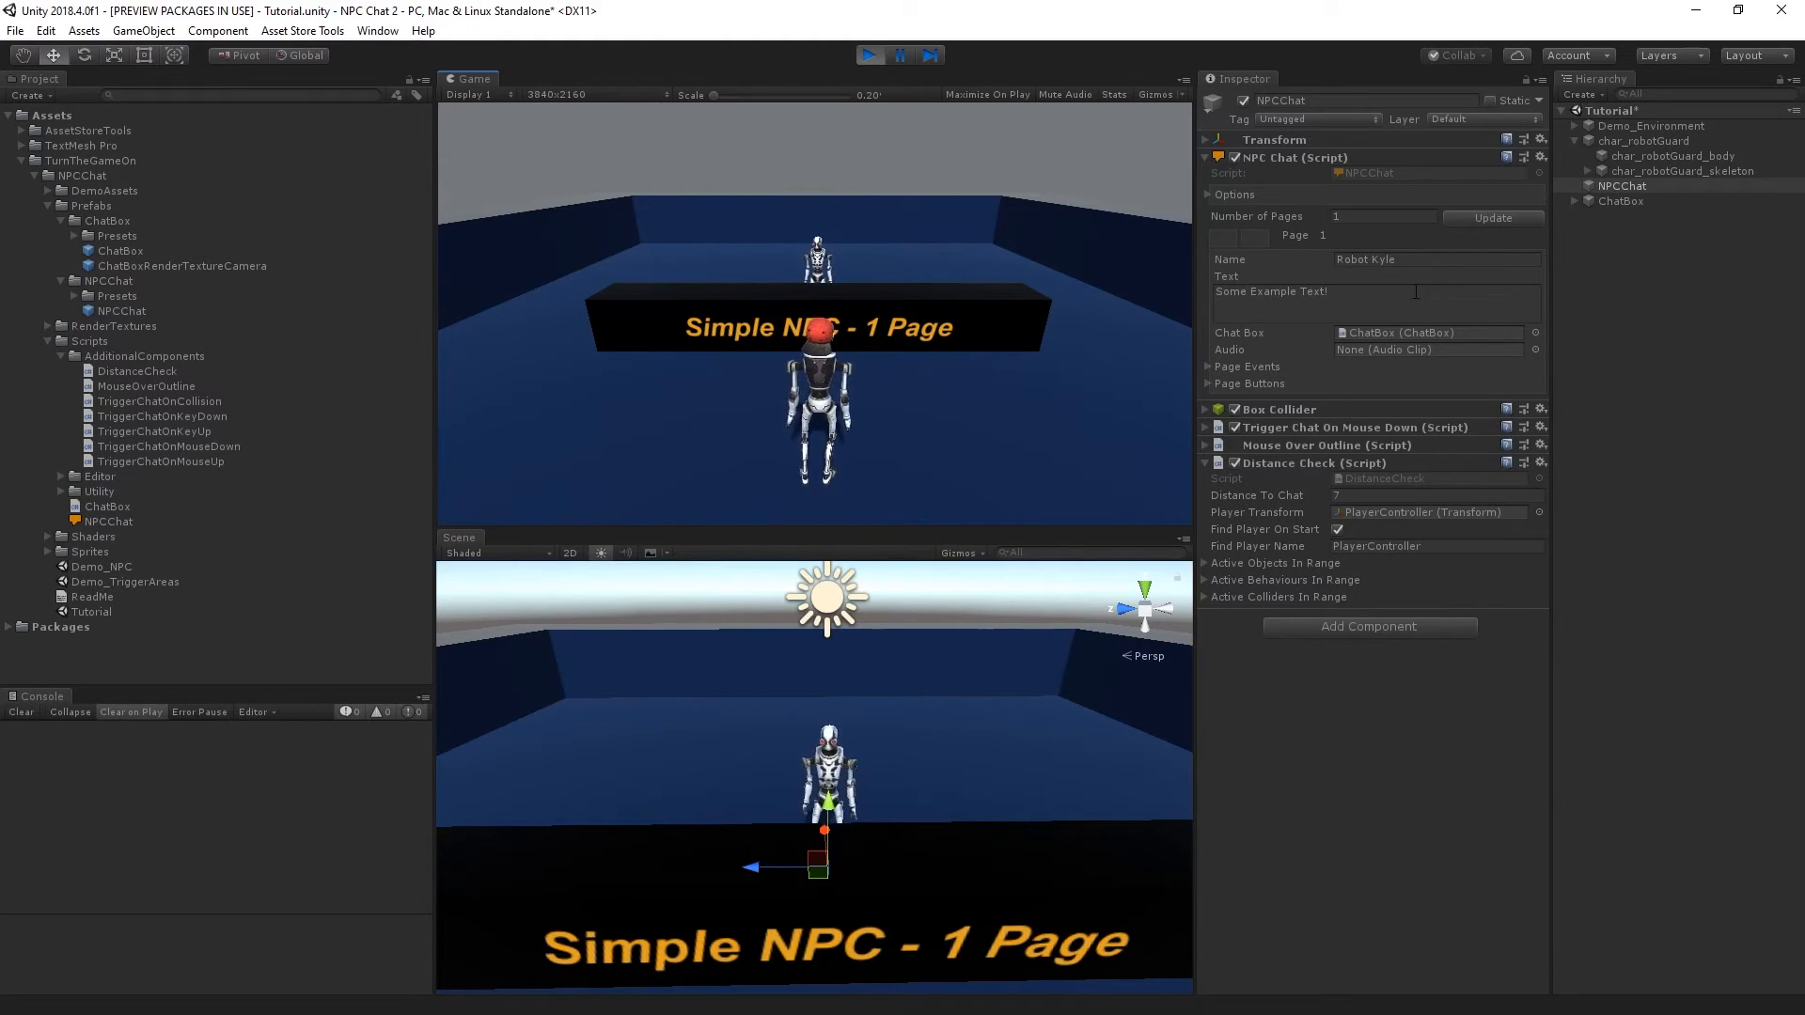
left_click(870, 54)
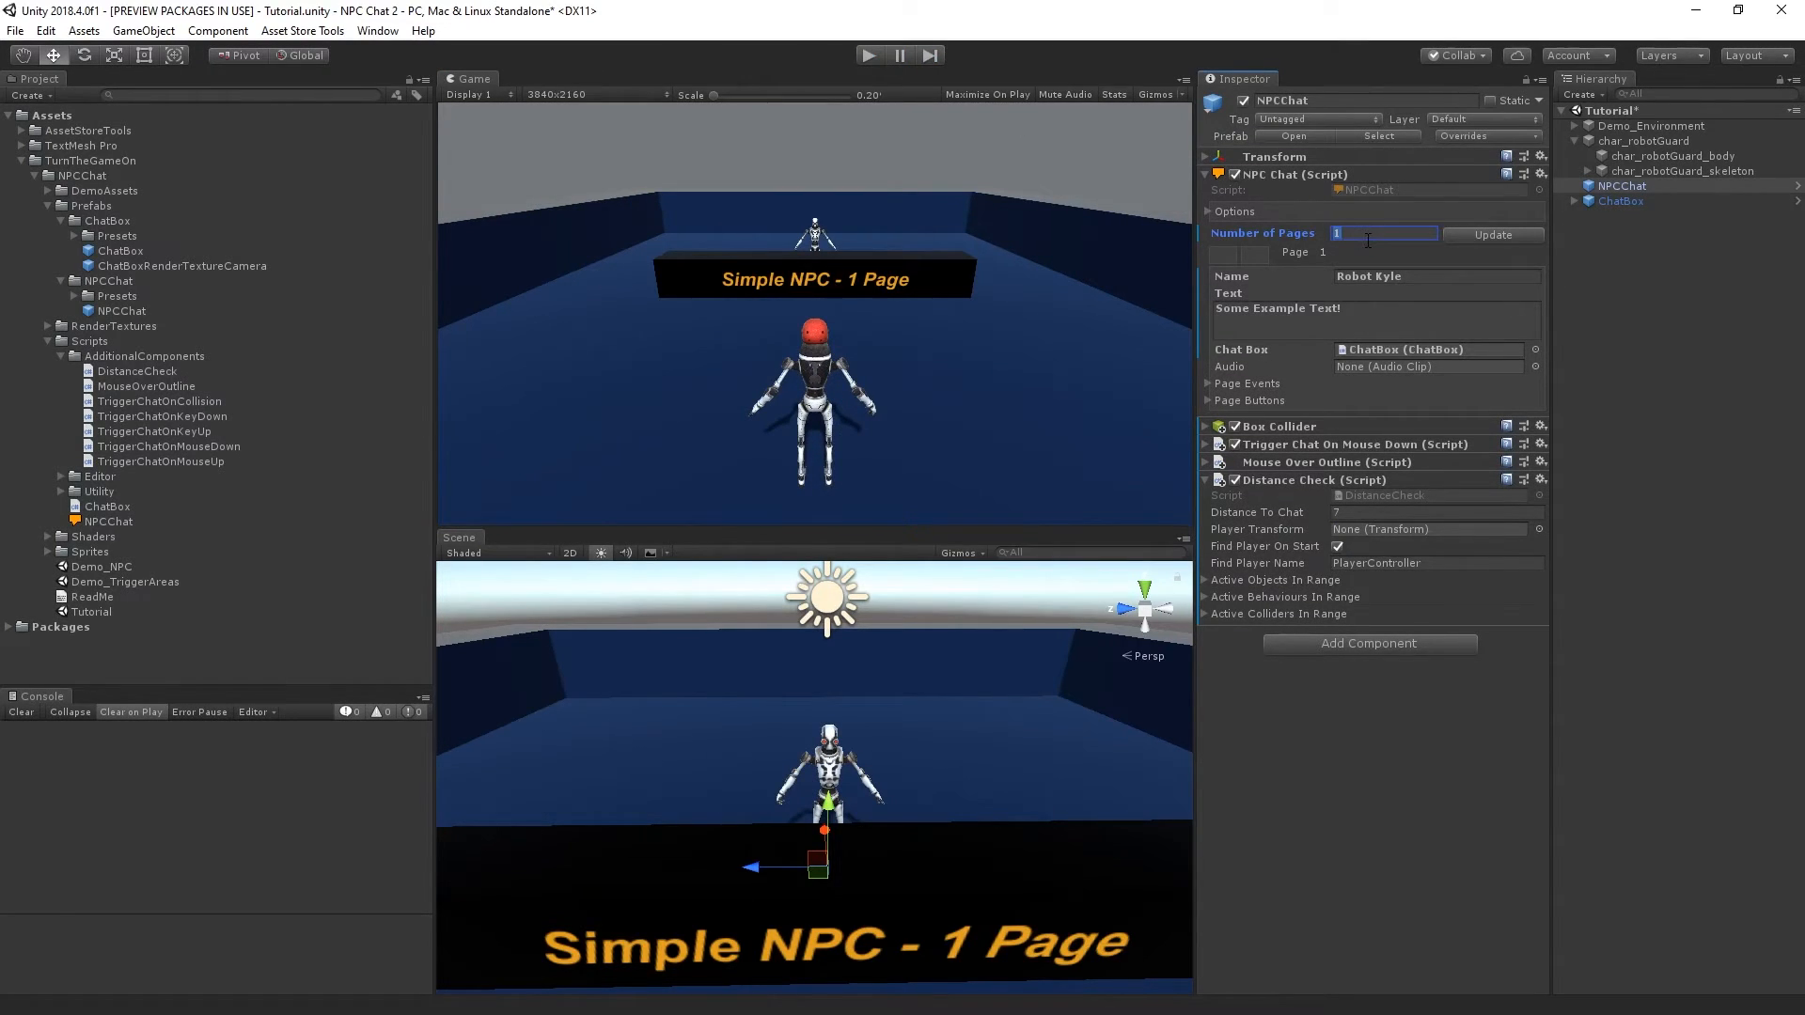
Set the NPC chat's Number of Pages to 2 and step between page 1 and page 2.
type("2")
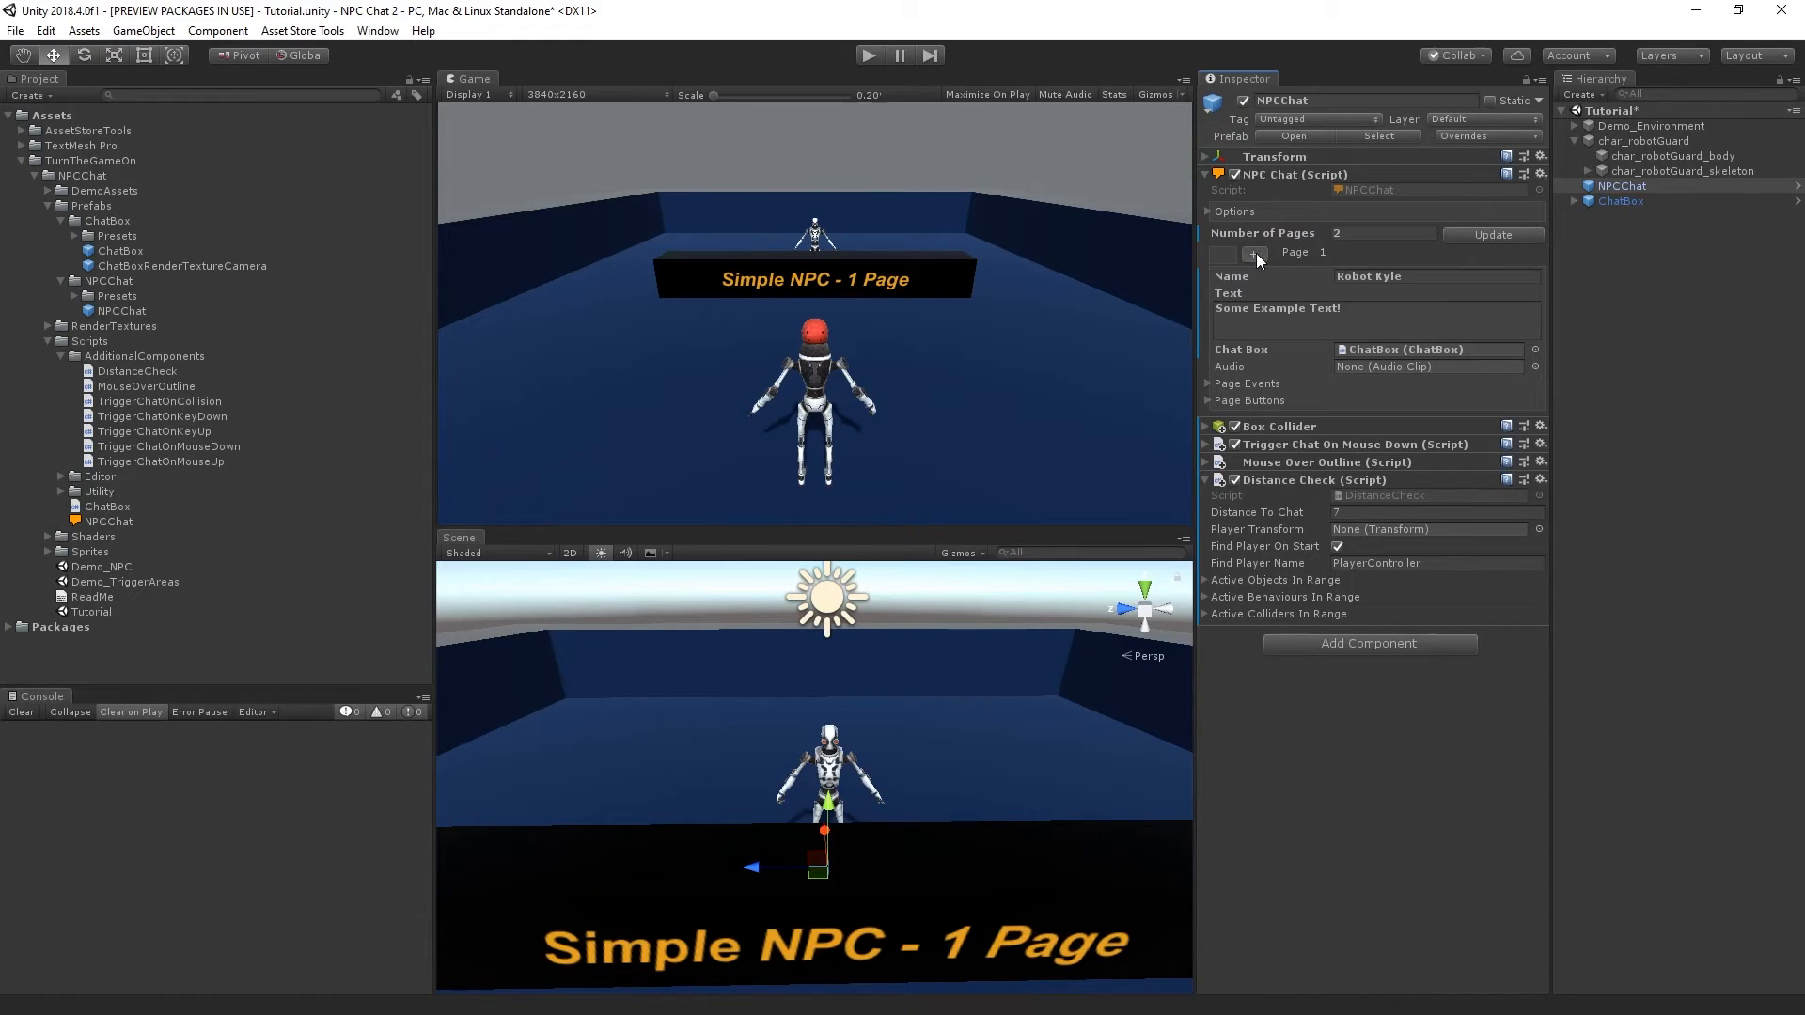
left_click(1256, 252)
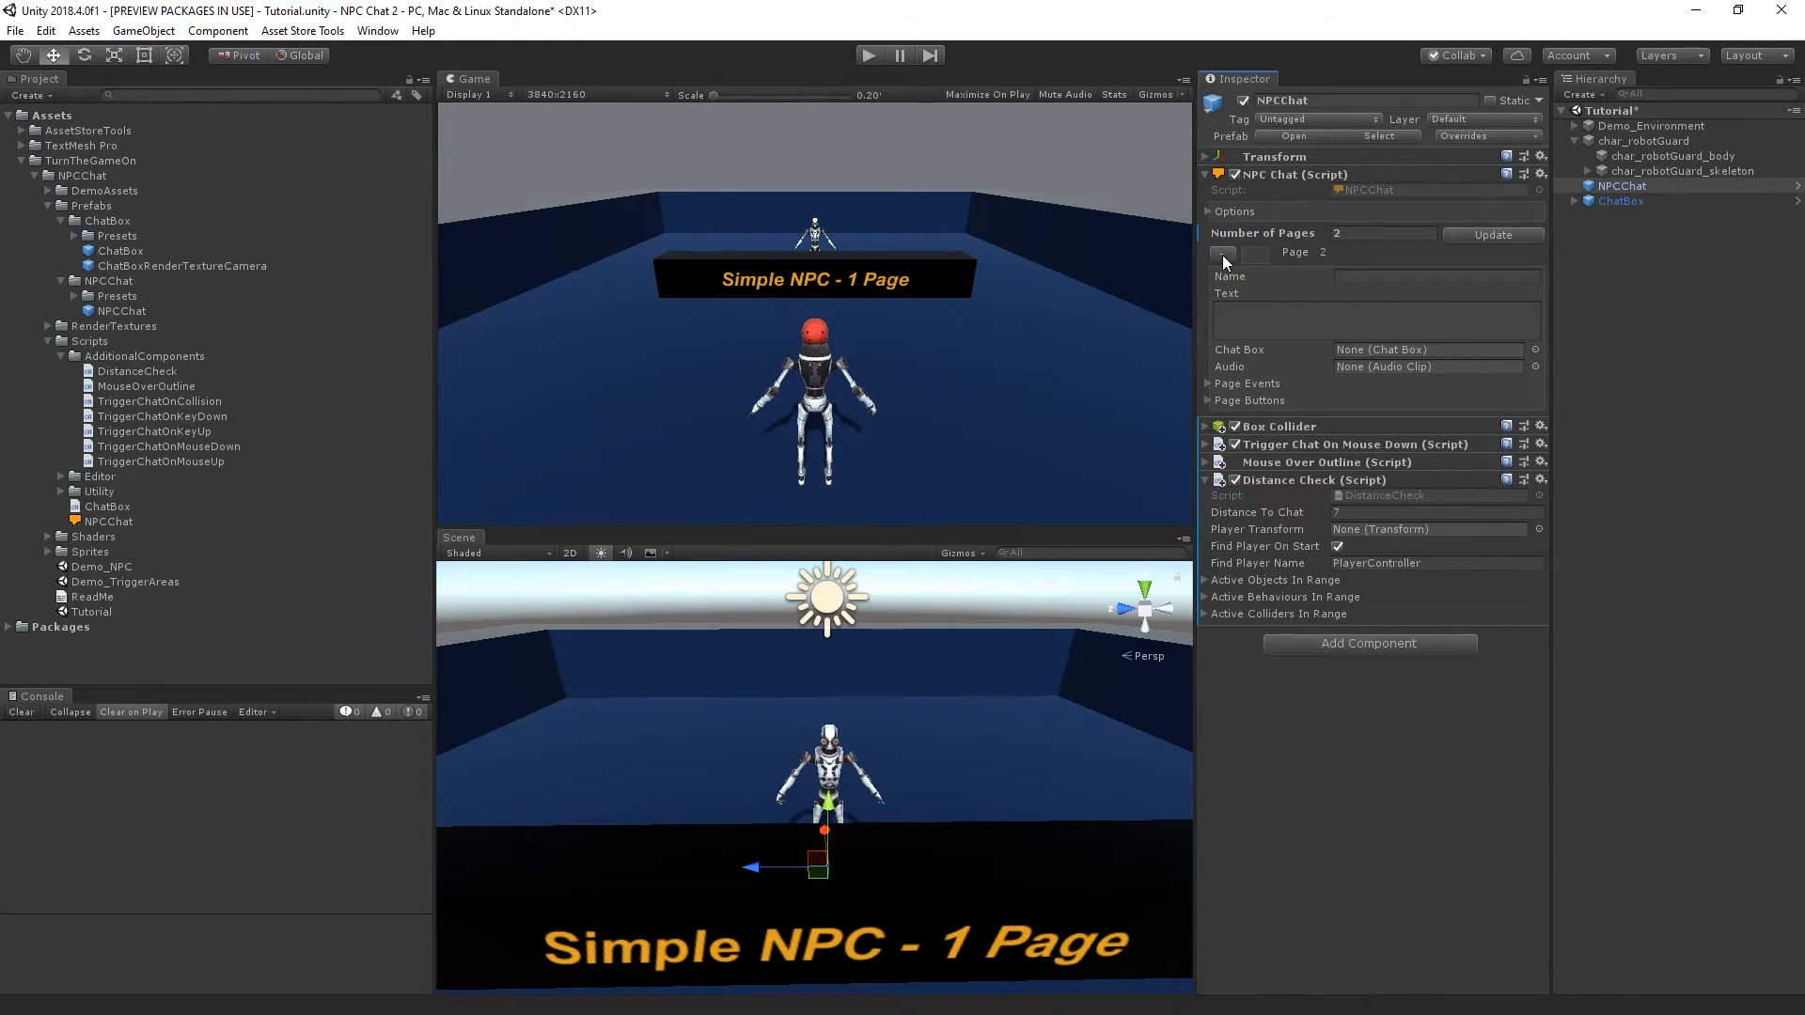
left_click(1254, 254)
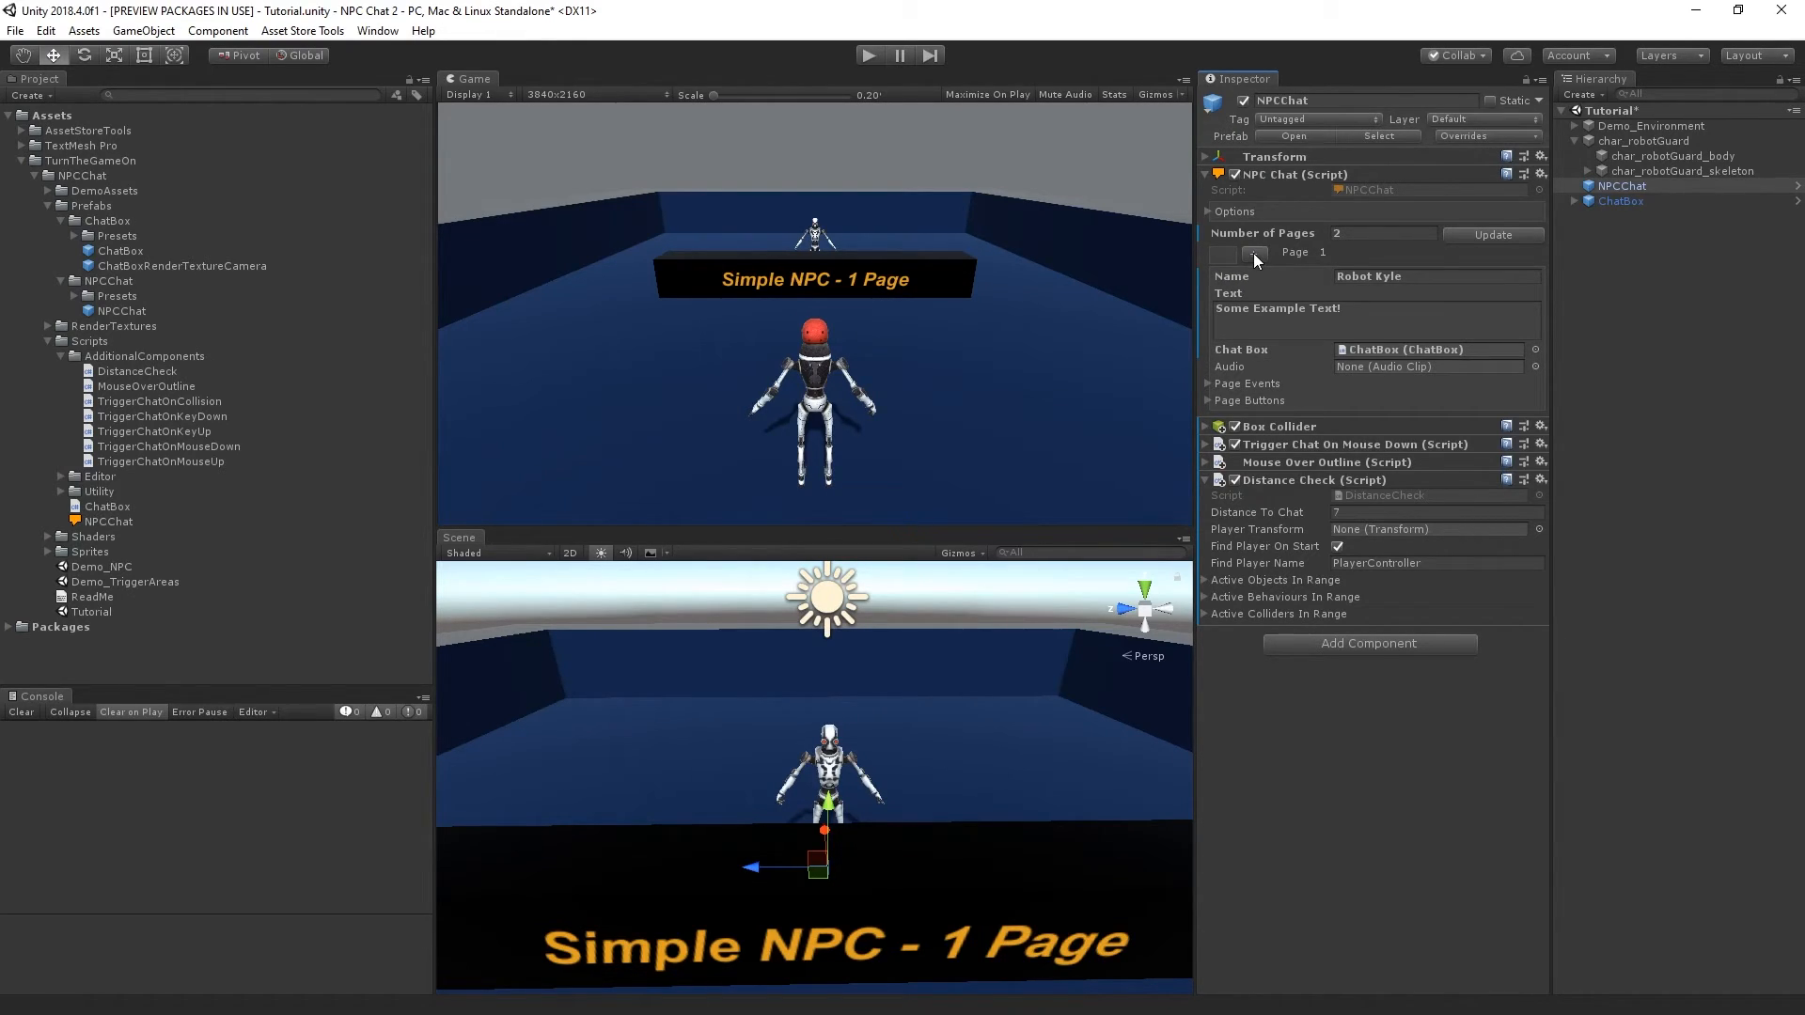
left_click(1254, 254)
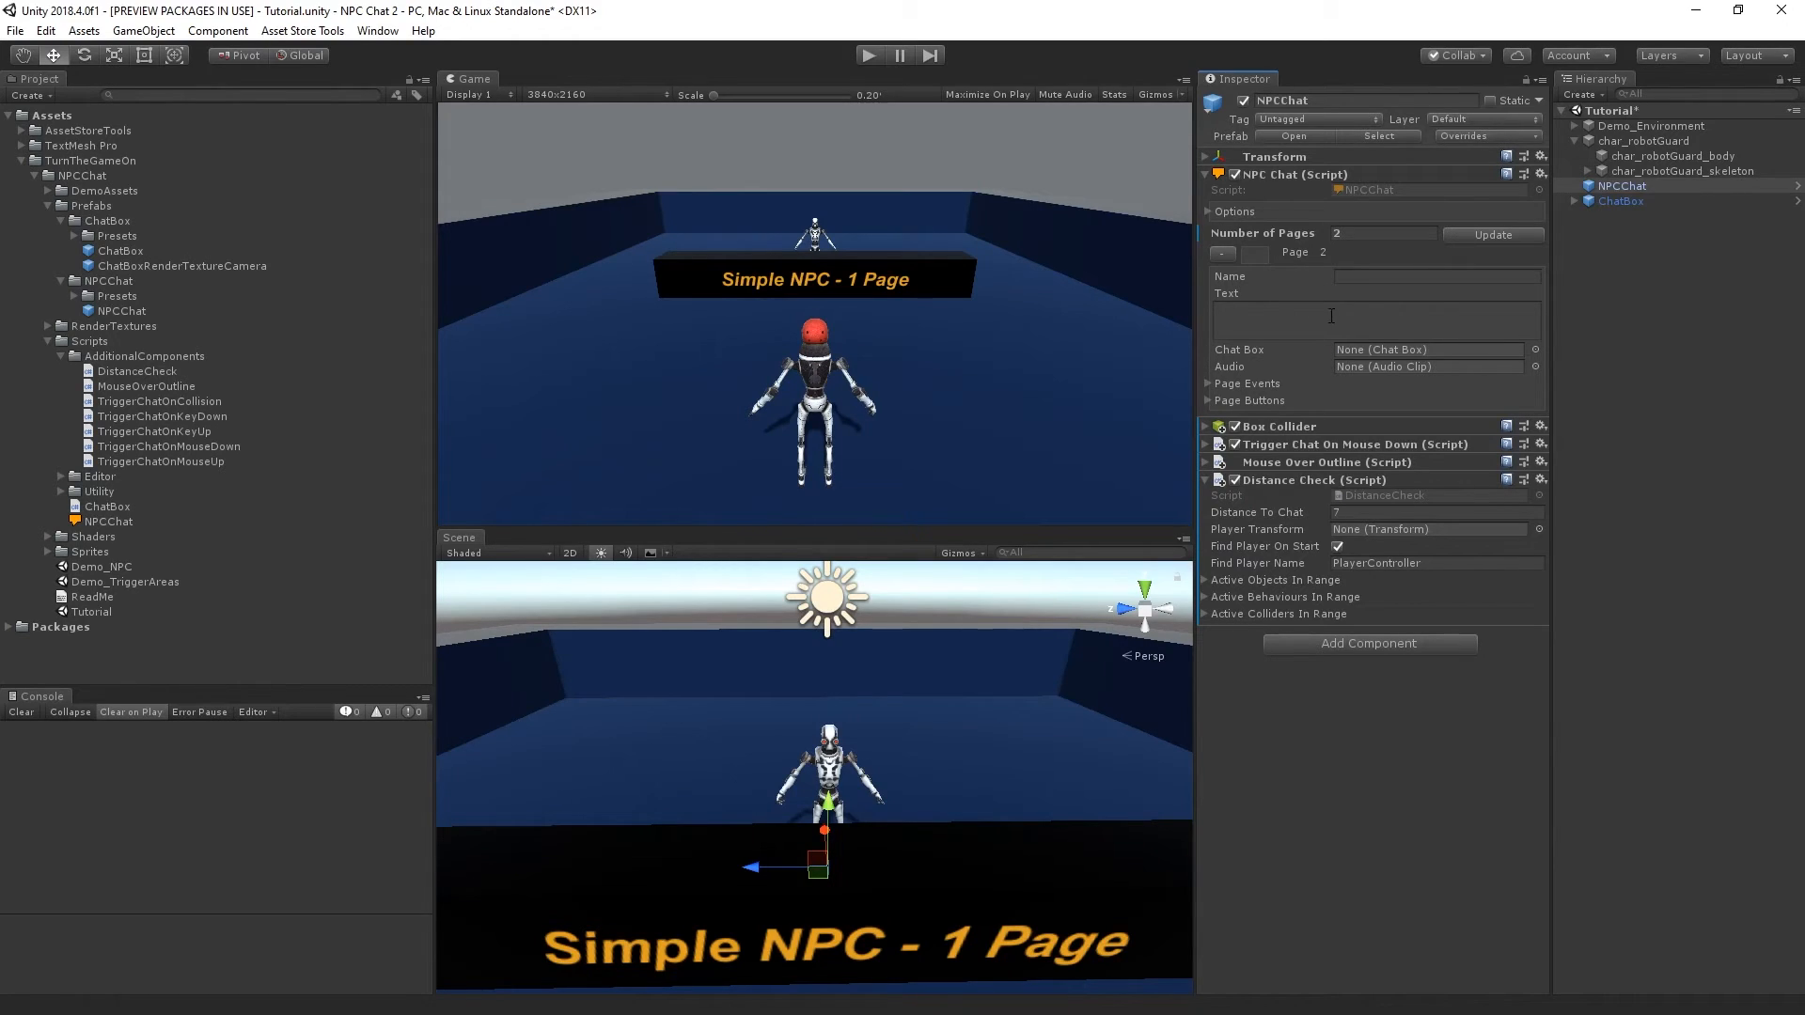
Give page 2 the name Robot Kyle, the text 'Something else you need?', and the ChatBox.
left_click(1437, 277)
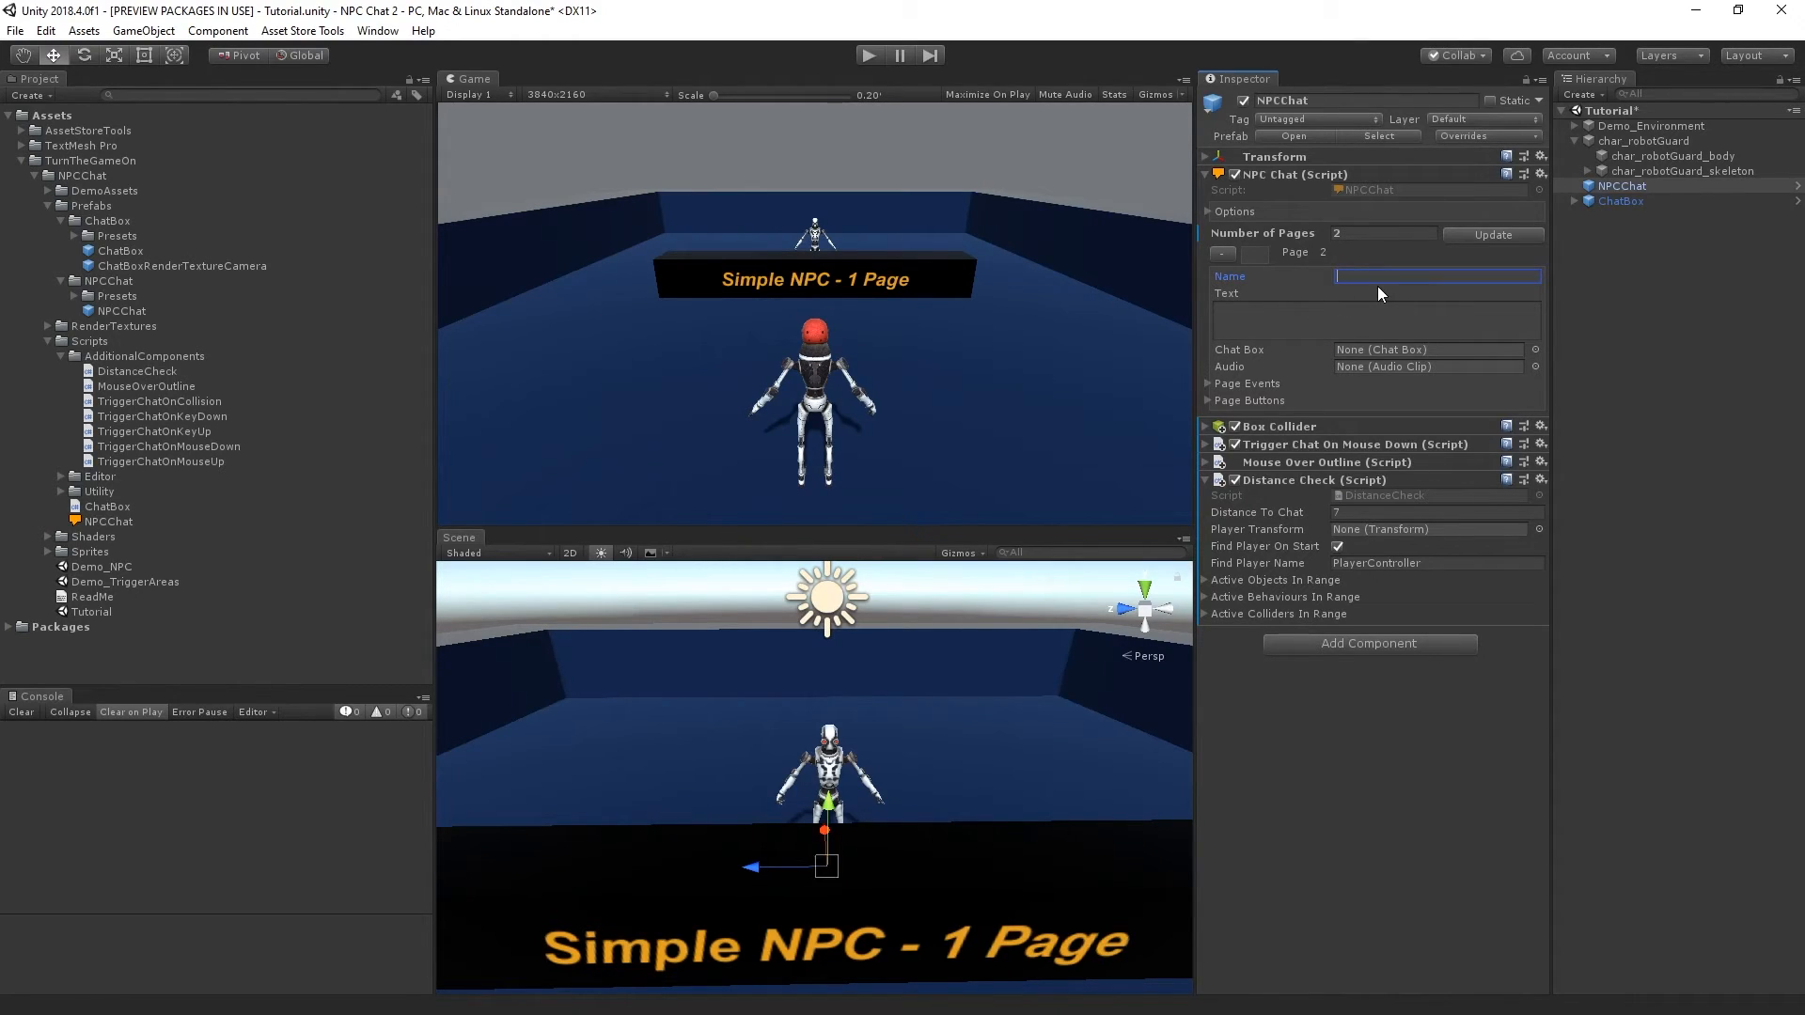
type("Robot")
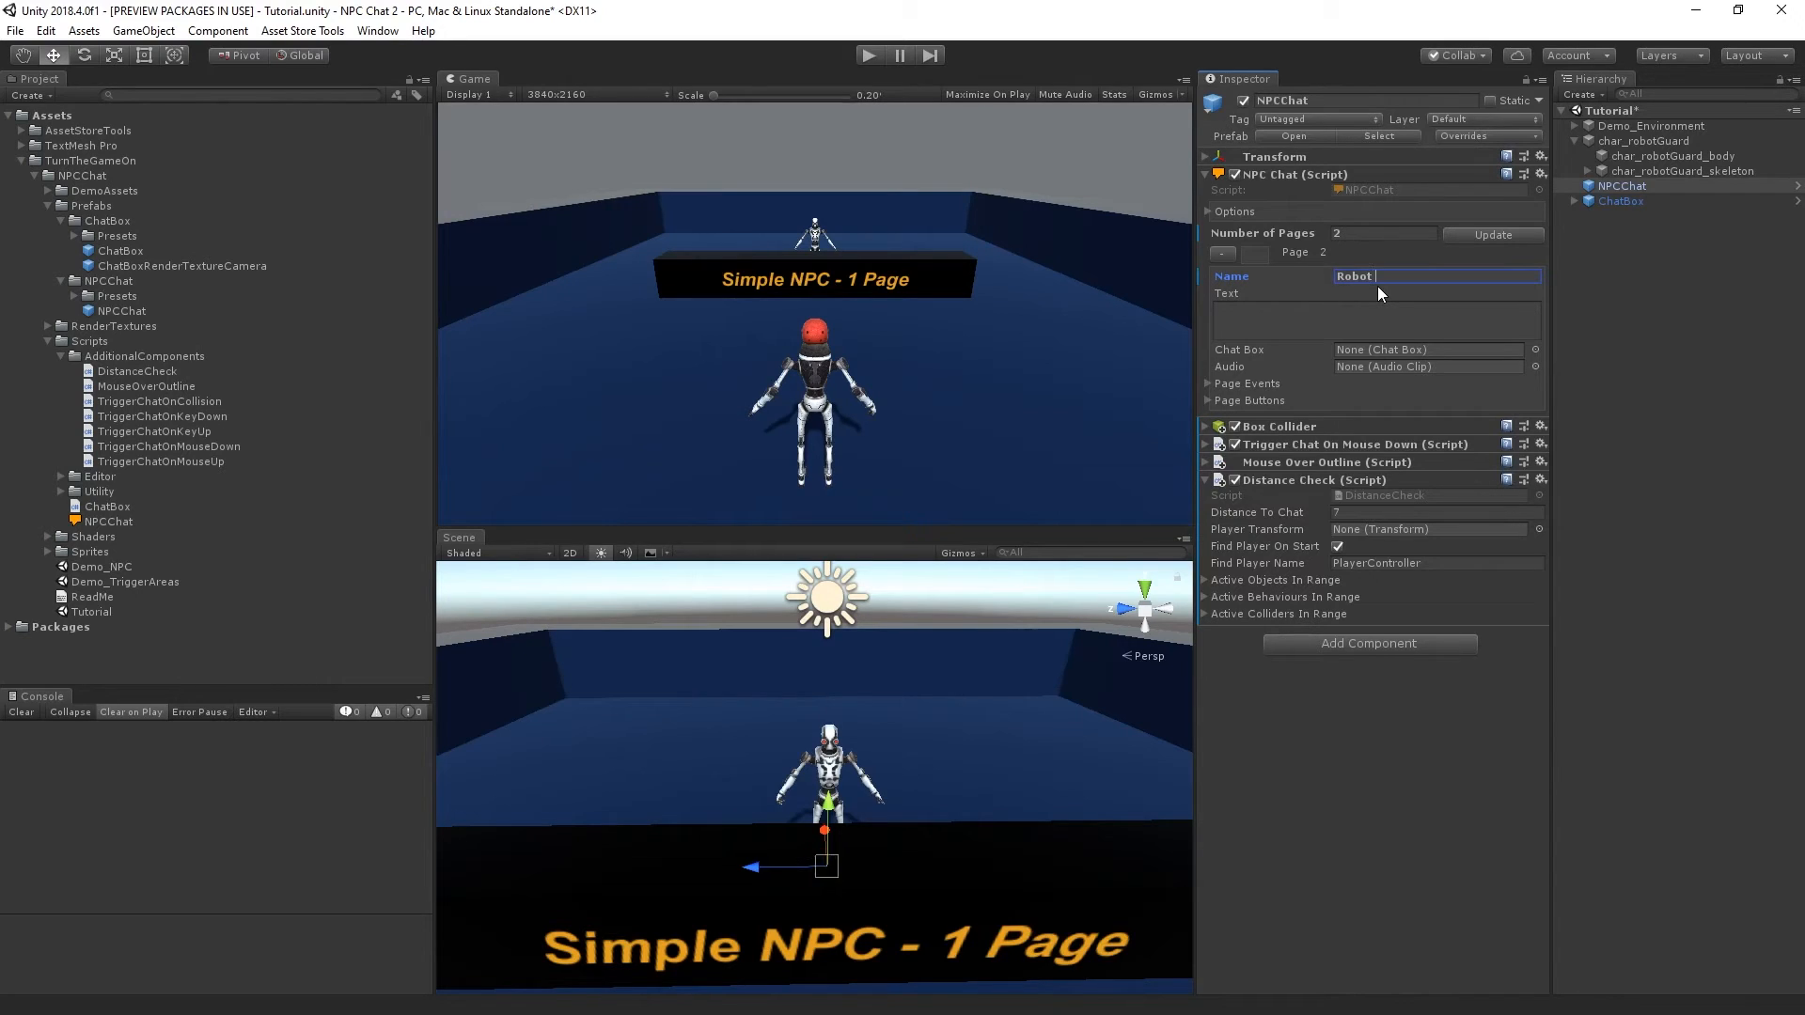
type("Kyl")
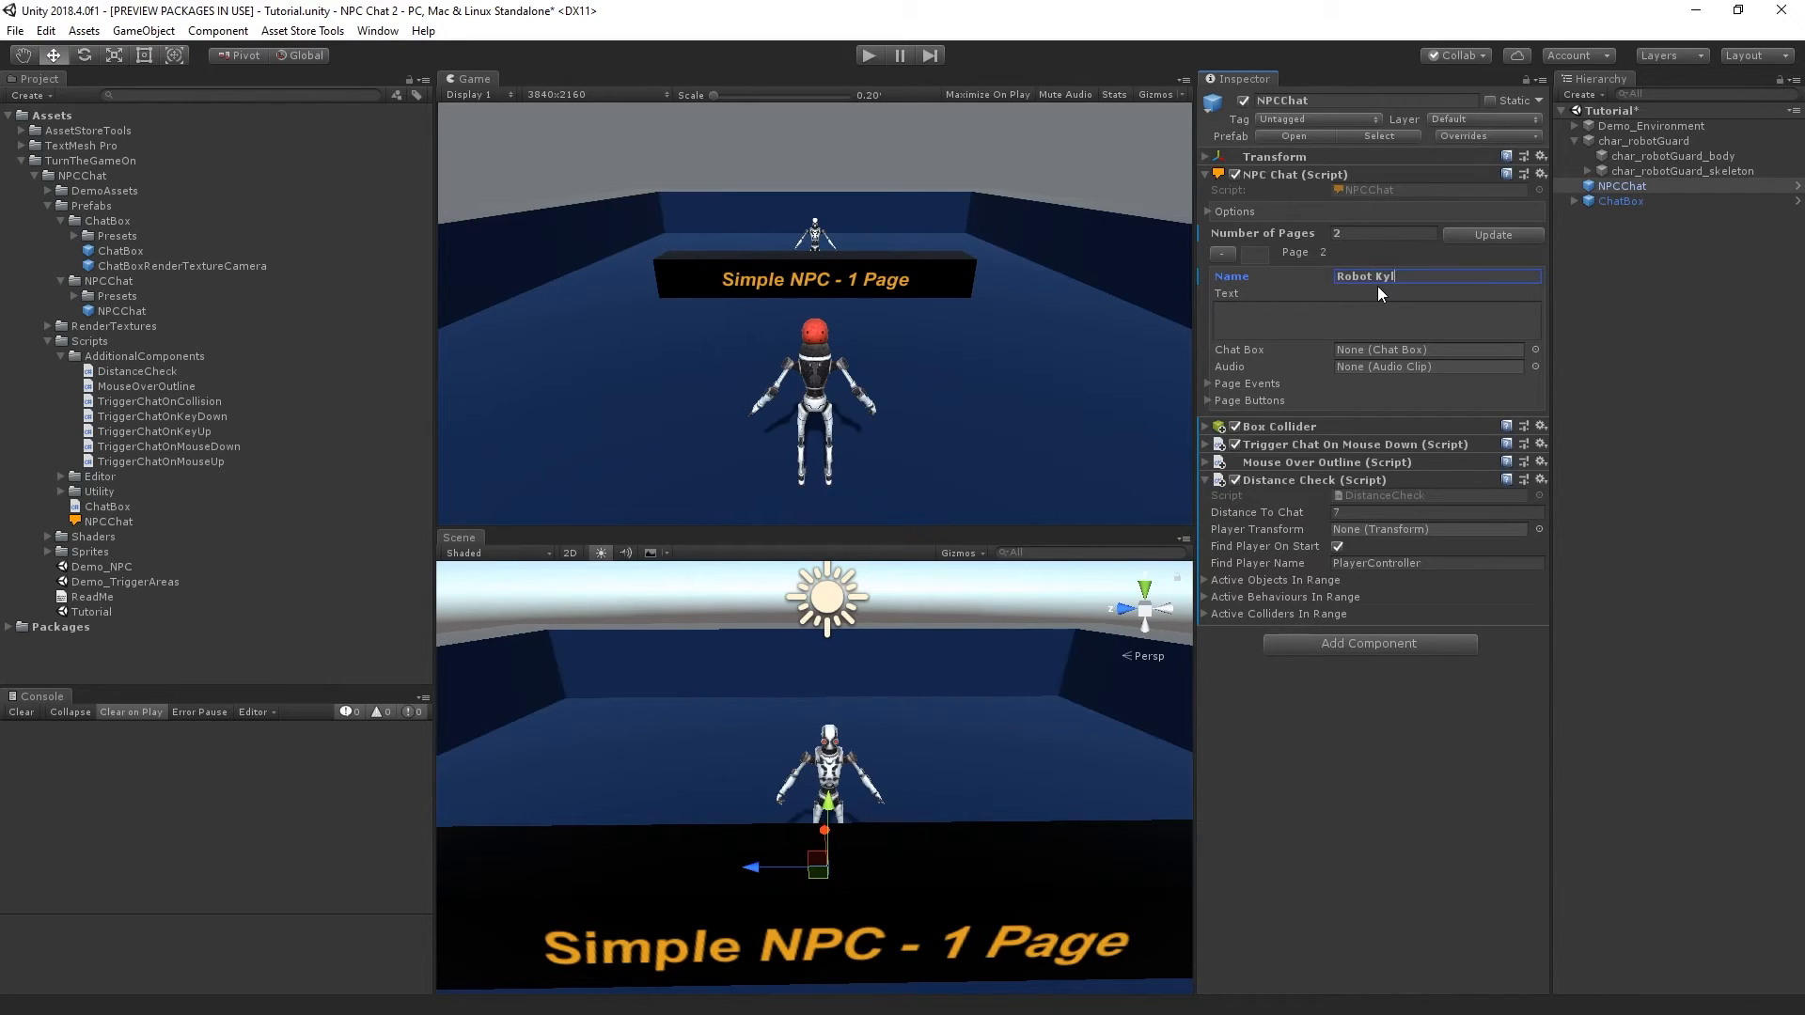
left_click(1376, 320)
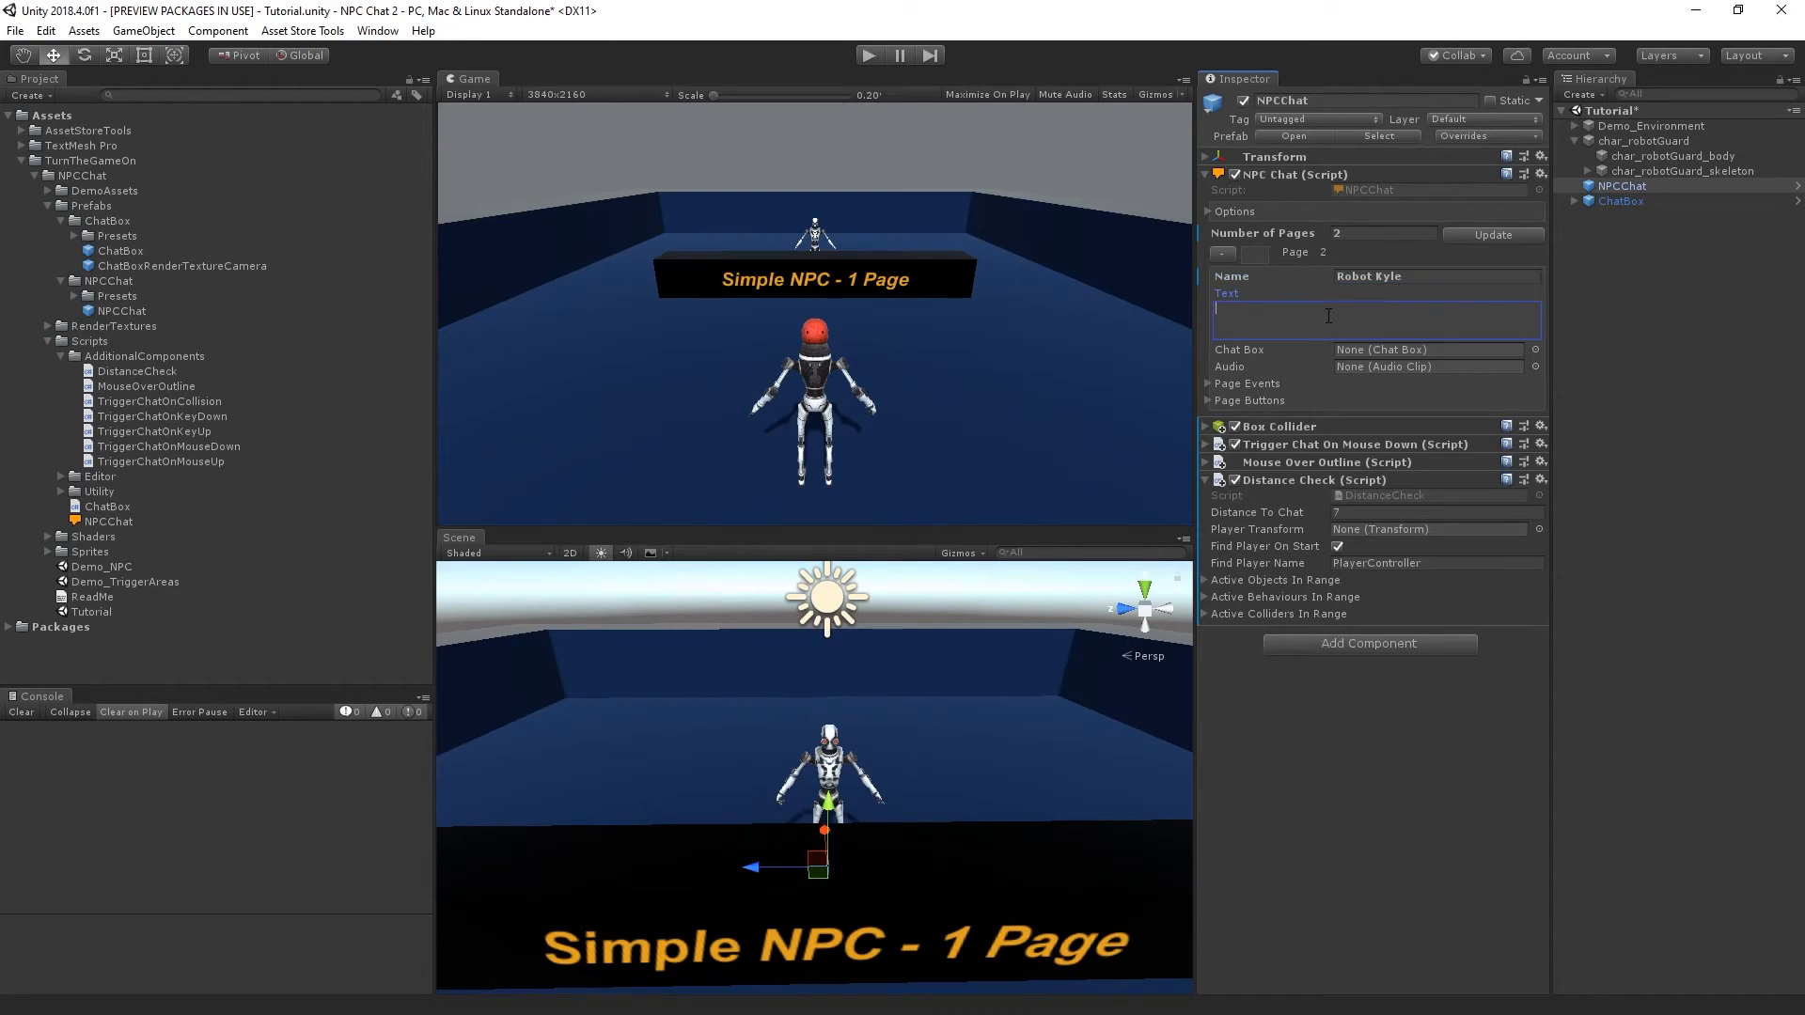
type("Something else")
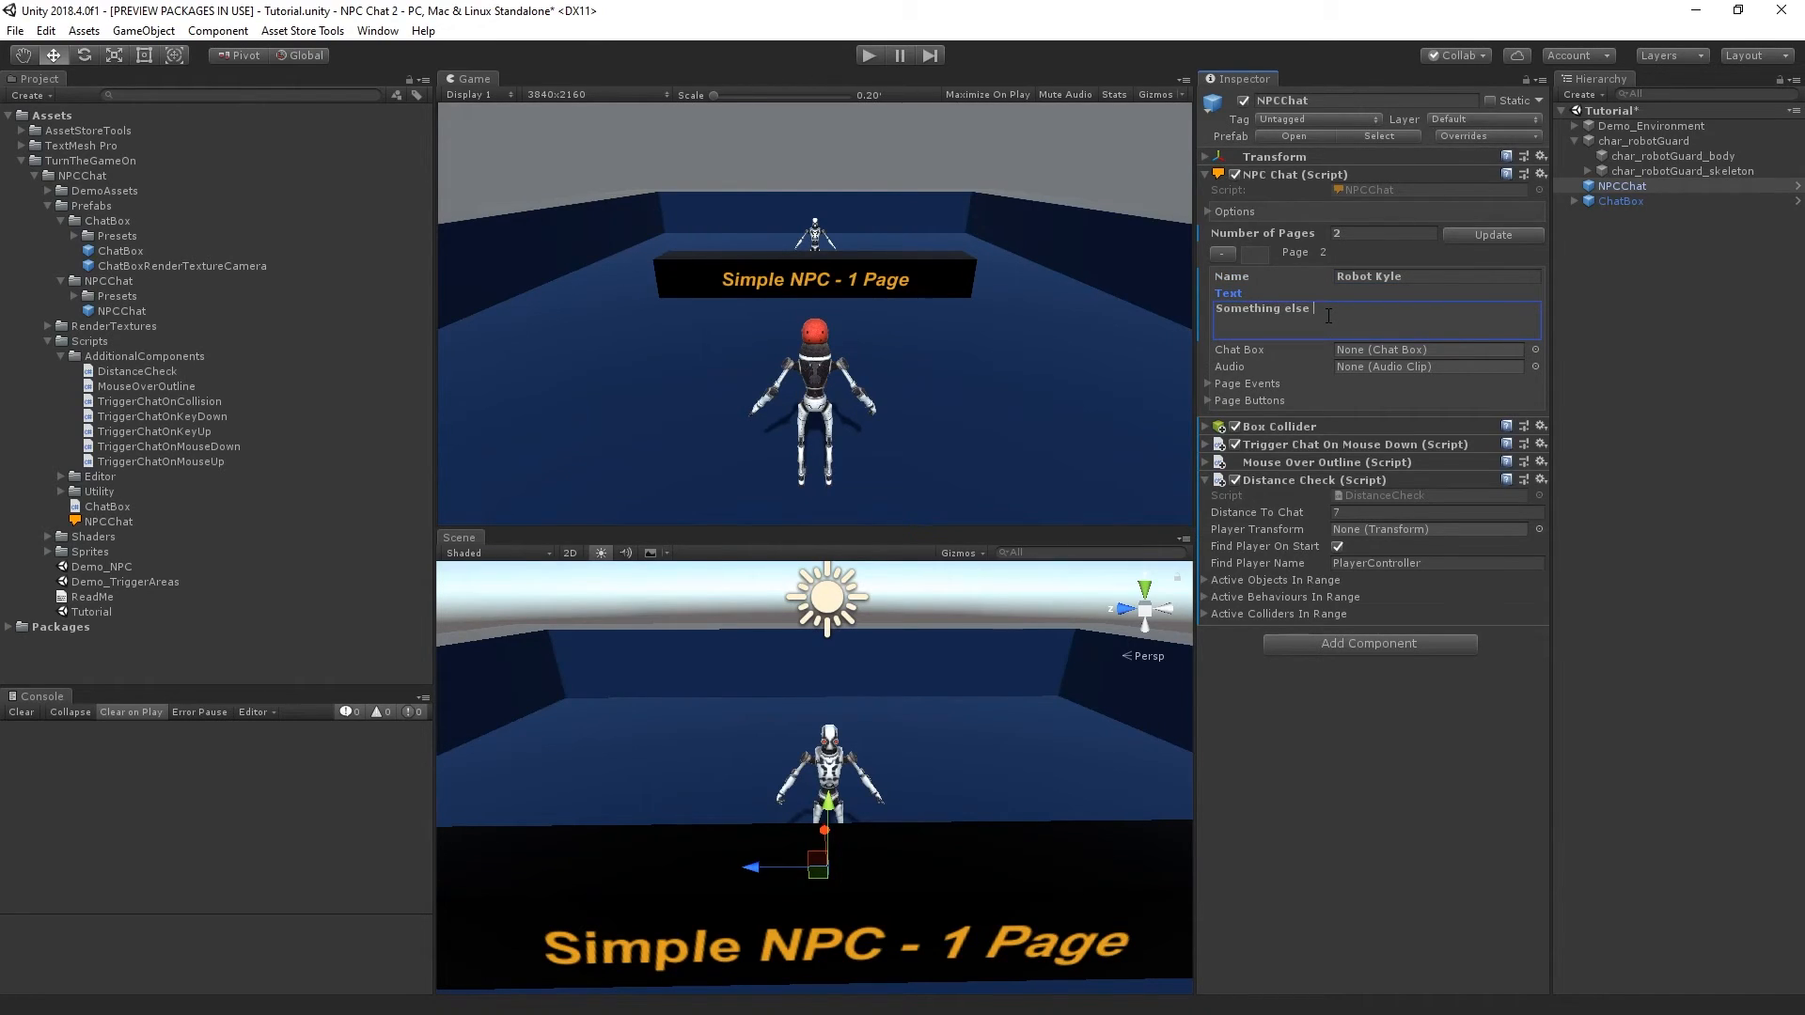
type("you need?")
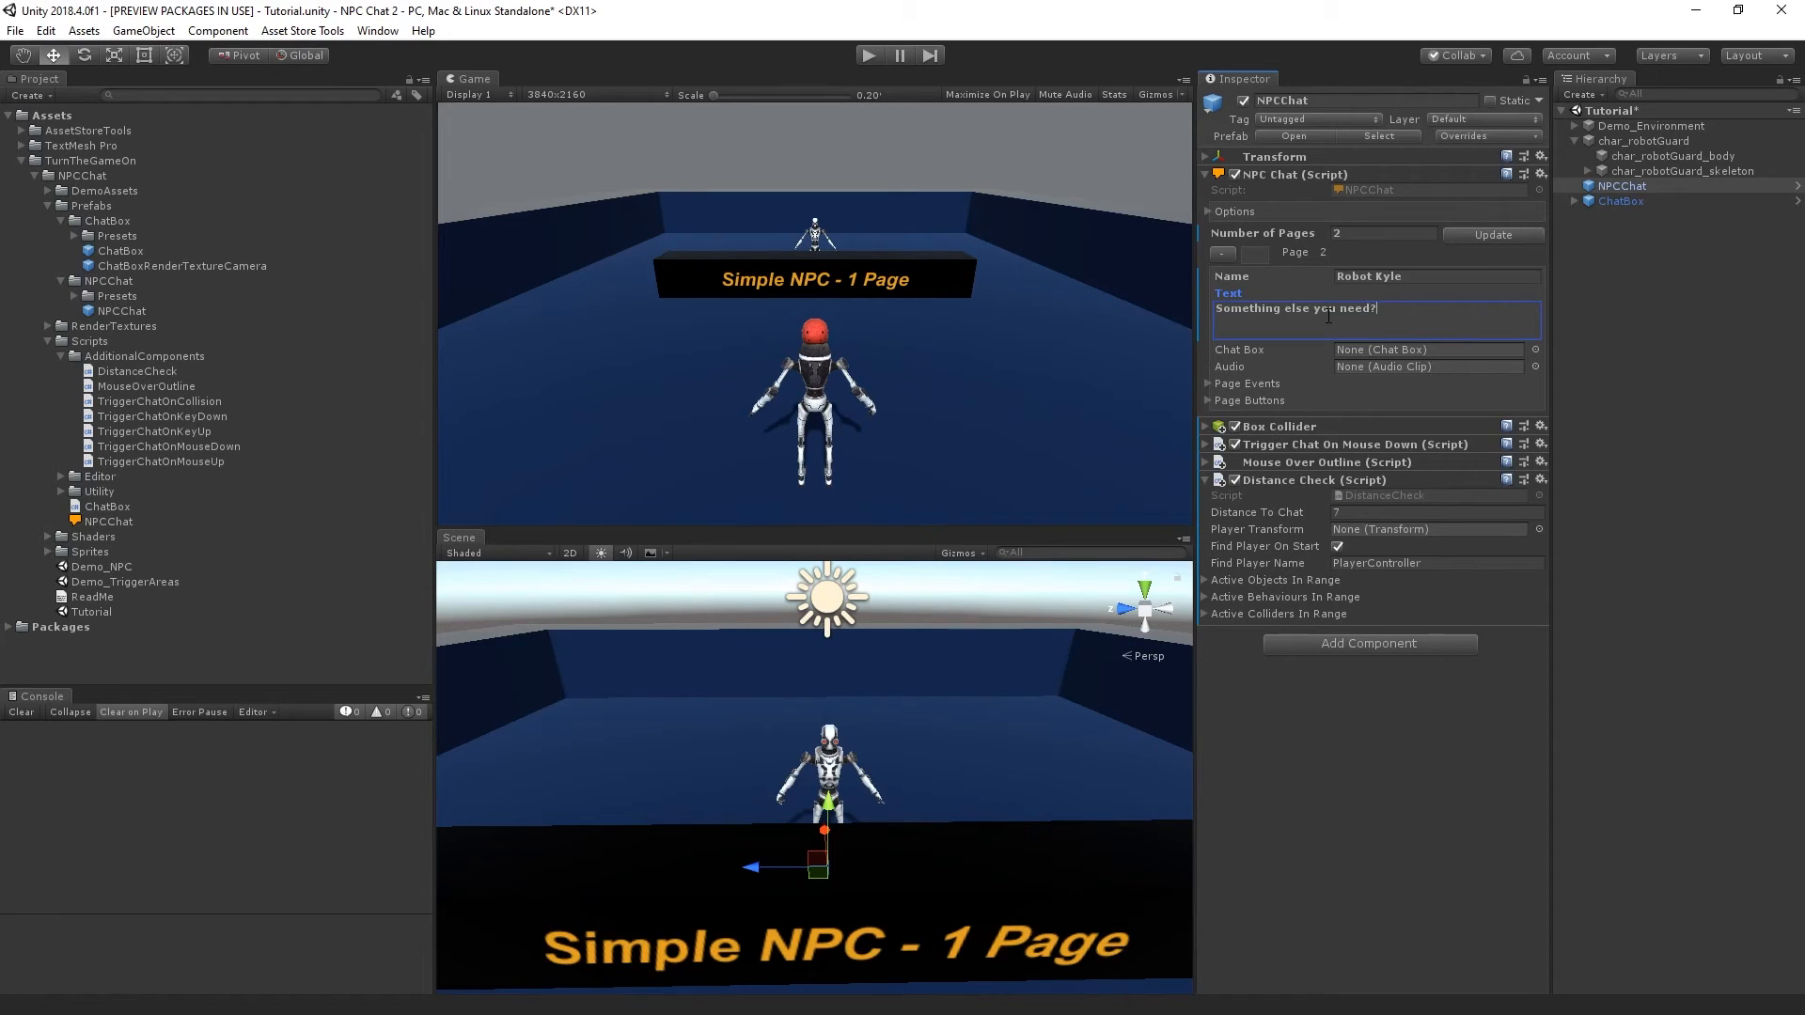
mouse_move(1446, 870)
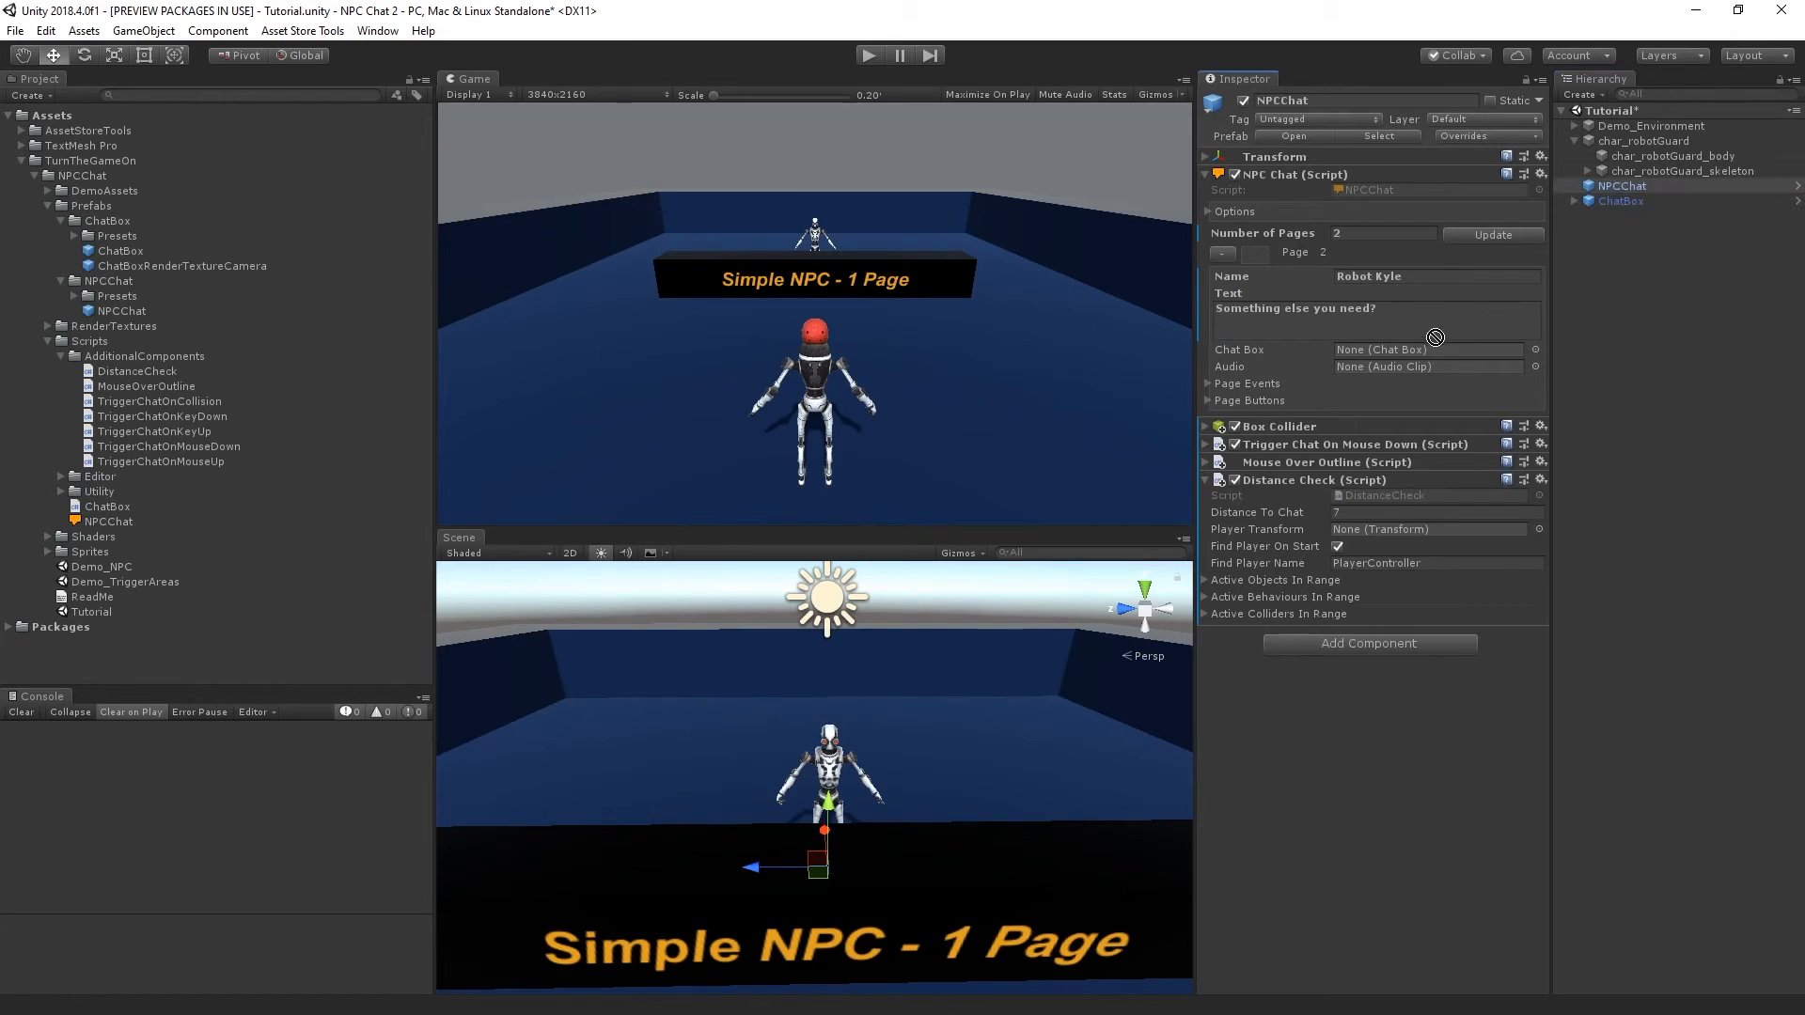
left_click(1427, 350)
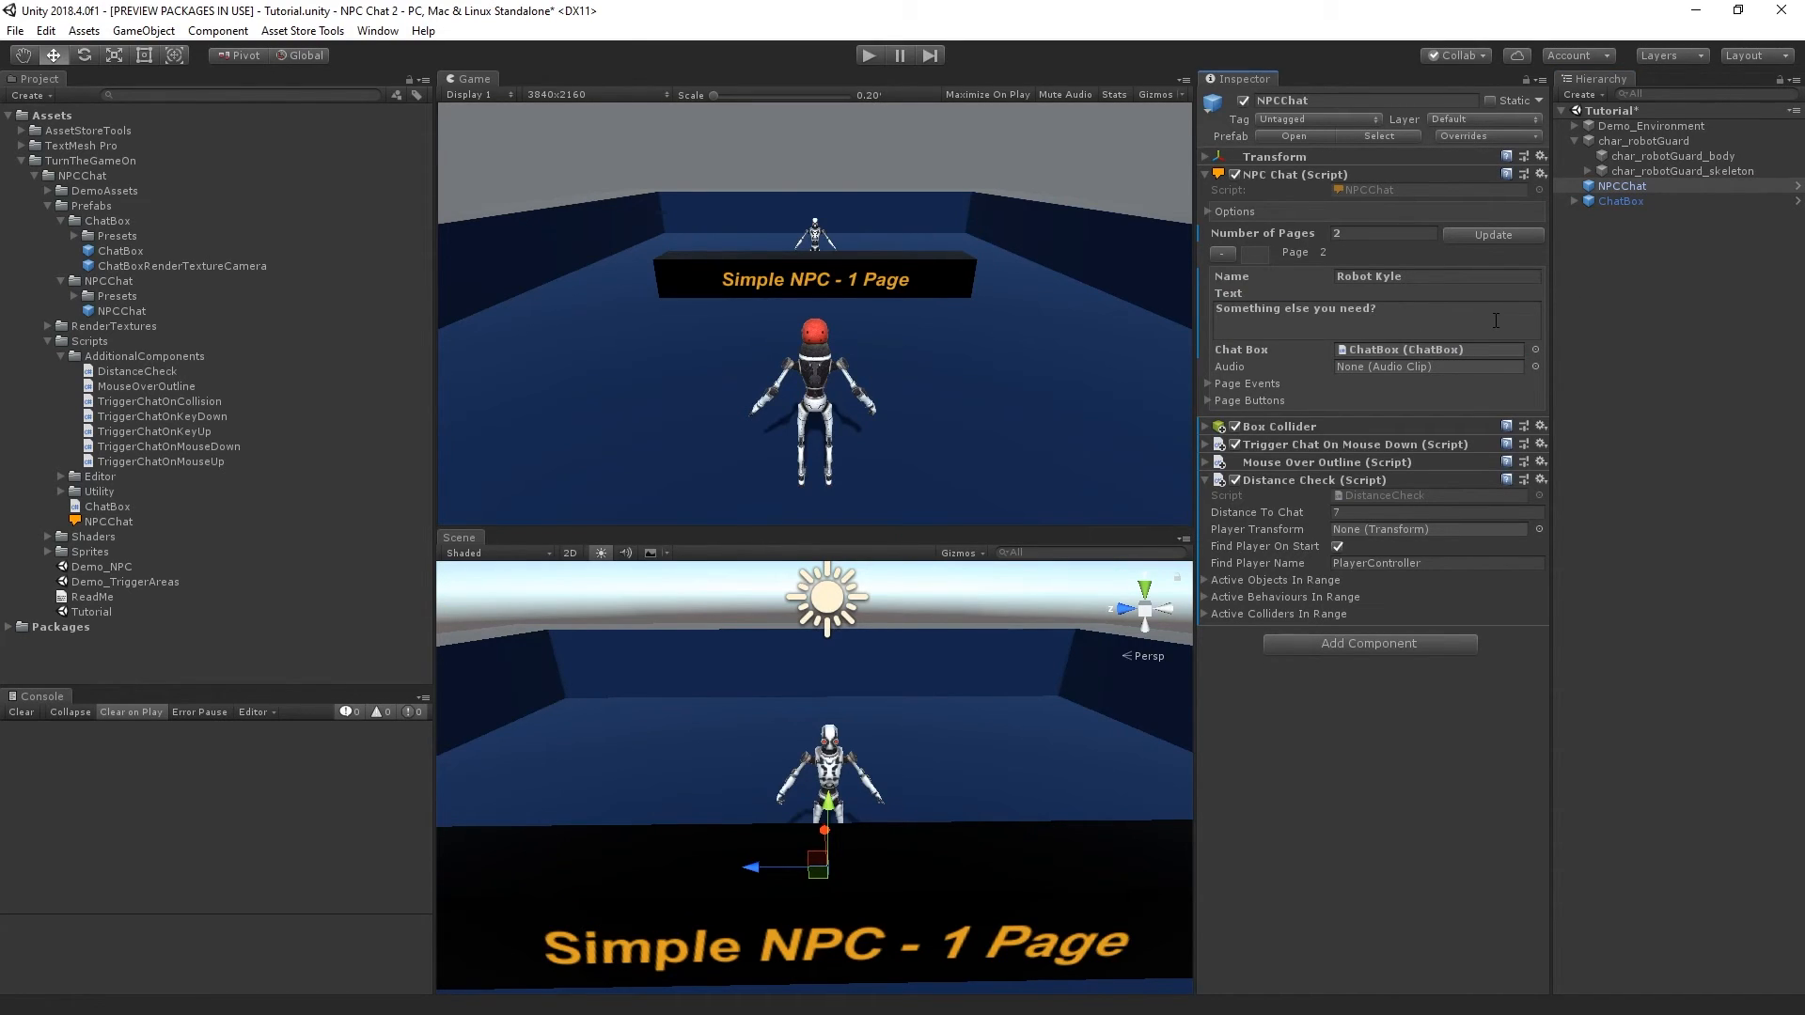
mouse_move(1275, 188)
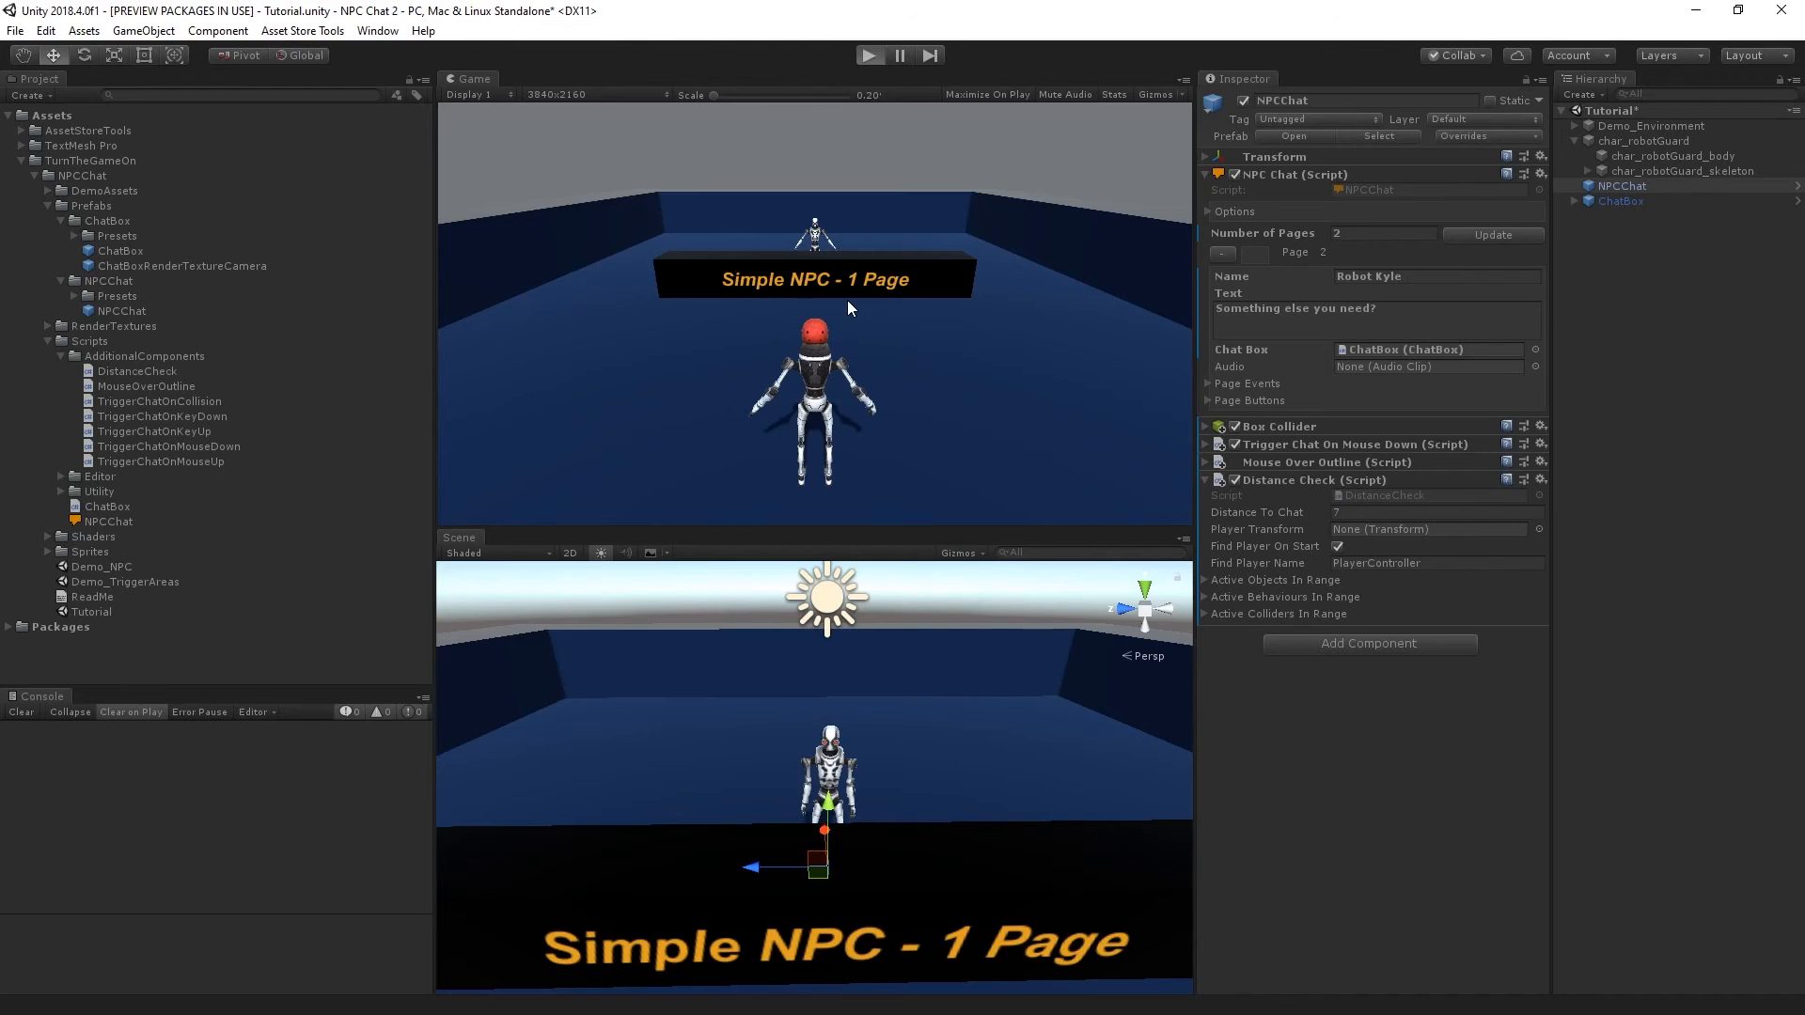
Enter Play mode to test the two-page robot dialog.
left_click(869, 55)
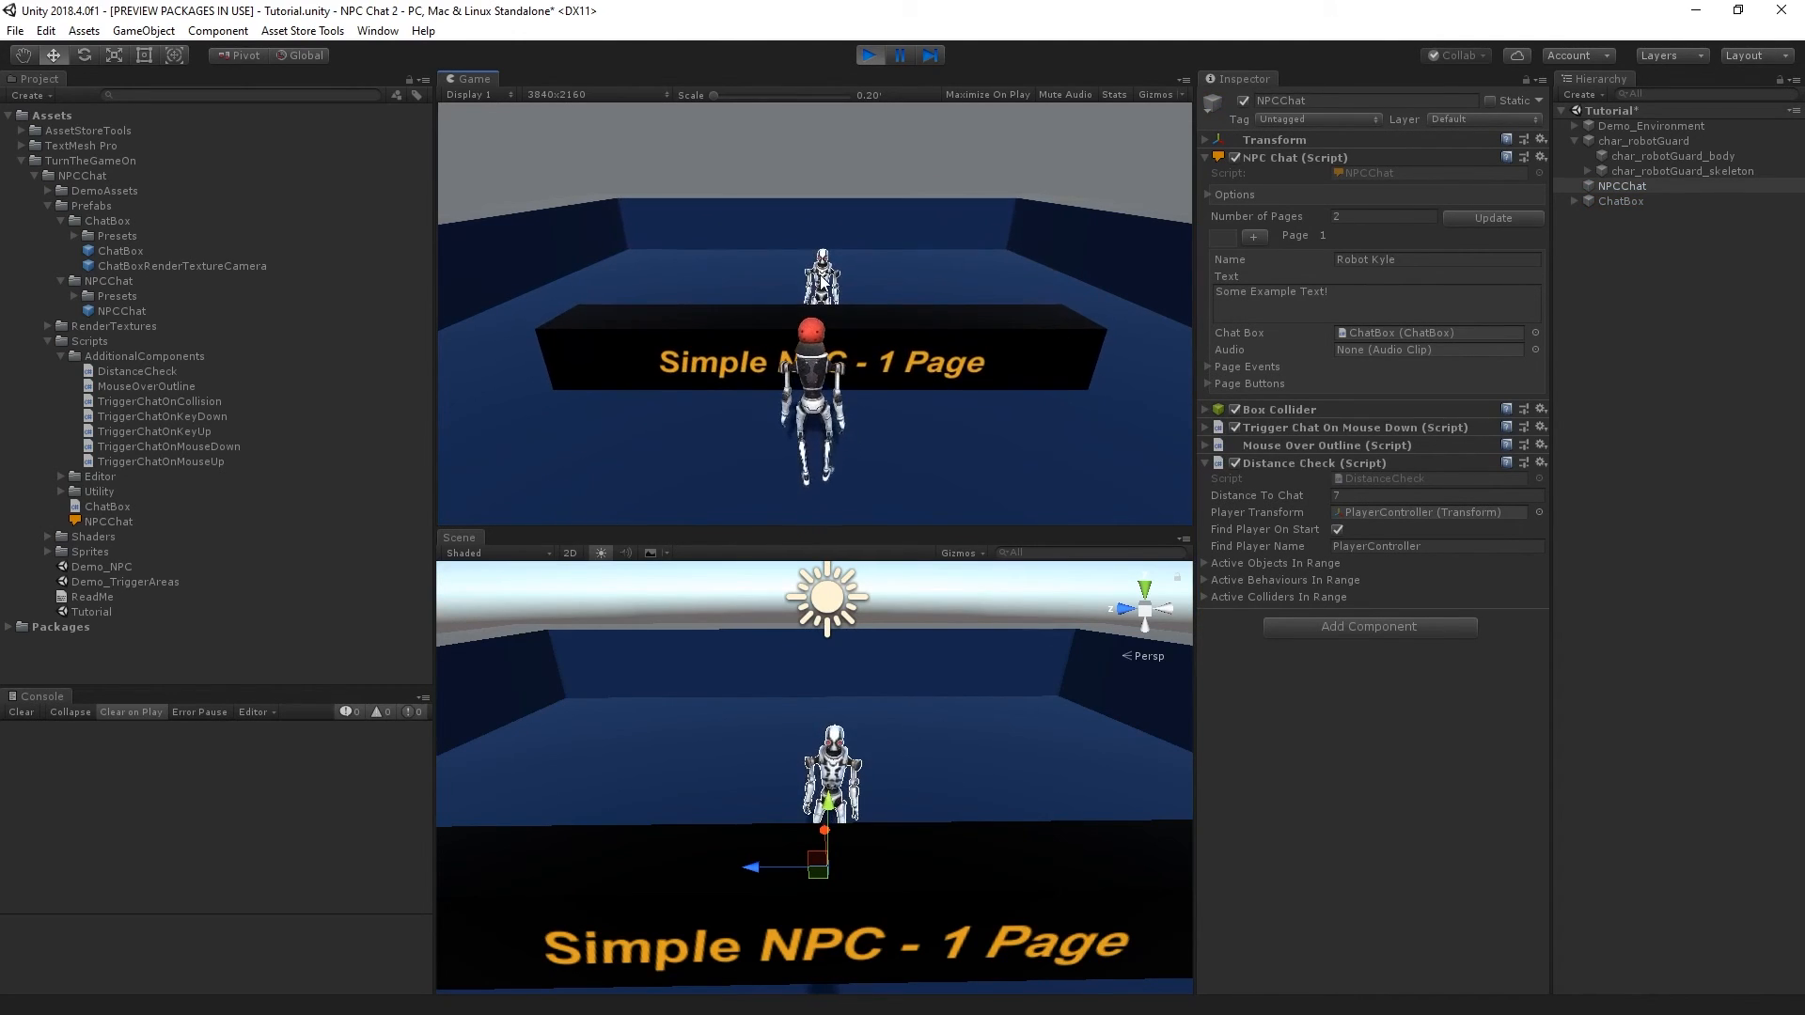